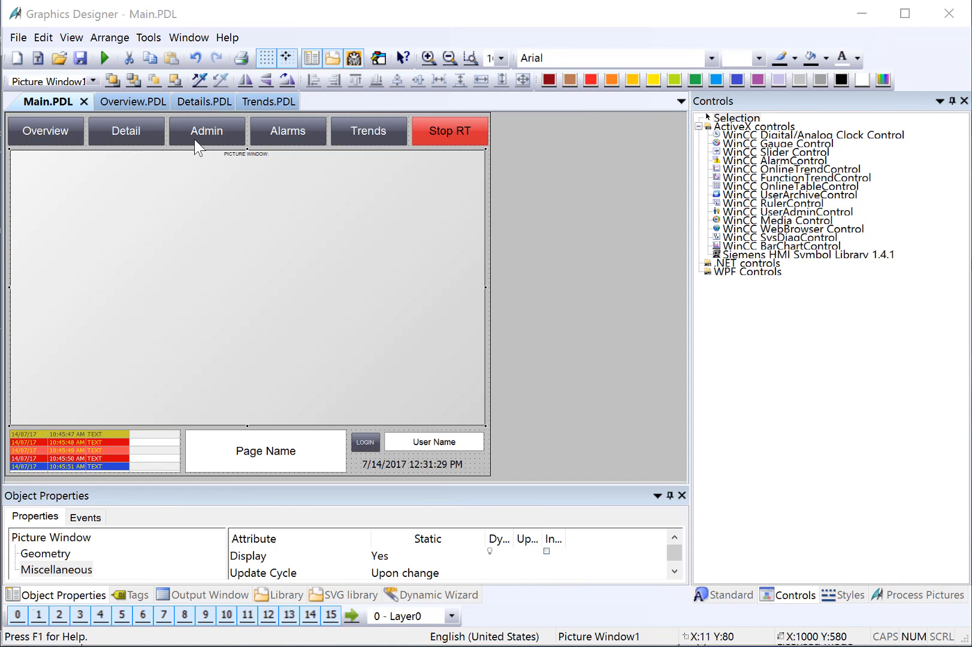
mouse_move(221, 149)
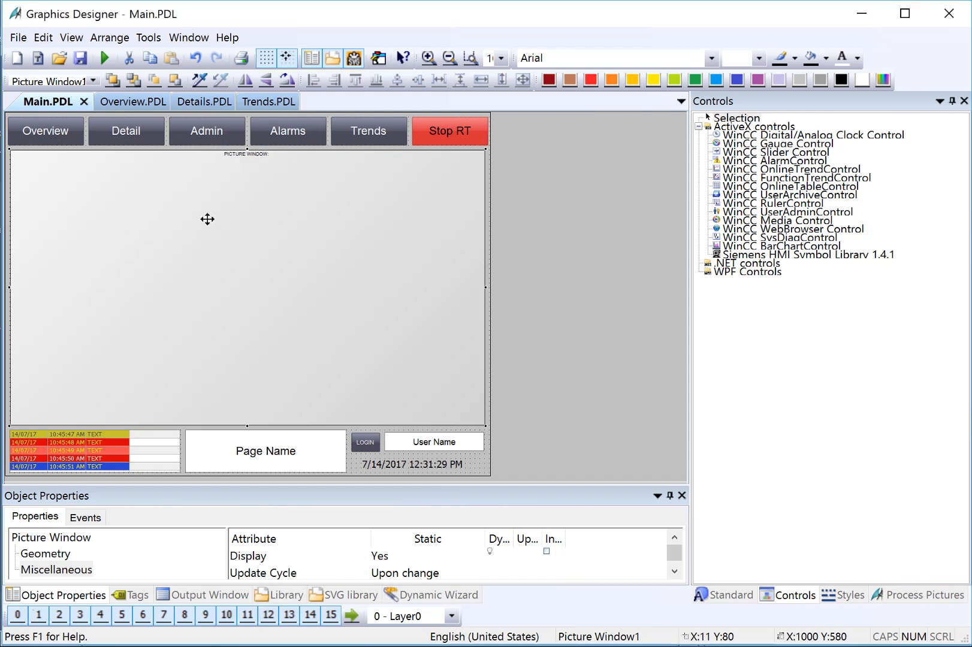
mouse_move(224, 233)
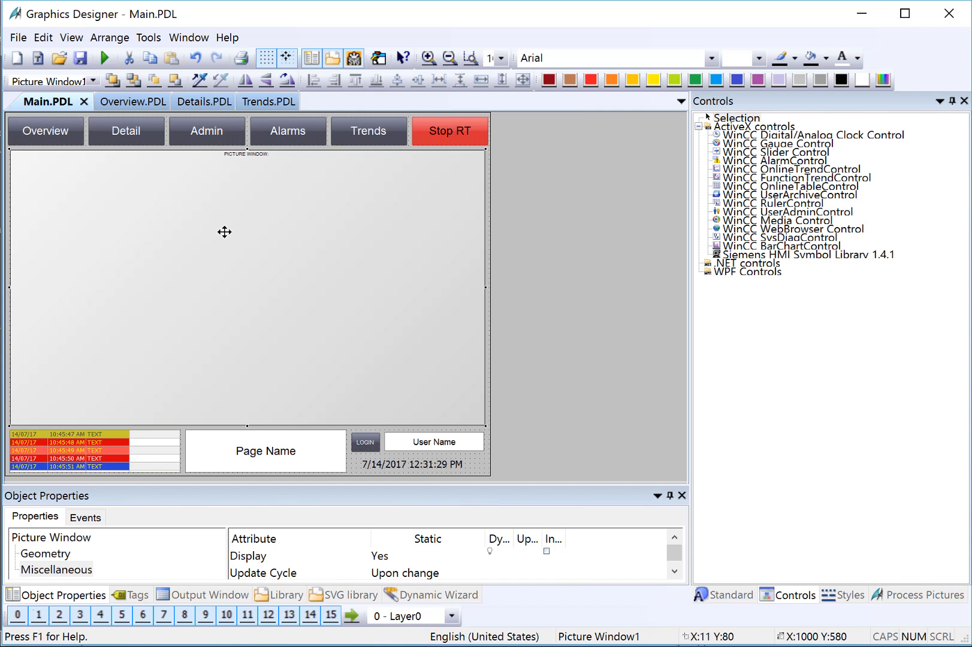
mouse_move(221, 223)
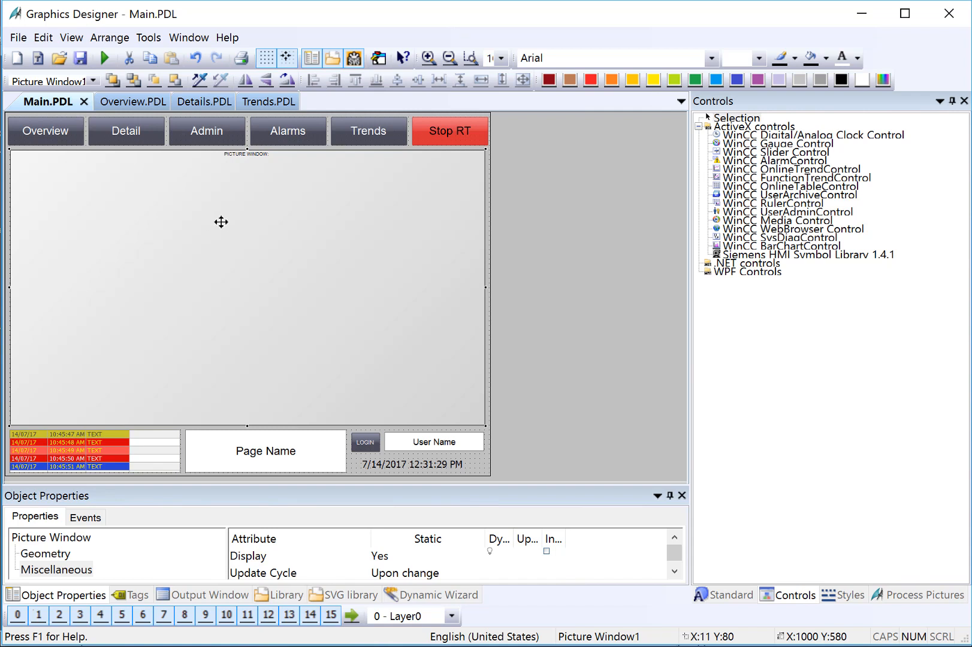
mouse_move(322, 230)
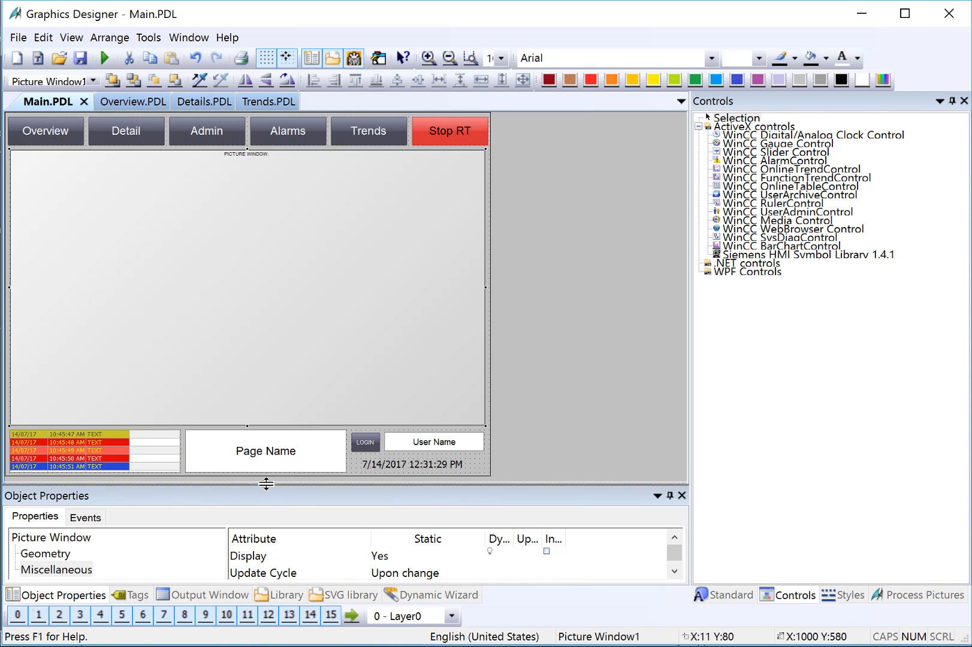
Step: Set the picture window's Picture Name attribute to Overview.PDL from the picture list
drag(266, 483, 266, 389)
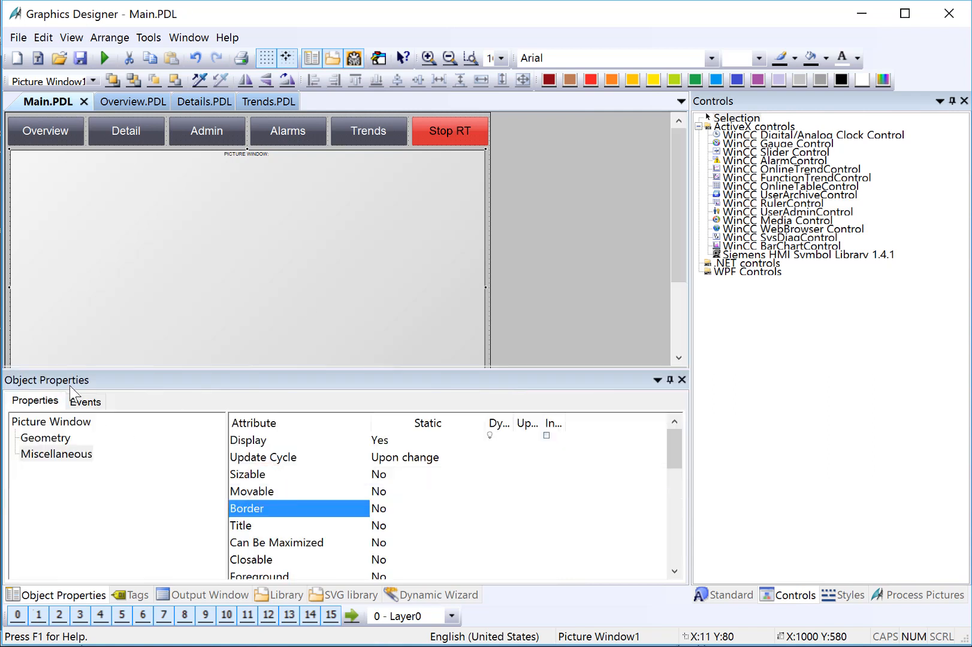
scroll(down, 3)
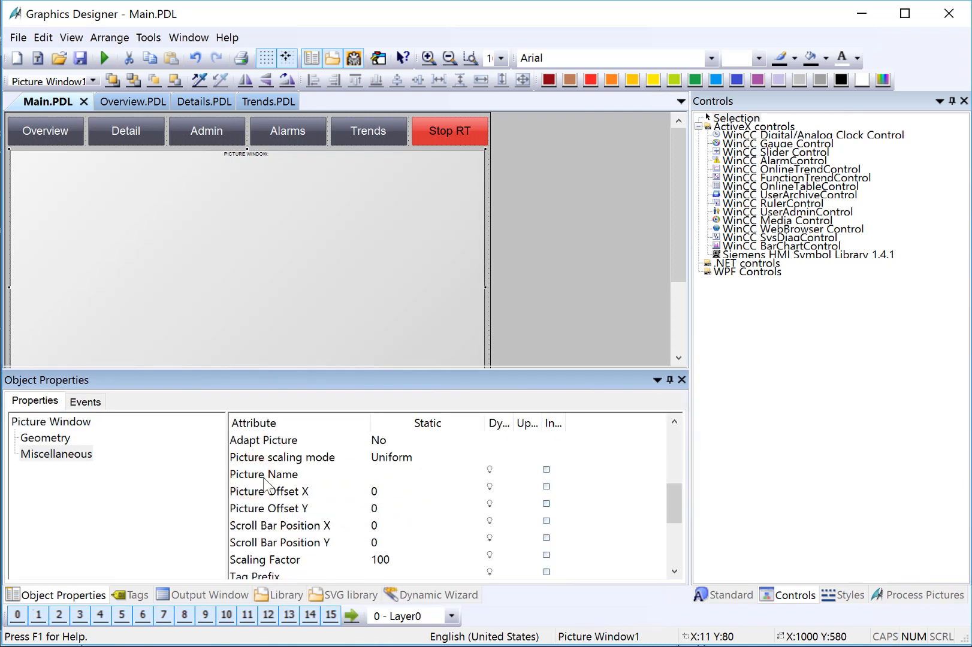
click(263, 475)
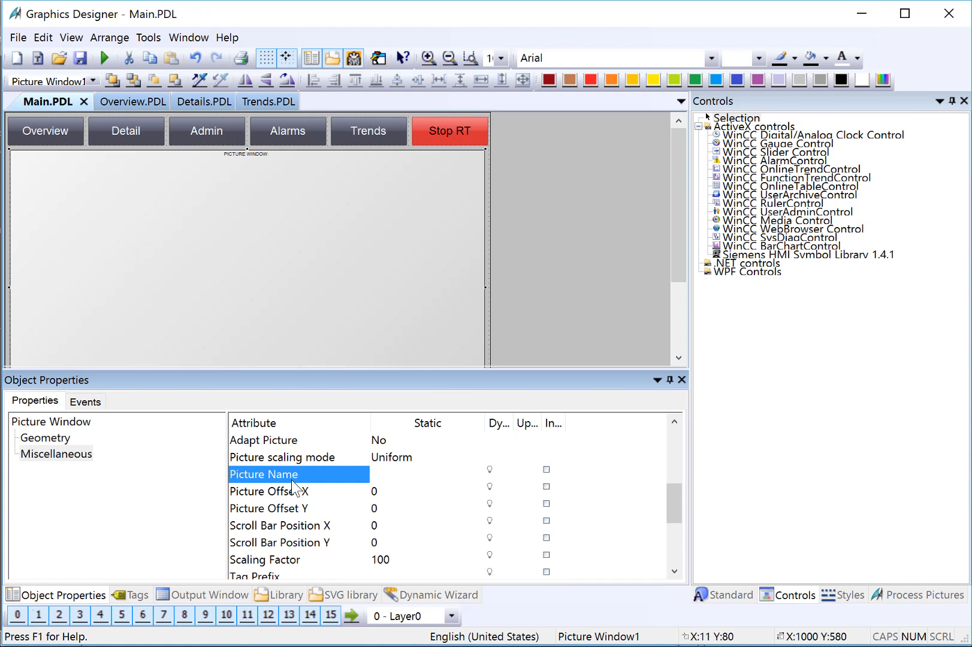
double_click(281, 475)
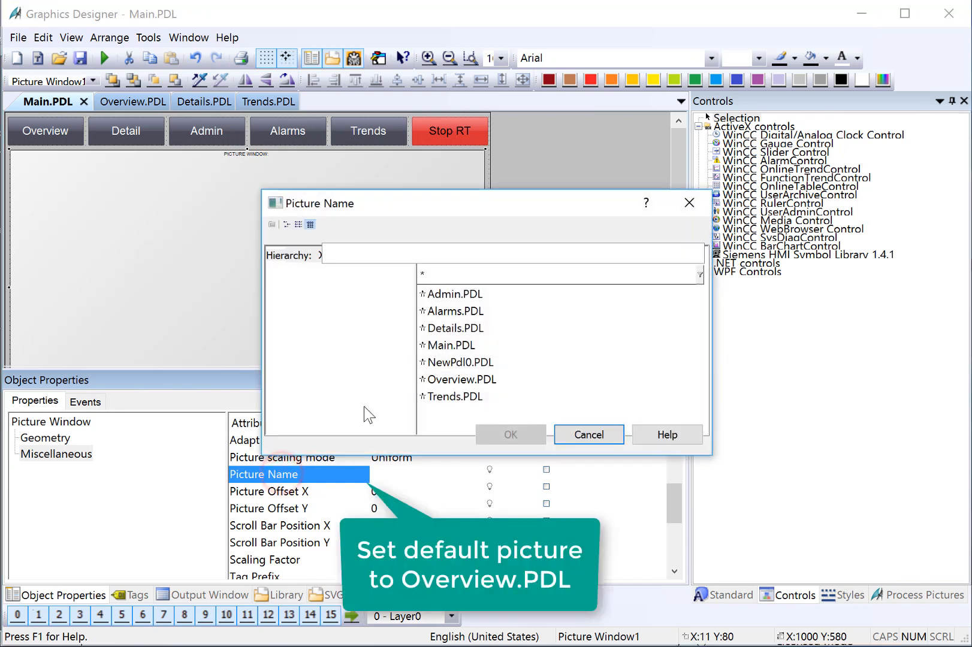
click(461, 379)
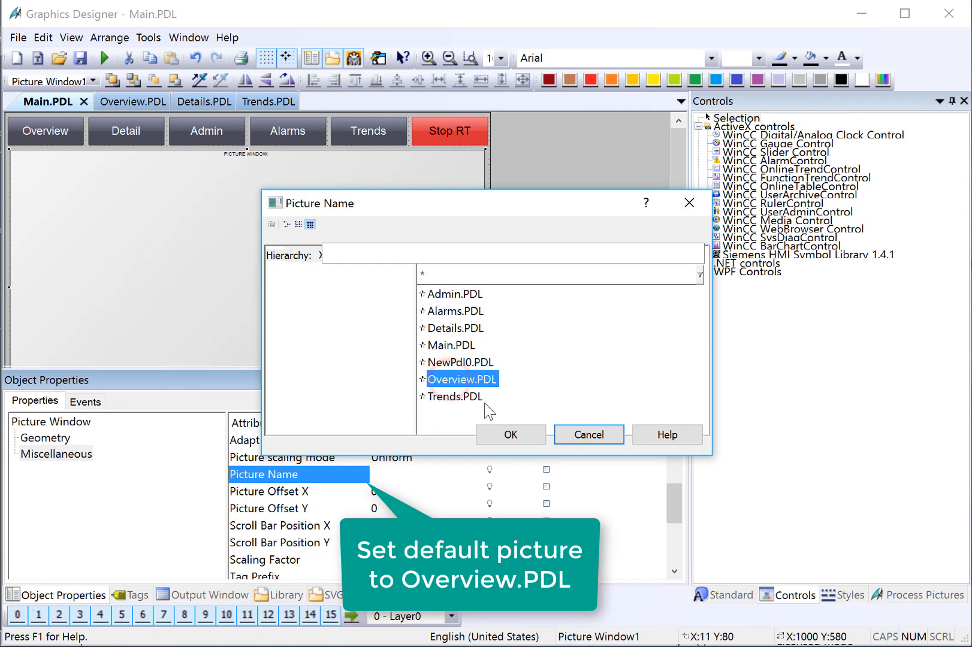
click(511, 435)
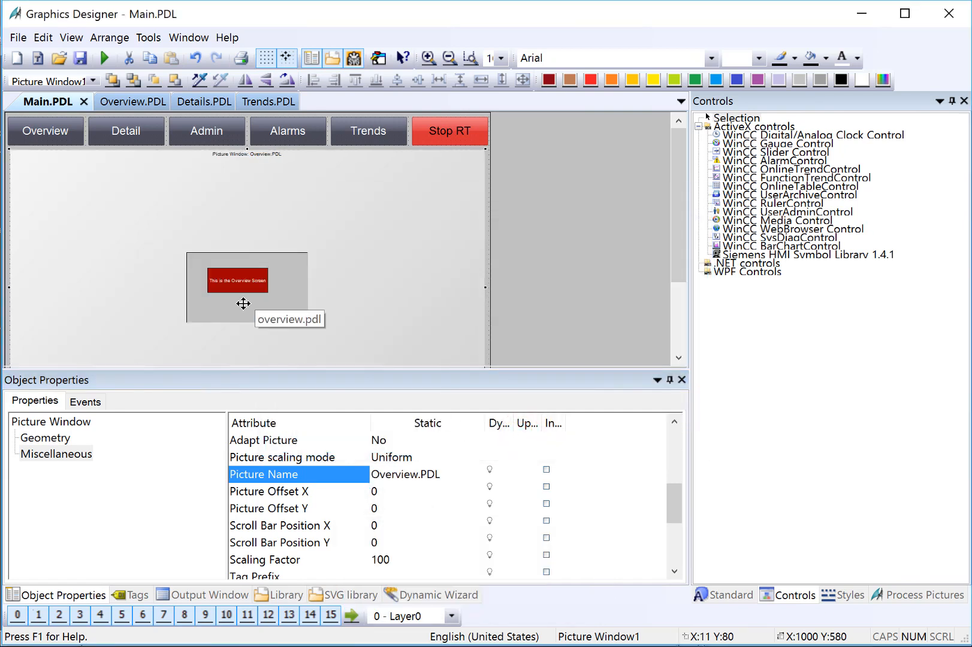
mouse_move(292, 356)
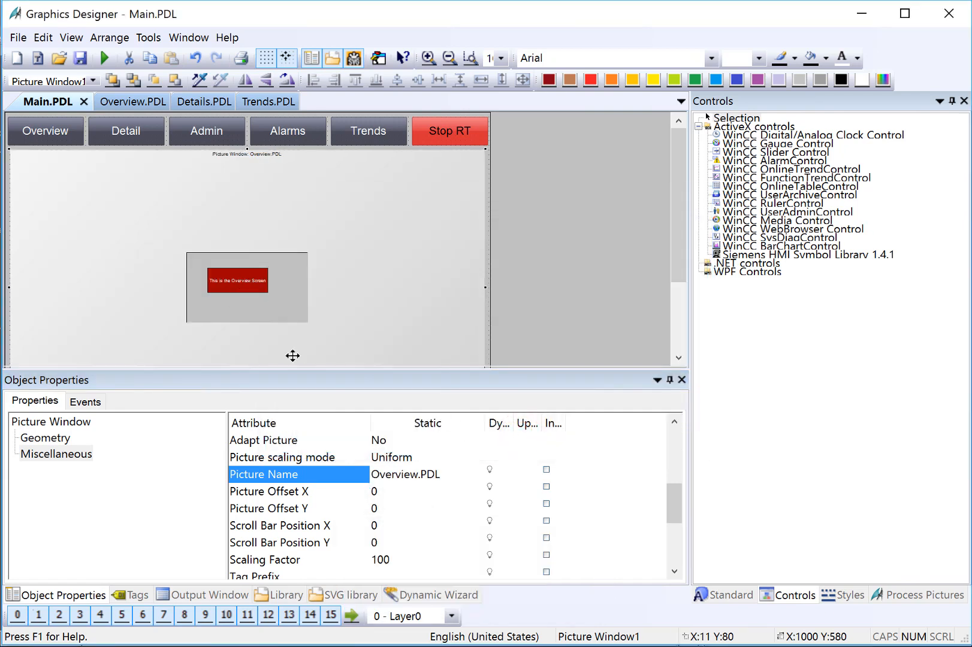
mouse_move(80, 58)
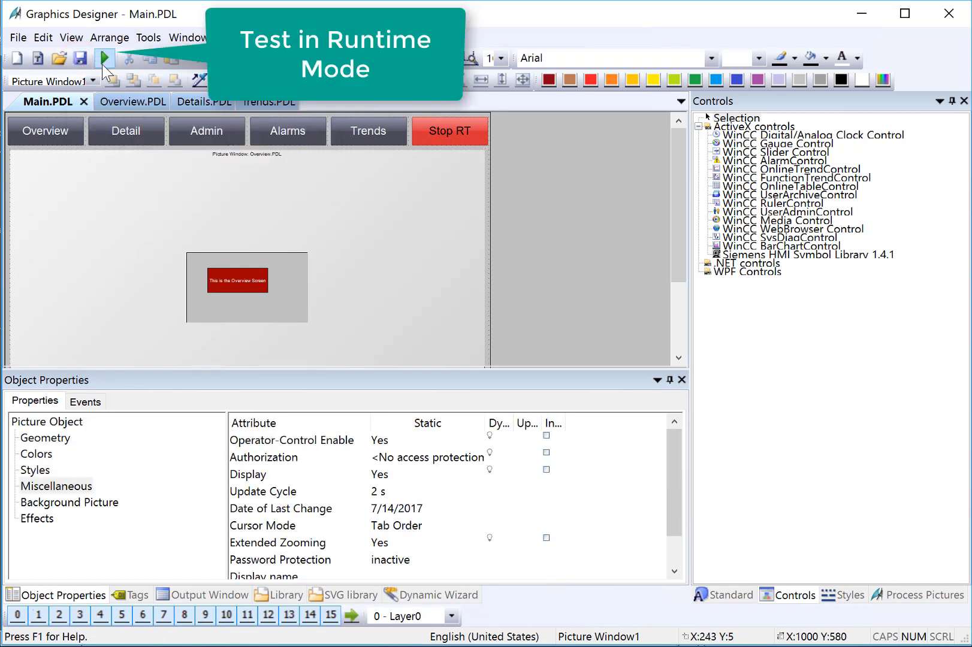
mouse_move(108, 71)
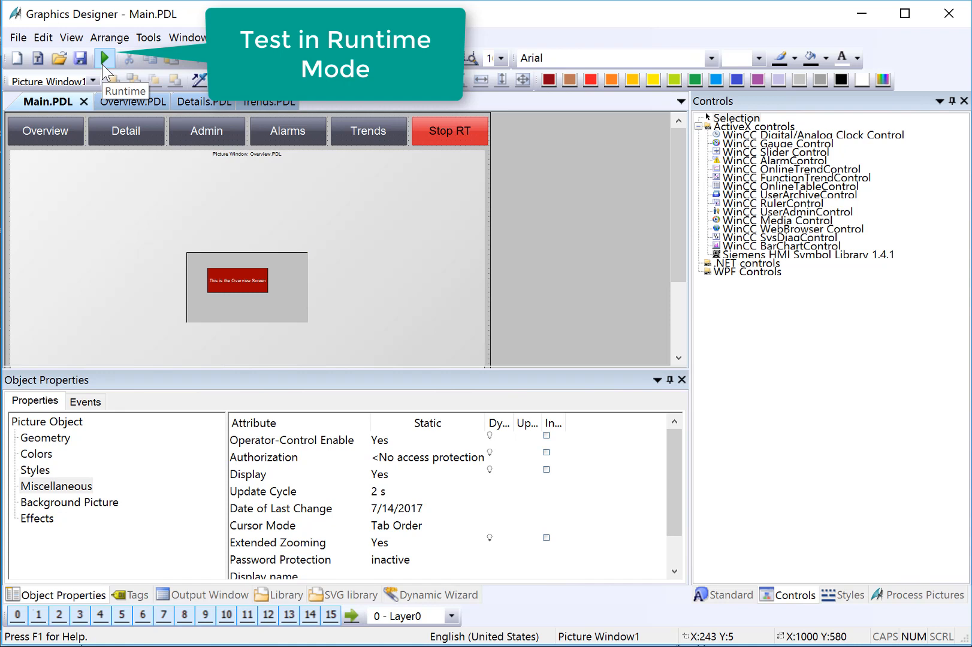
Step: Activate runtime so Main displays Overview inside its picture window
click(106, 58)
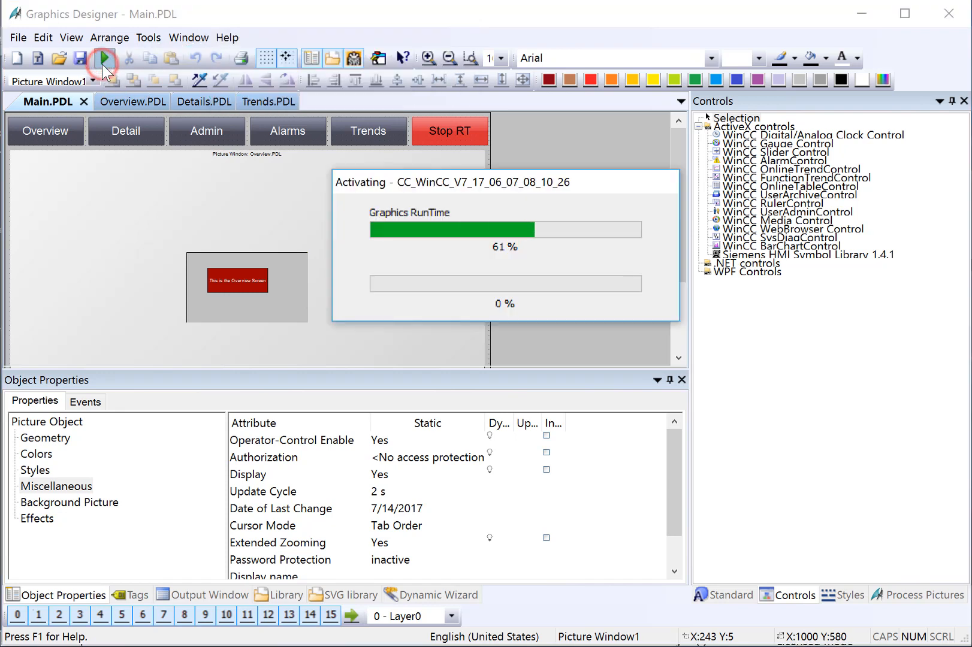
click(103, 59)
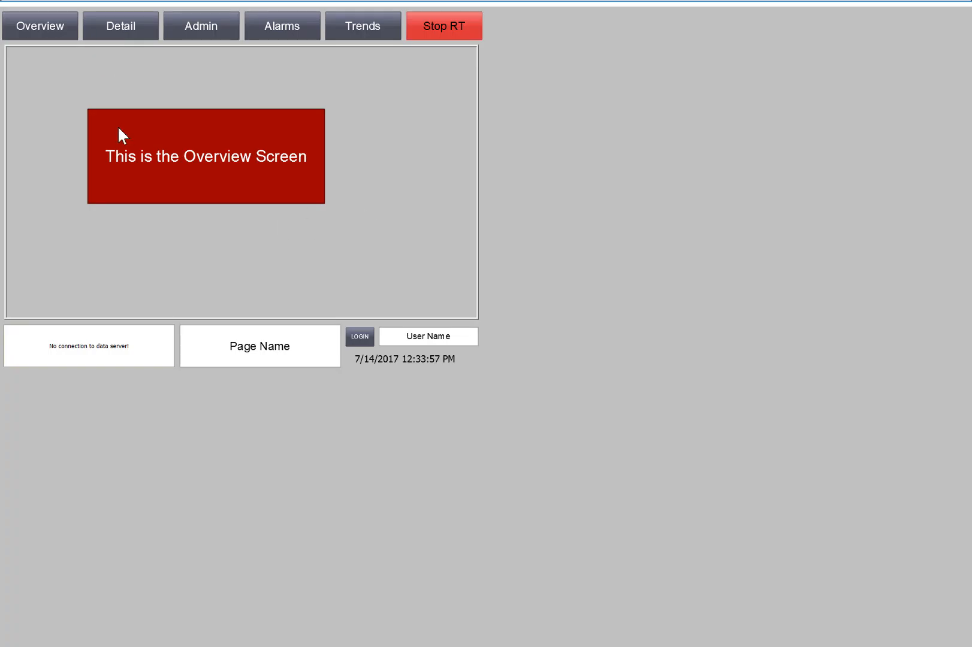
mouse_move(222, 199)
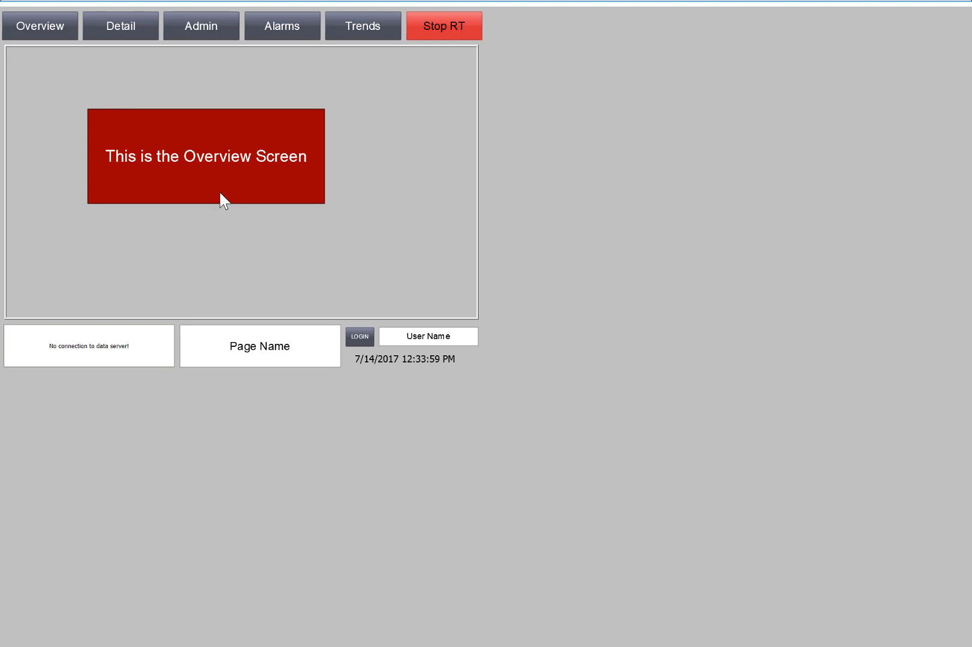
mouse_move(245, 273)
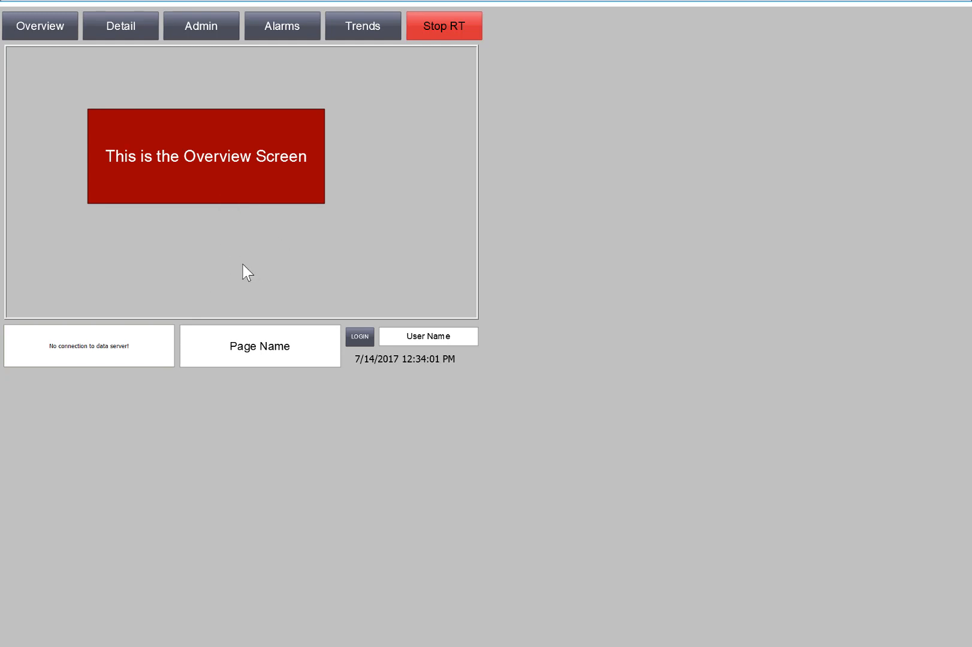
mouse_move(632, 550)
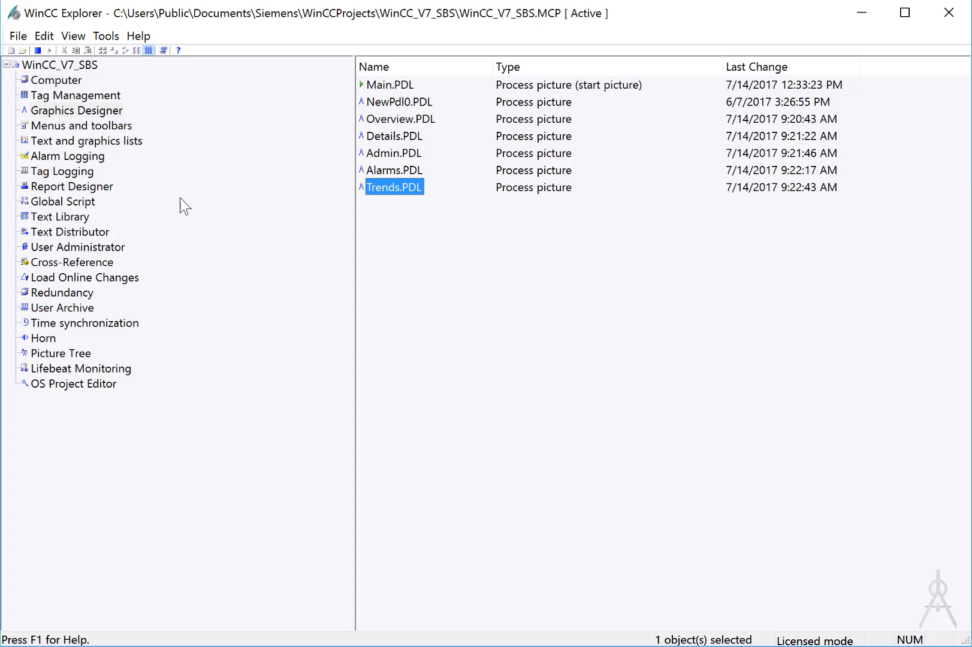
mouse_move(37, 51)
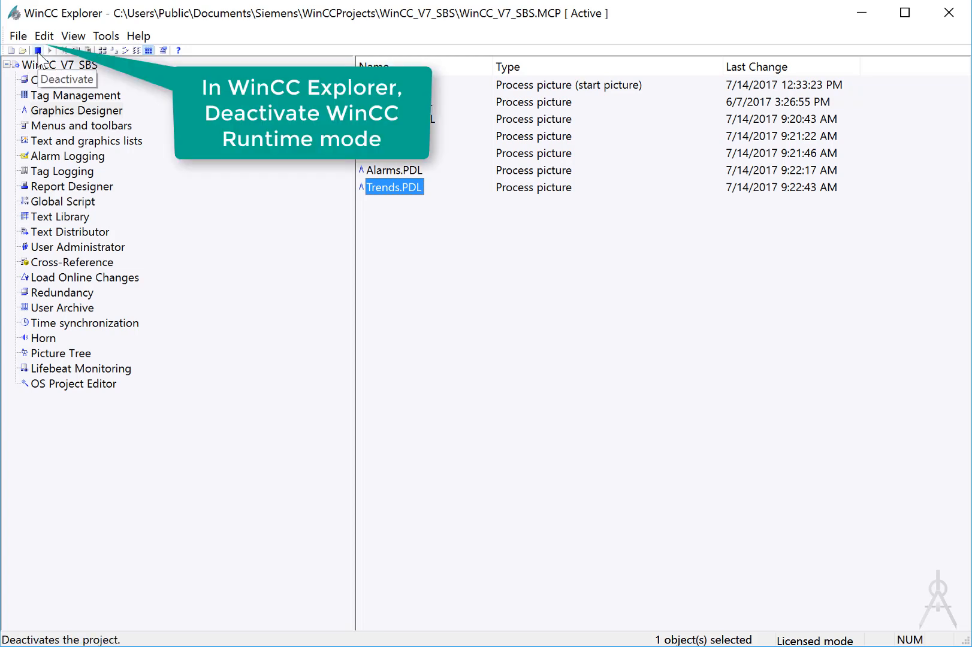
Step: Deactivate runtime and select server BOBSDEV in the Computer list
click(38, 50)
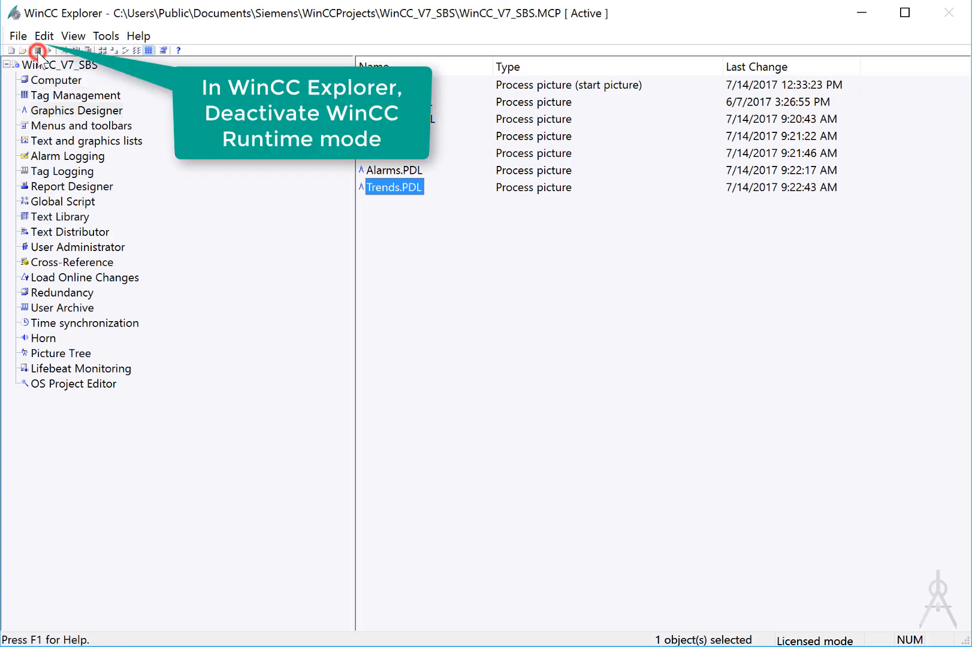
click(39, 50)
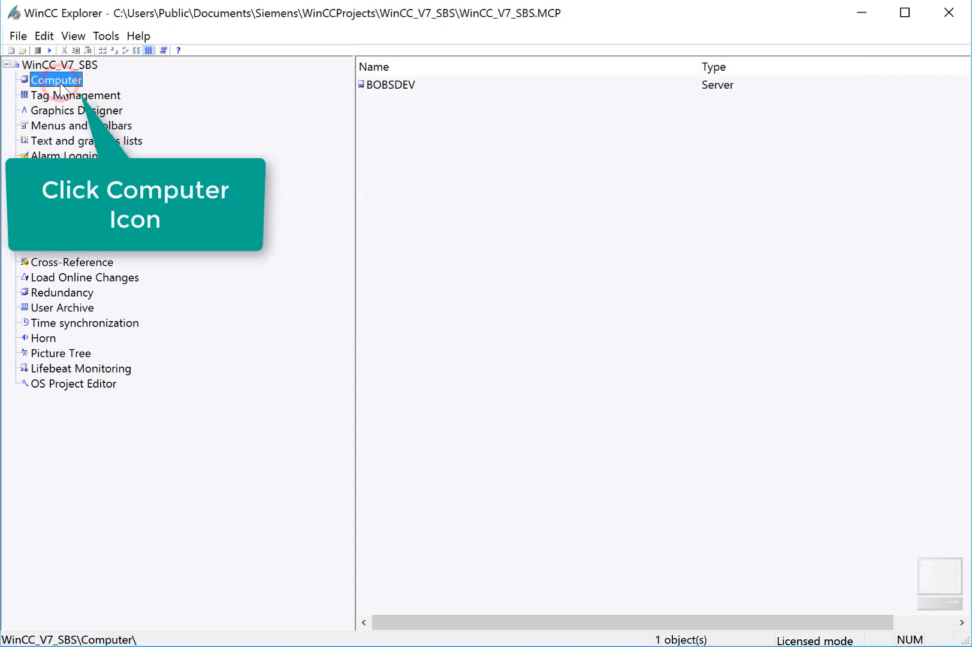
click(383, 85)
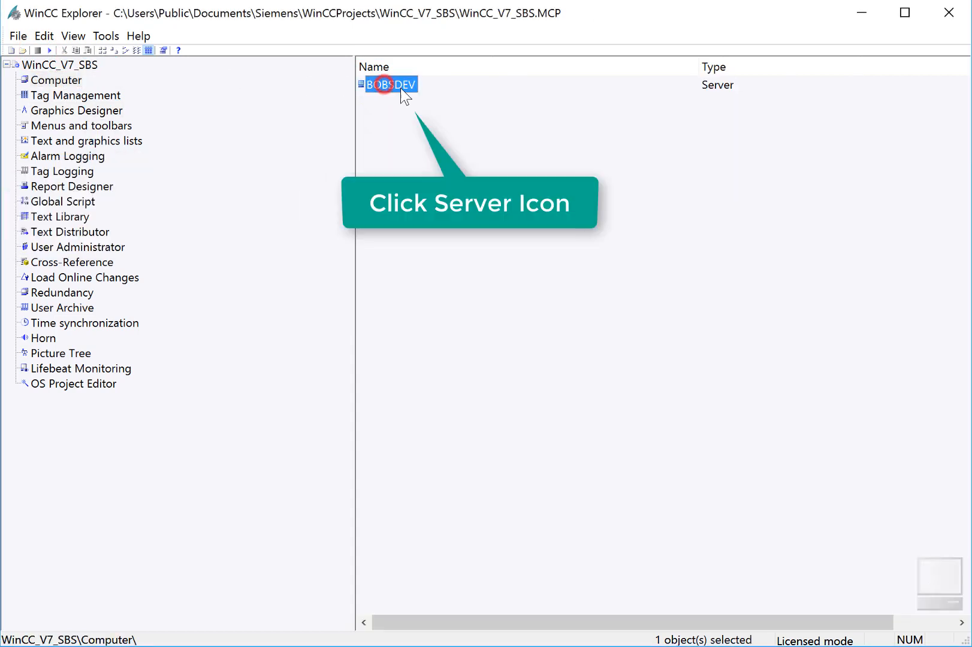
click(362, 85)
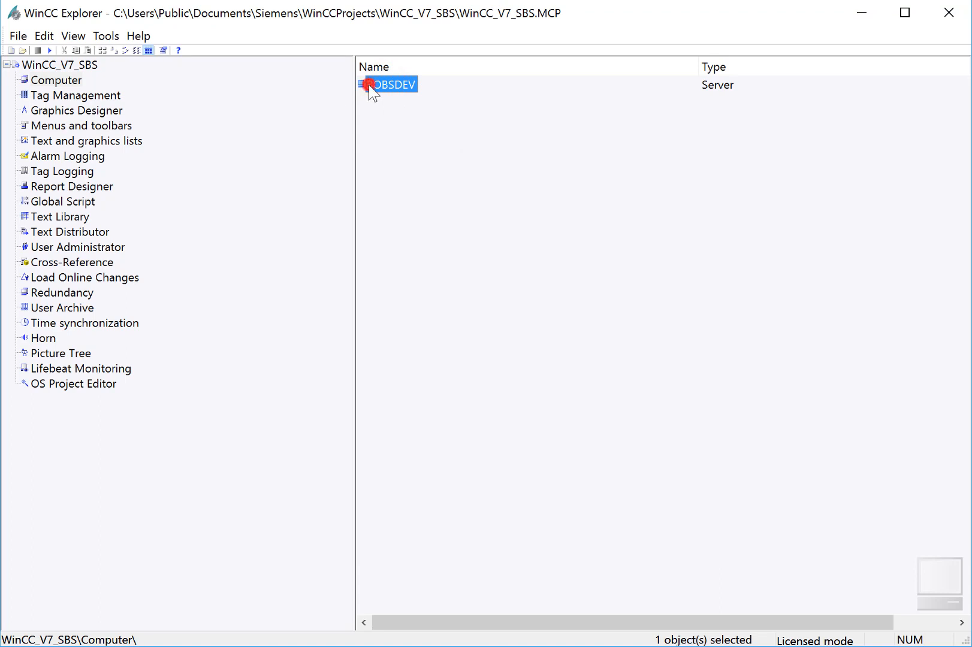
Step: Enable Adapt Picture in the server's Graphics Runtime window attributes and confirm
double_click(386, 84)
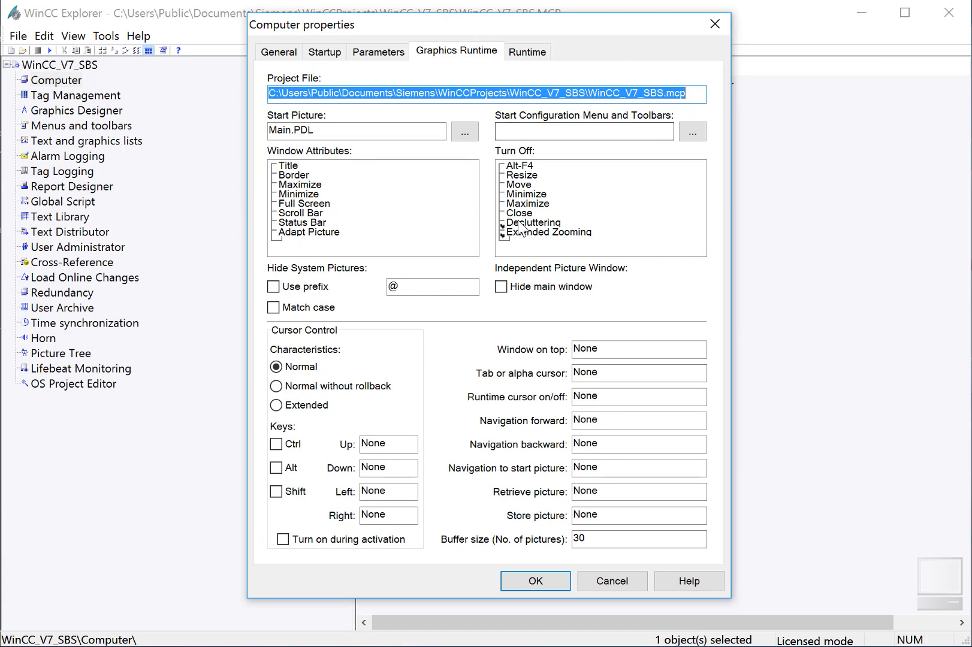
click(311, 232)
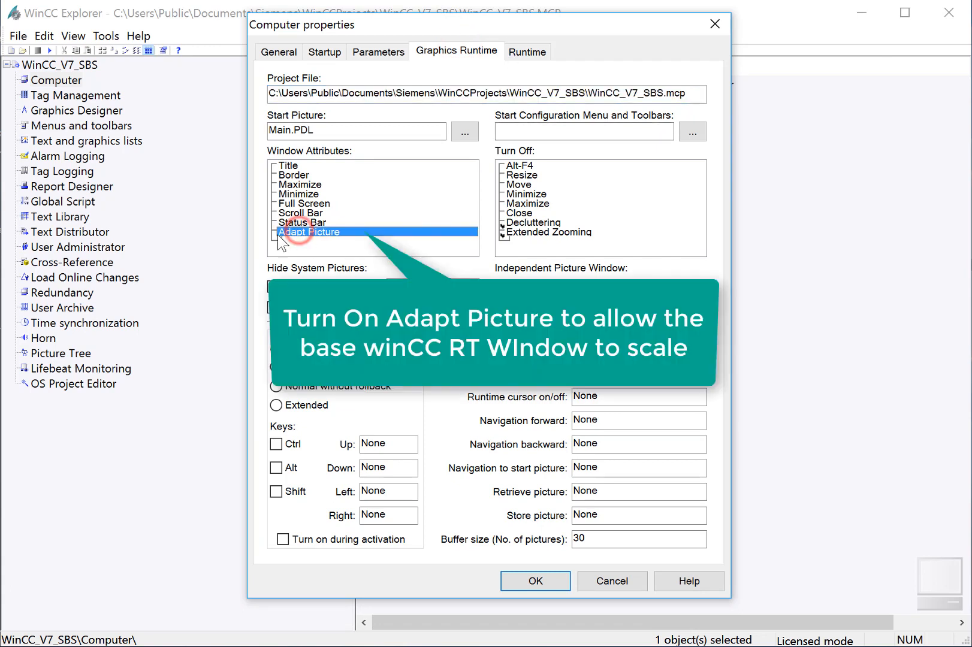
click(276, 238)
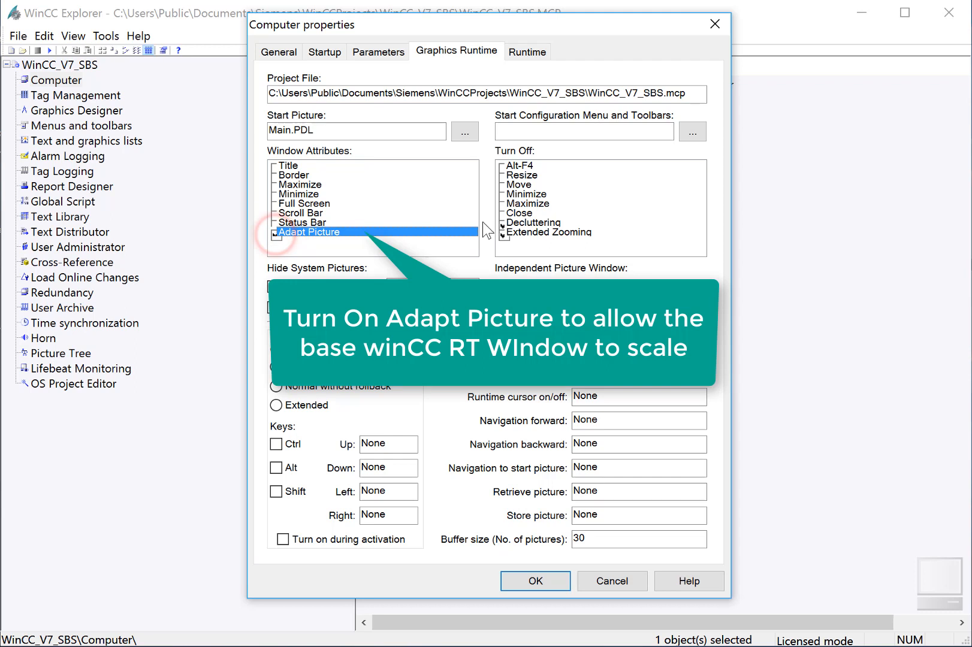
click(276, 232)
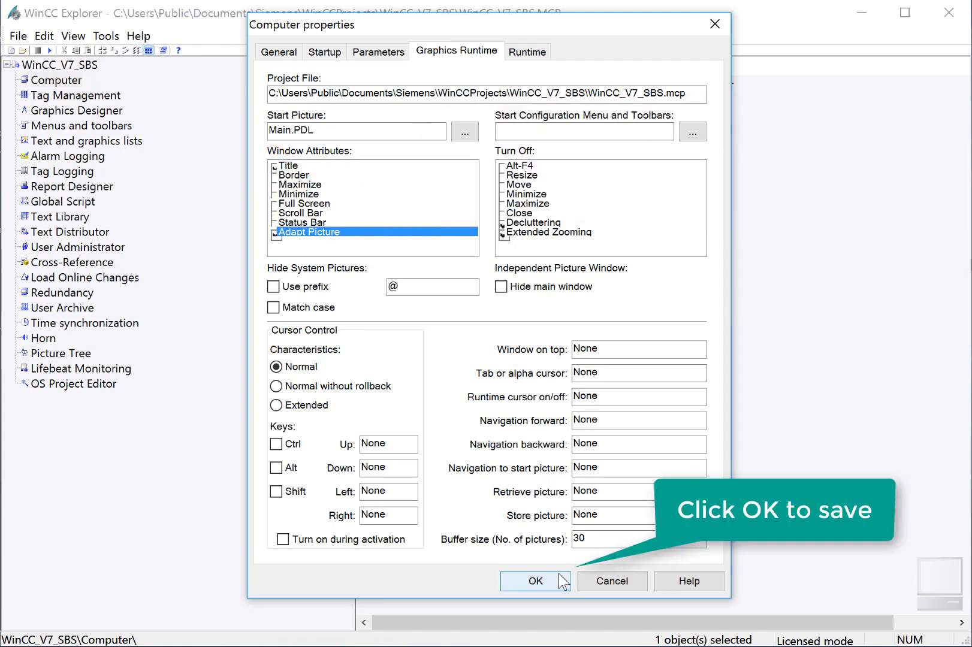
click(535, 581)
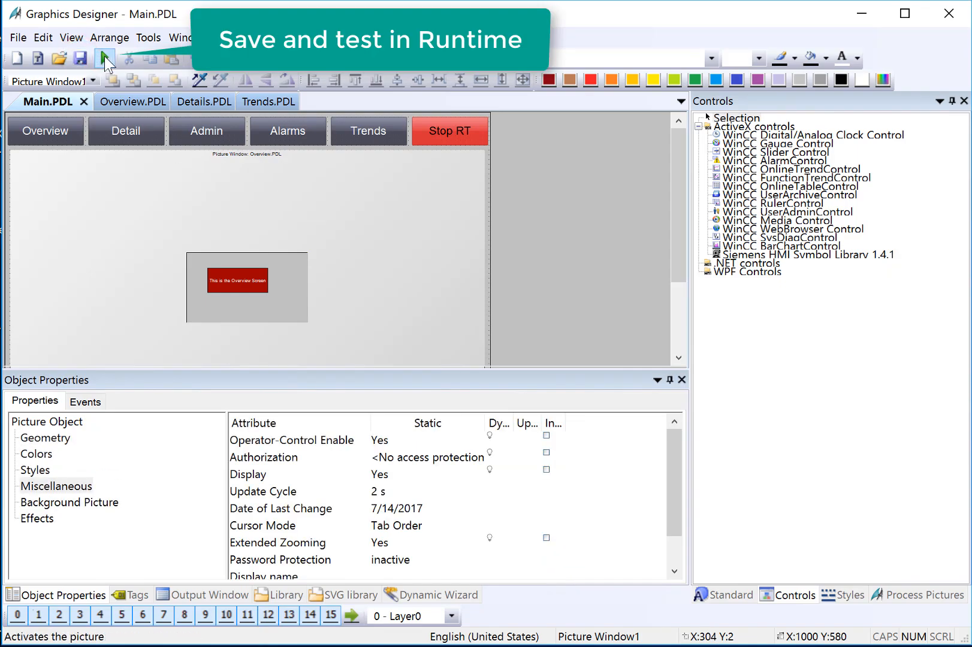
mouse_move(108, 70)
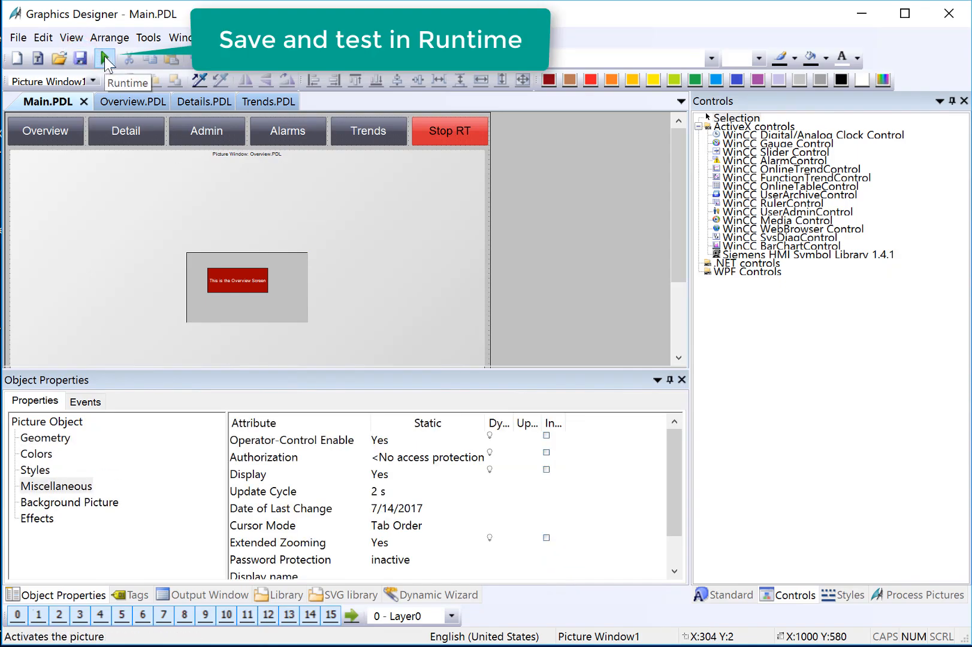
click(105, 58)
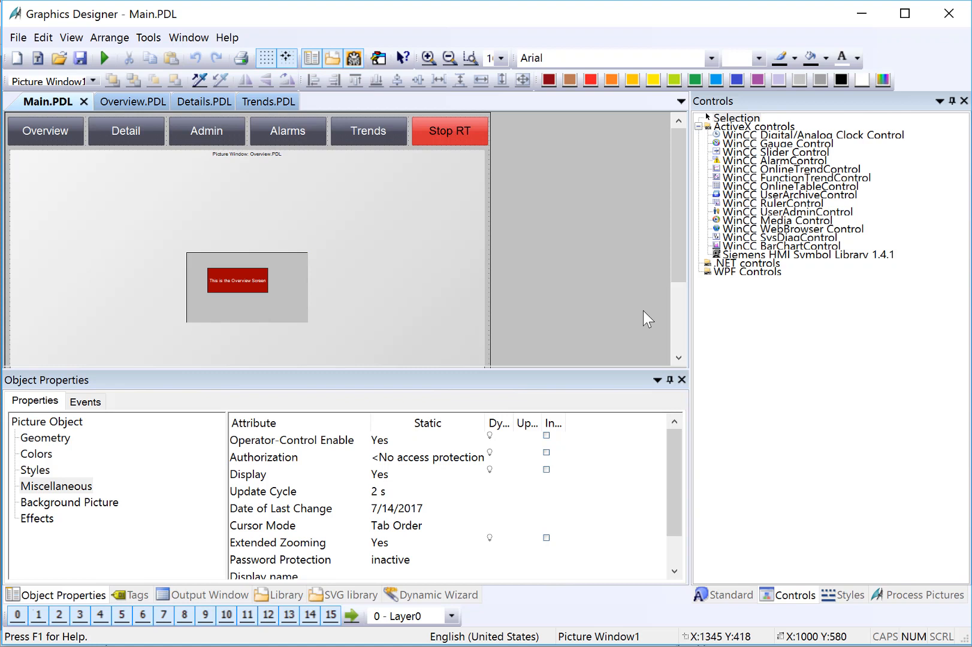
Step: Rename Picture Window1 to picMainWindow with Uniform picture scaling mode
click(46, 131)
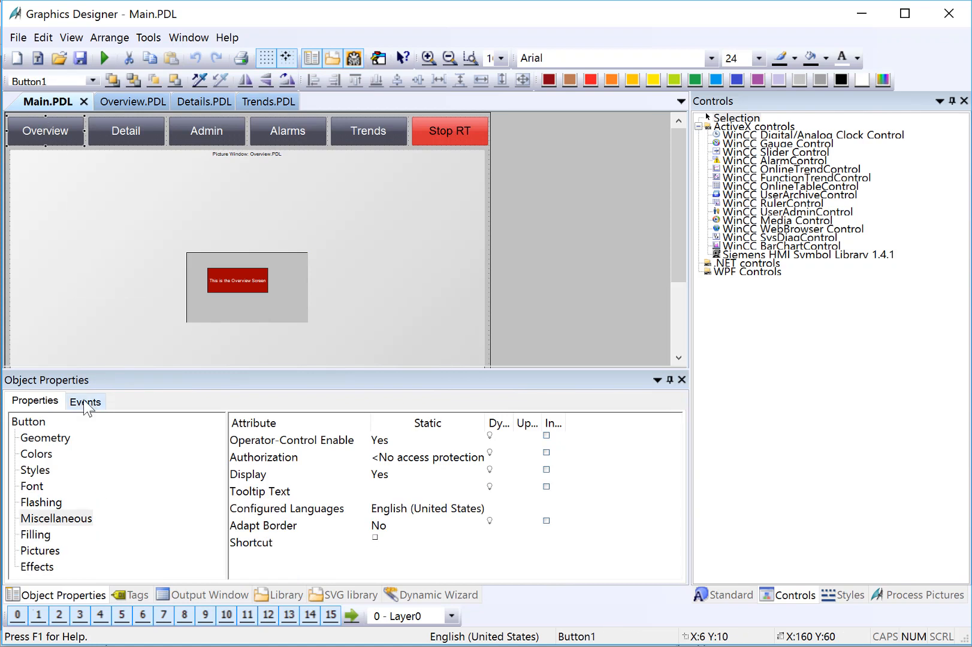
click(85, 401)
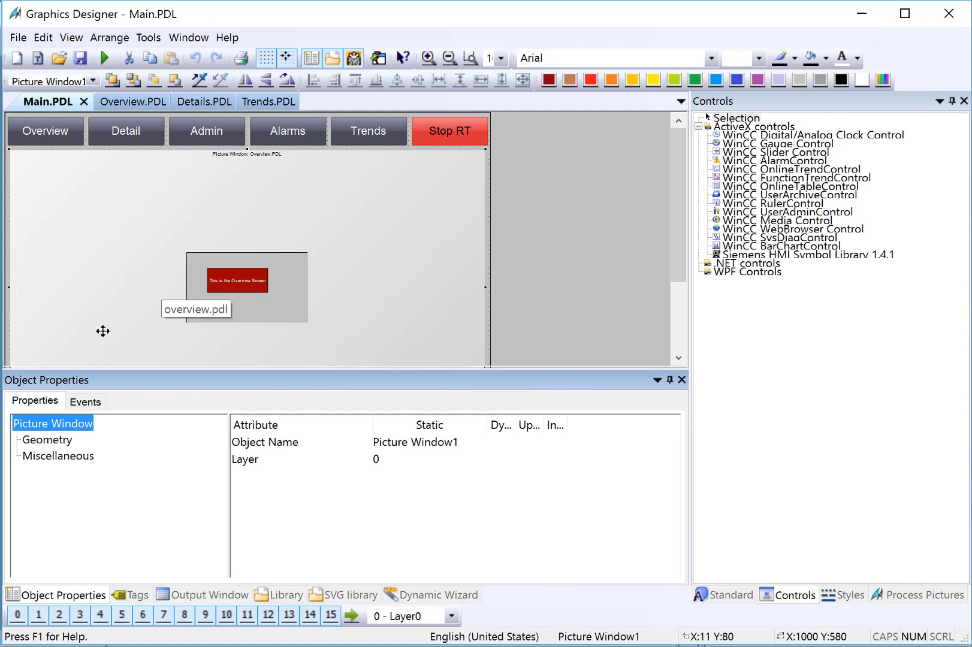
mouse_move(409, 458)
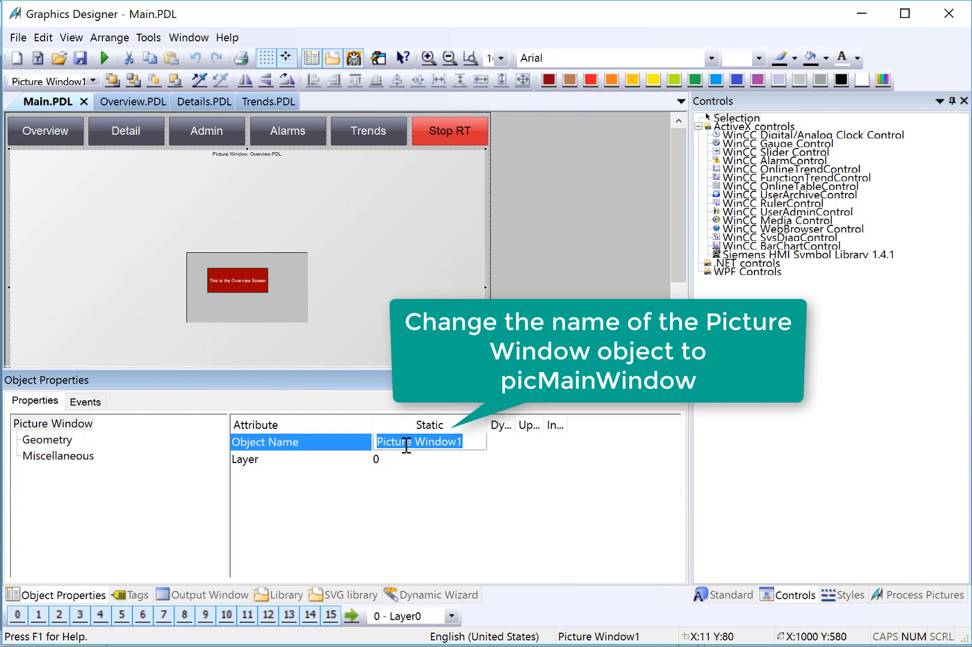
text(picMain)
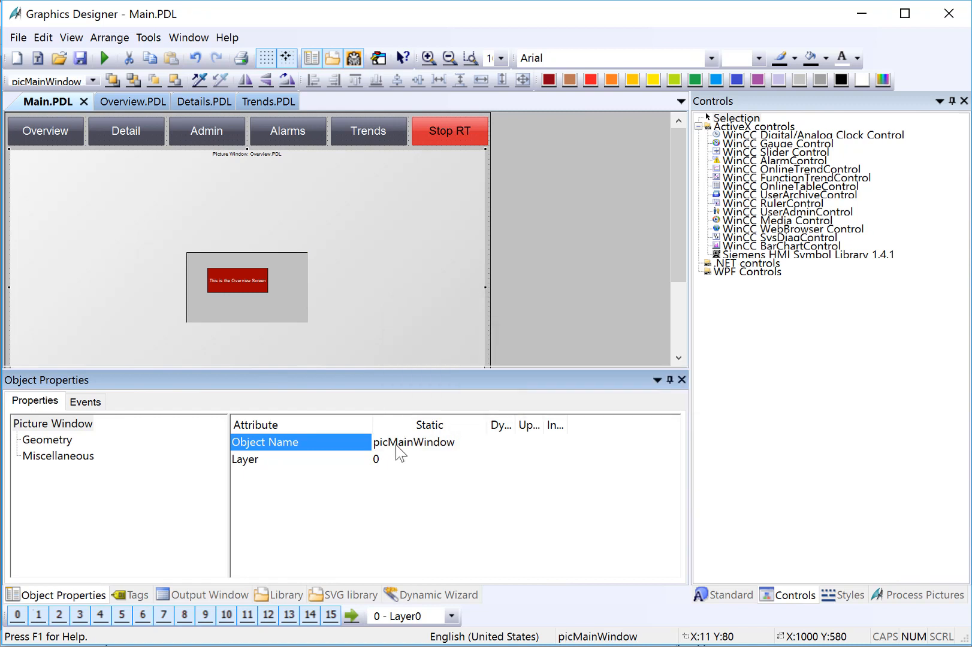
mouse_move(427, 462)
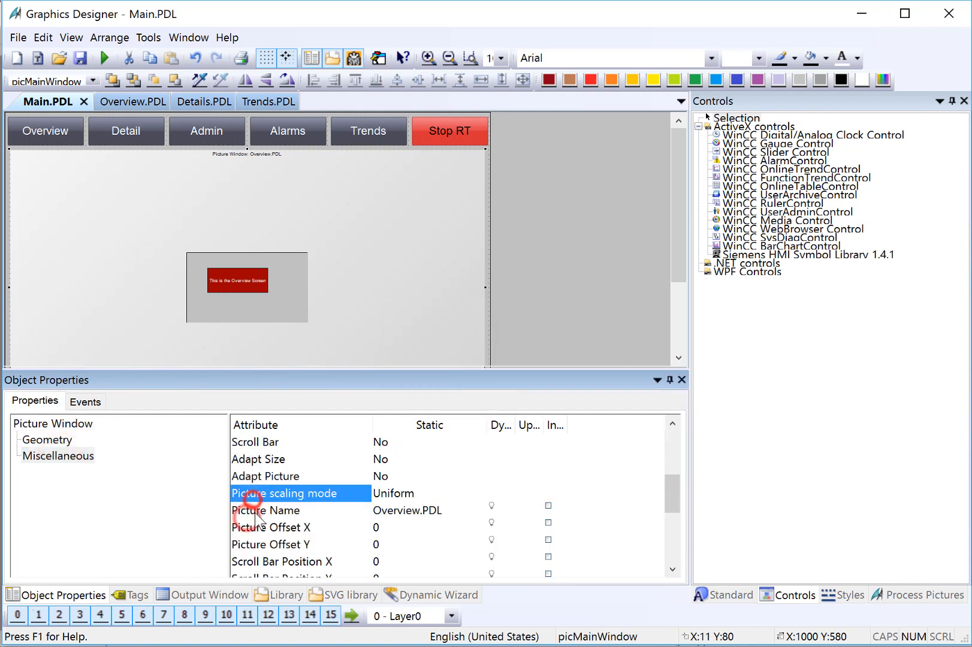
click(53, 424)
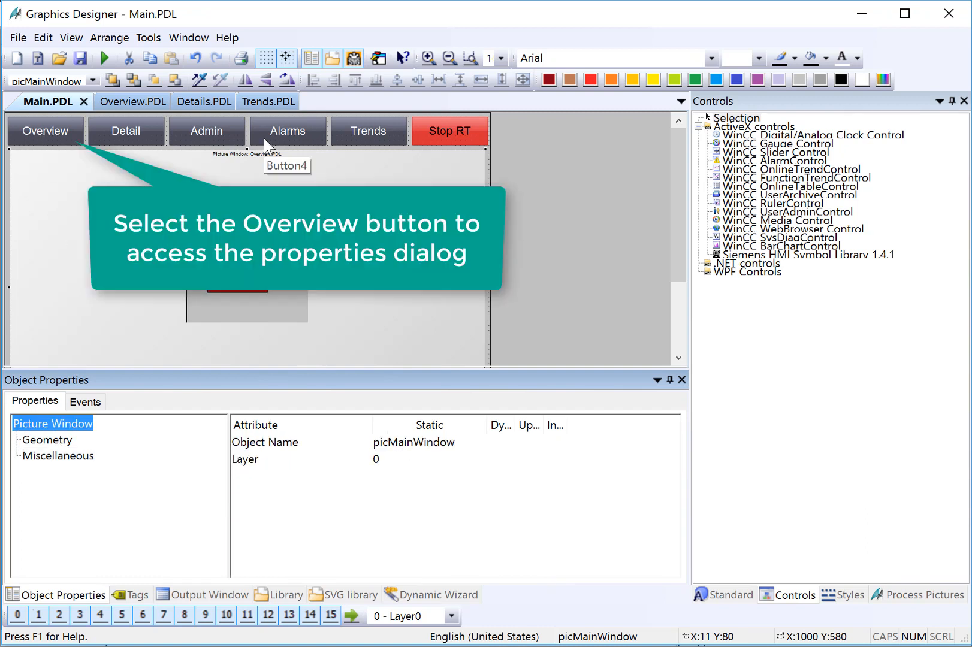
Step: Show the Overview button's mouse events and the action choices for Press Left
click(45, 130)
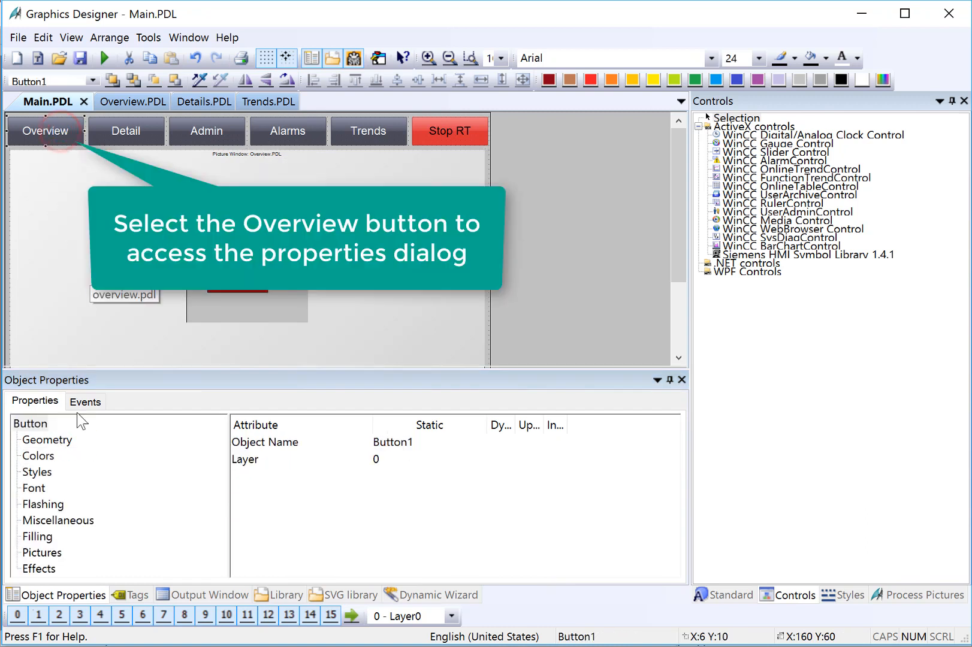
click(84, 402)
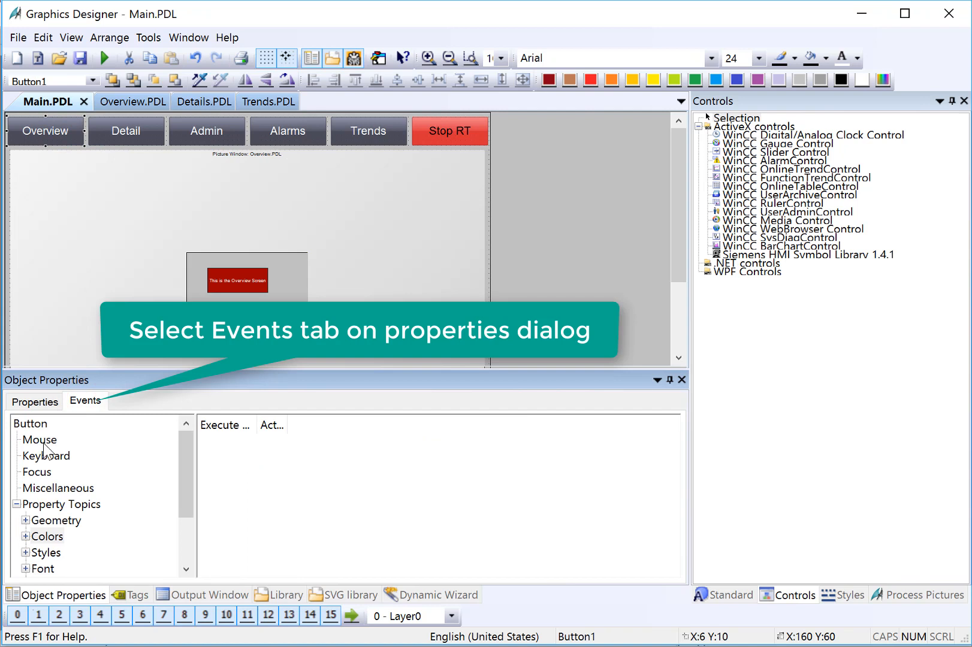
click(39, 440)
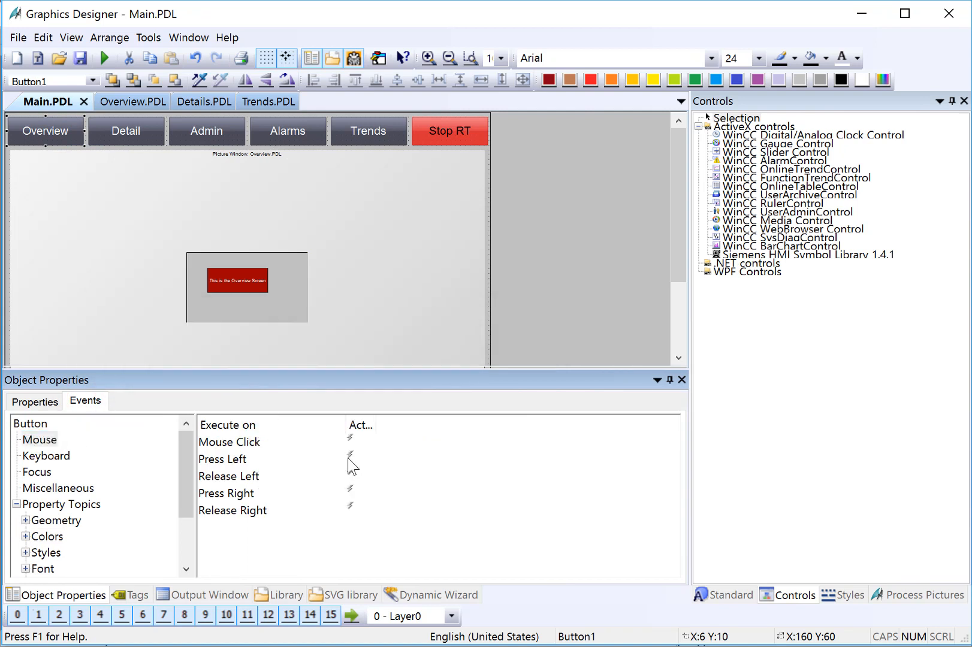
right_click(350, 459)
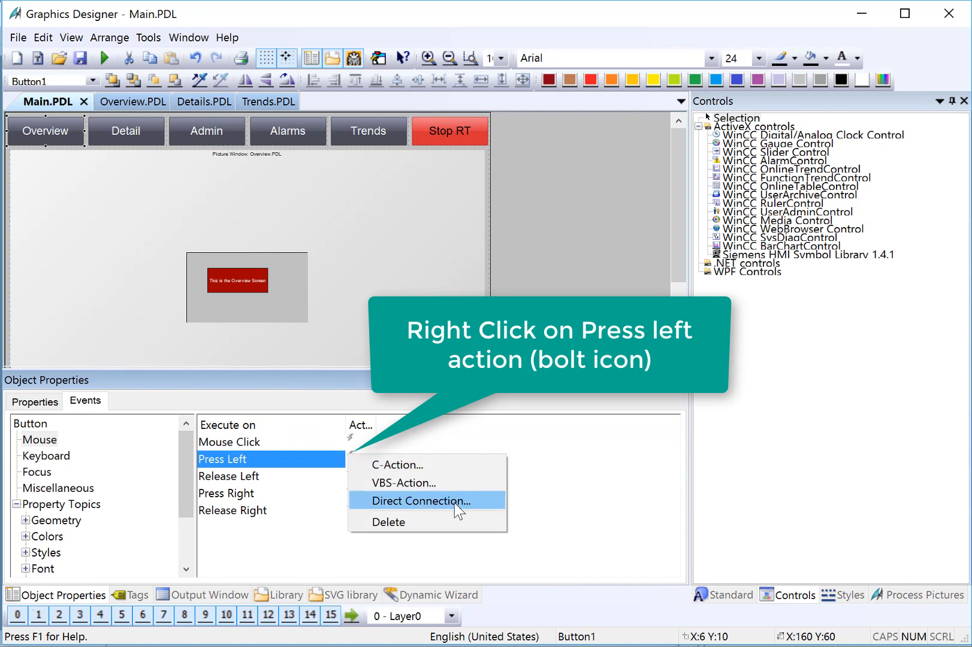
Step: Start a direct connection for Press Left with constant source Overview.PDL
click(422, 502)
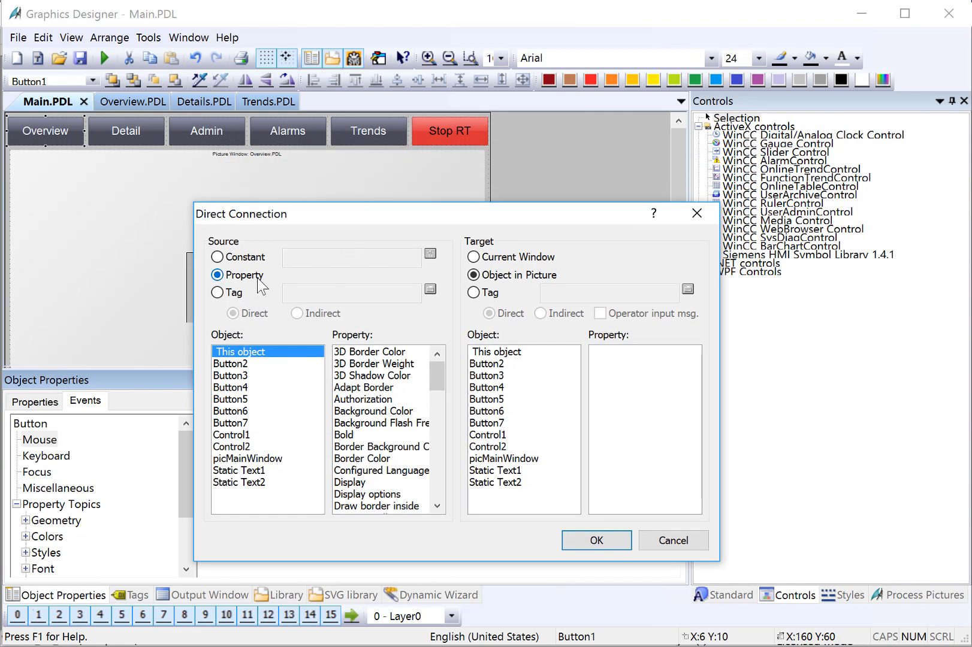
mouse_move(217, 257)
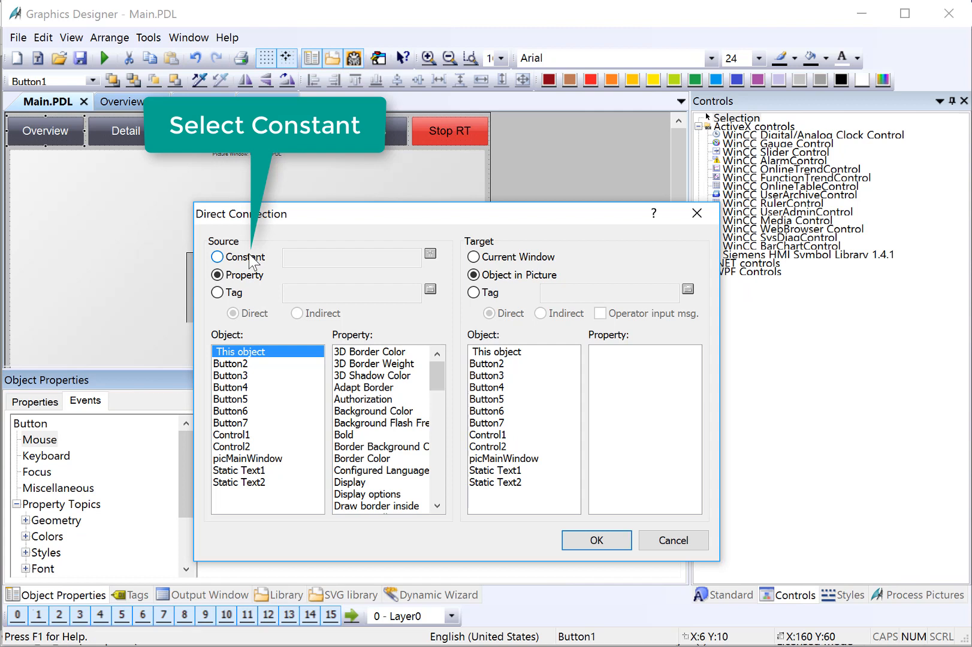
click(217, 258)
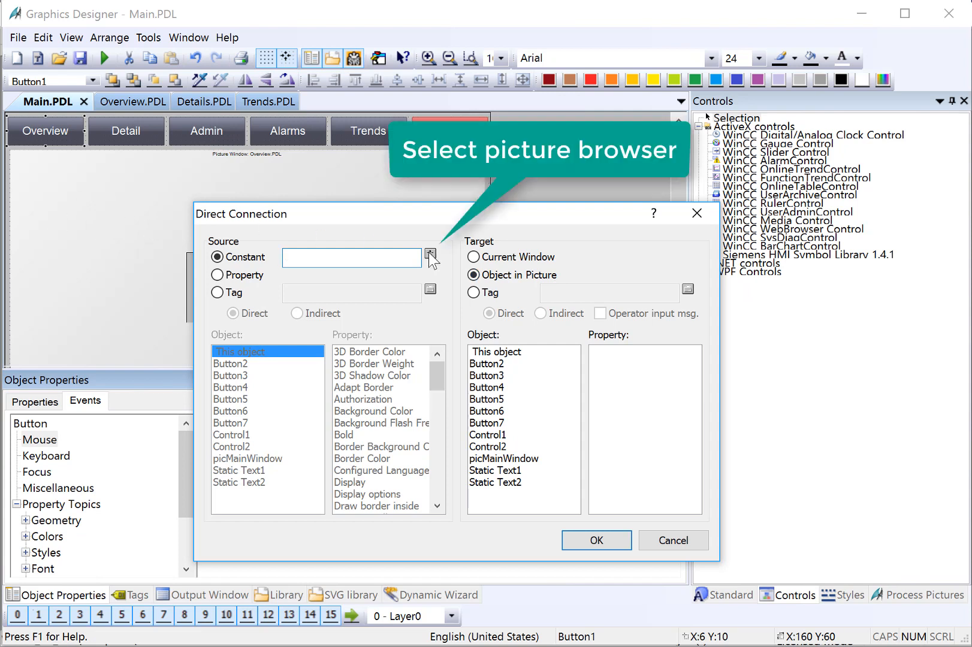
click(349, 258)
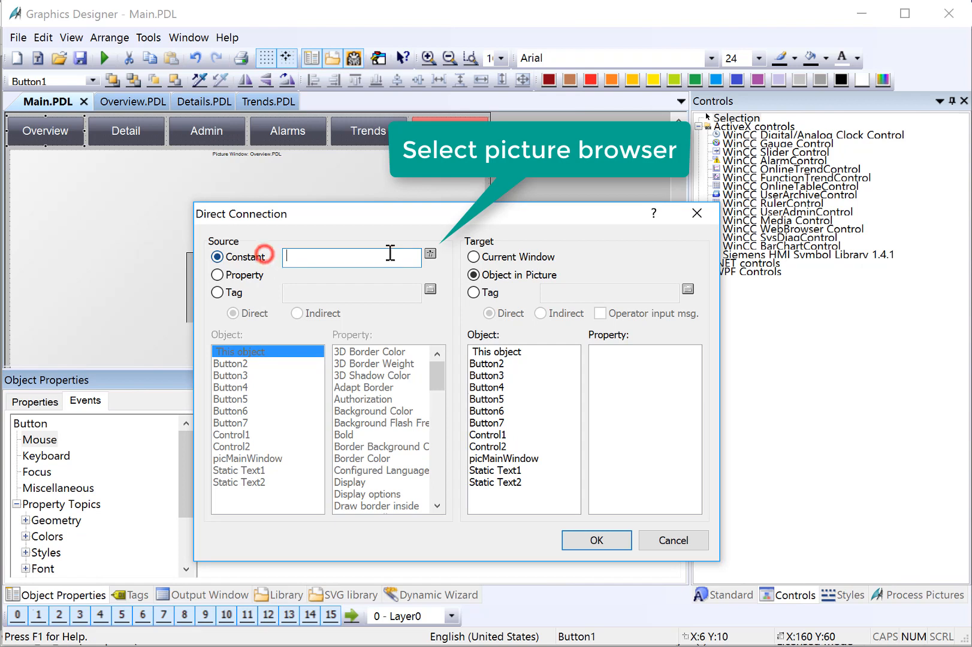
click(429, 254)
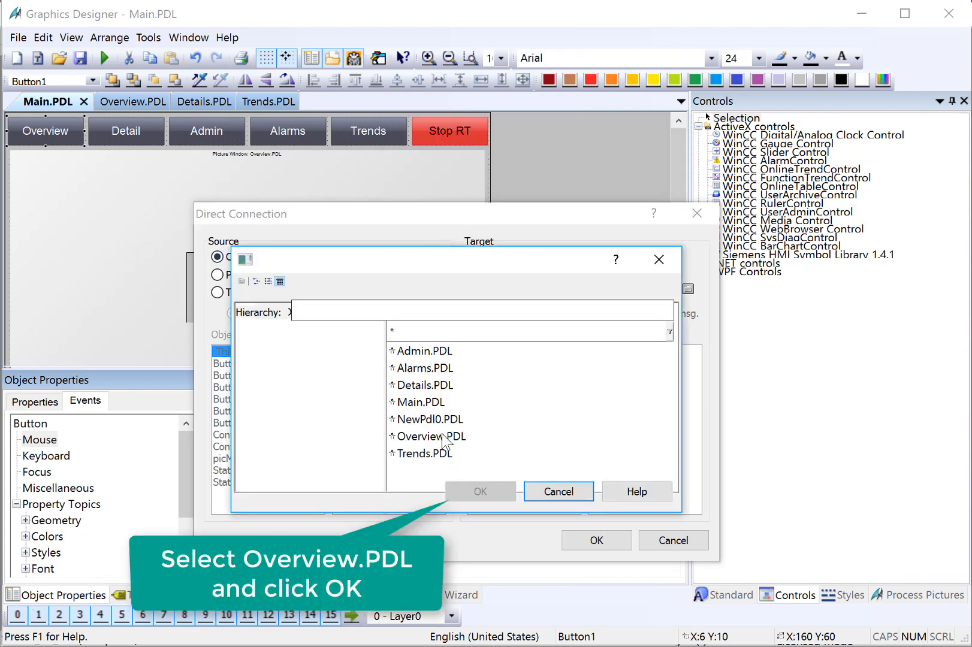
click(431, 436)
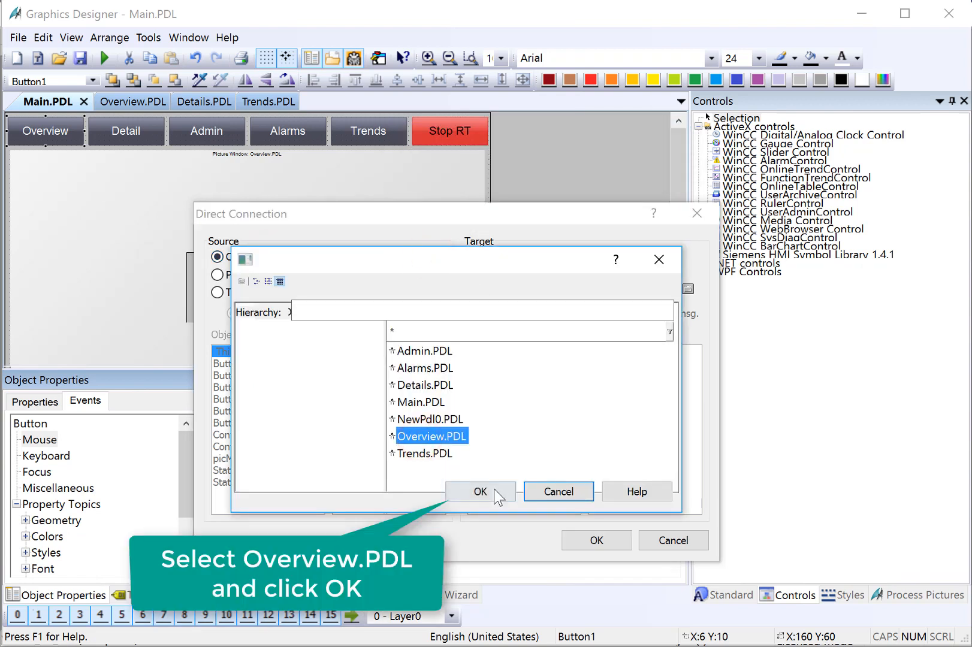
click(479, 492)
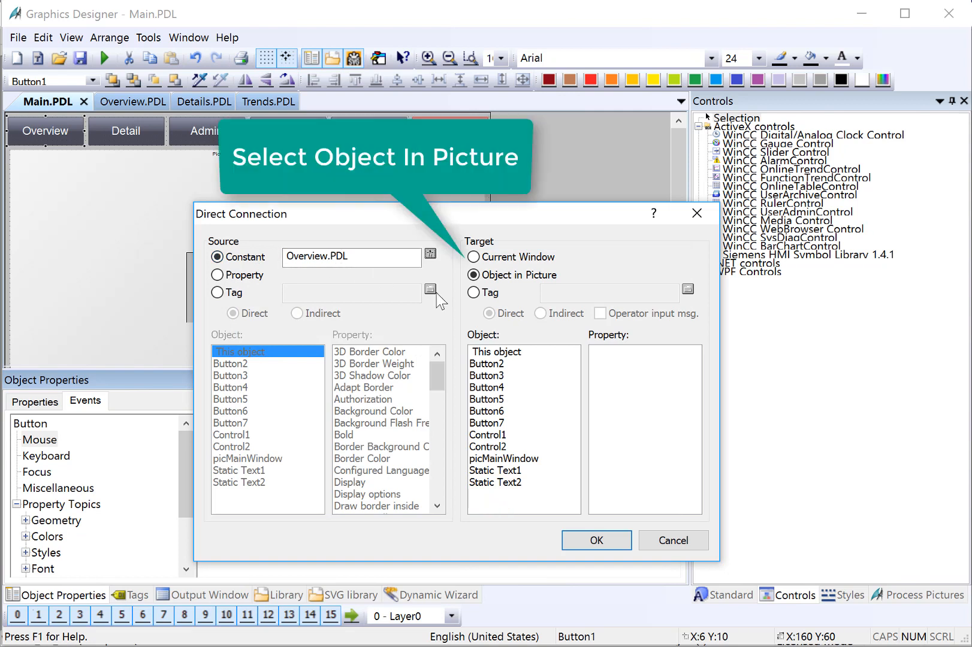
Step: Target picMainWindow's Picture Name in the picture and save the connection
click(474, 275)
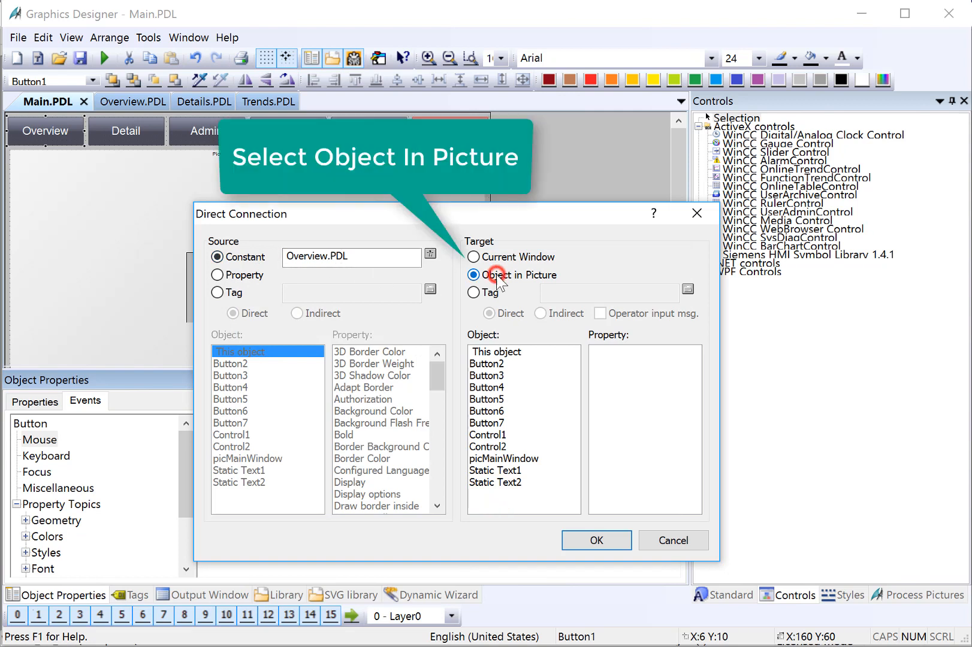
click(473, 276)
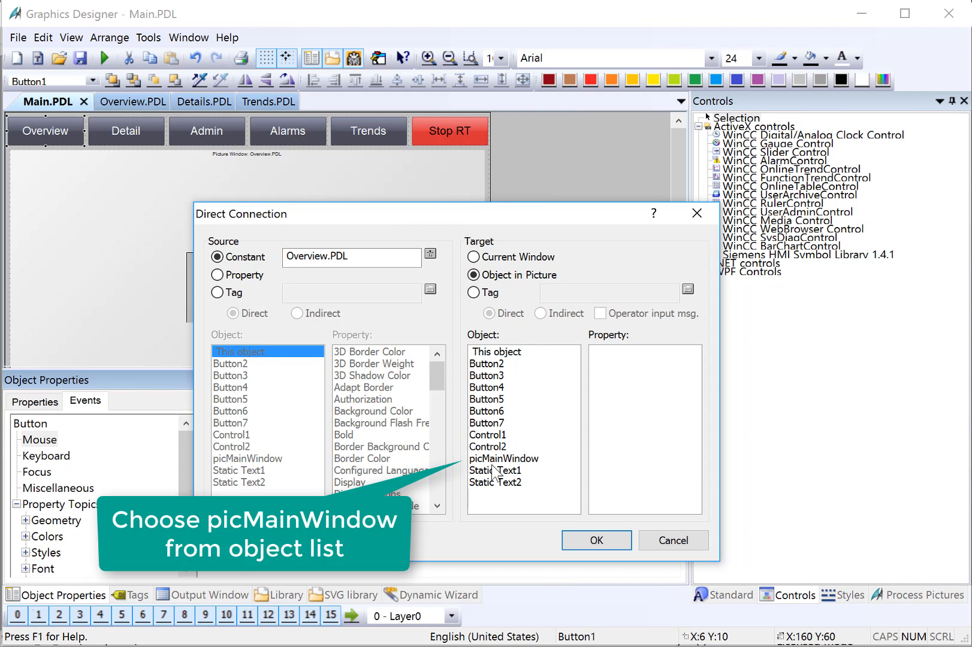
mouse_move(519, 466)
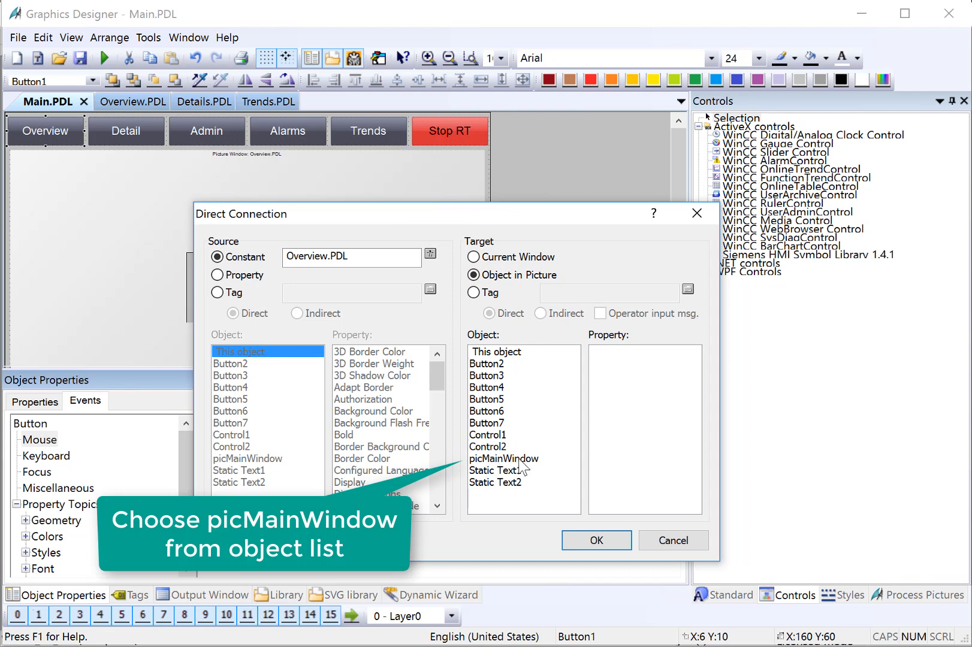
click(503, 459)
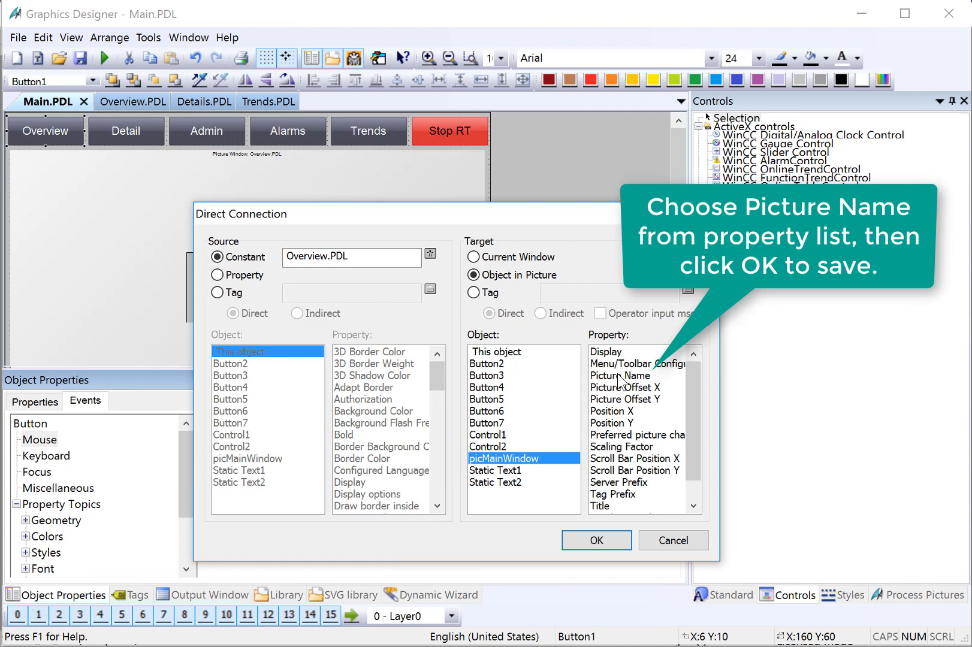
click(621, 377)
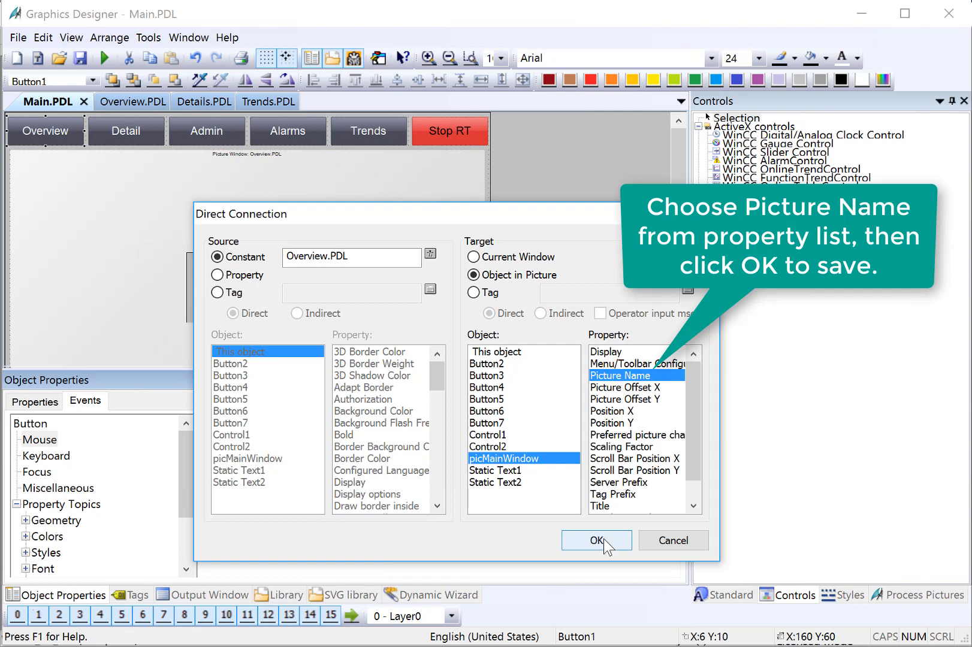
click(596, 541)
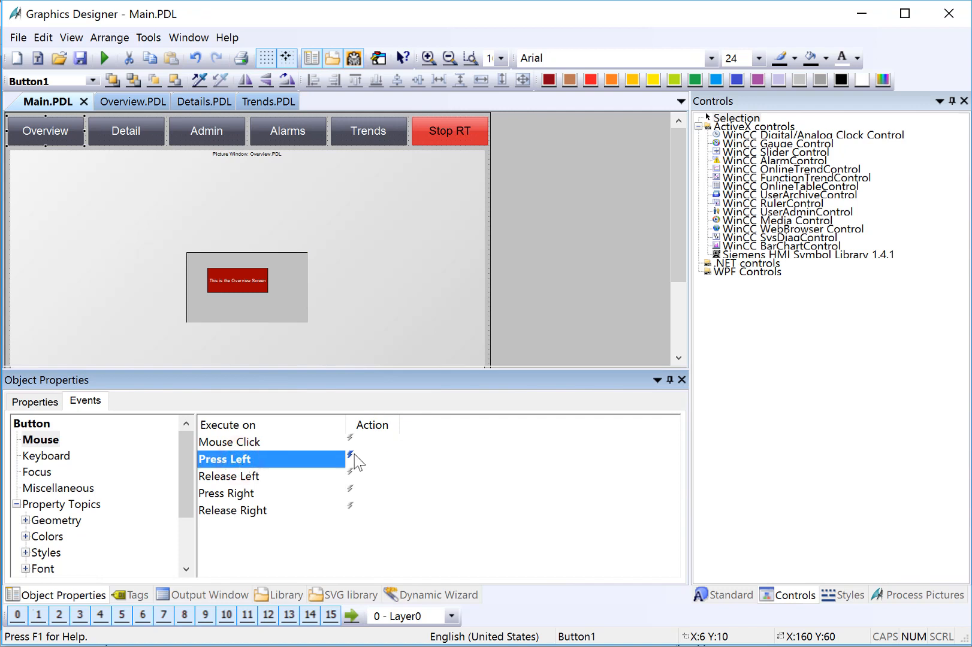
click(350, 459)
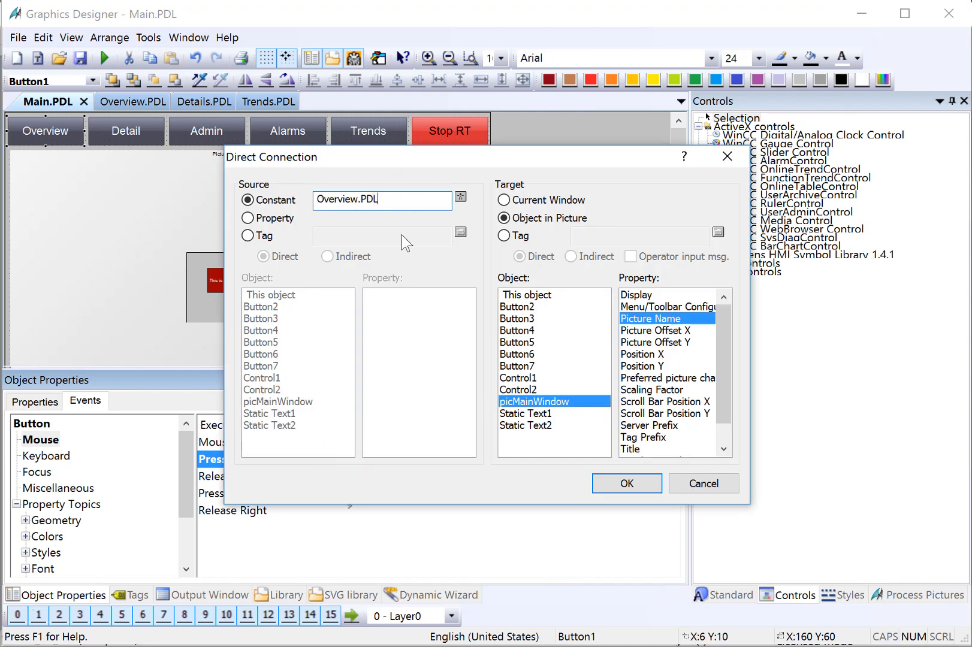
mouse_move(652, 334)
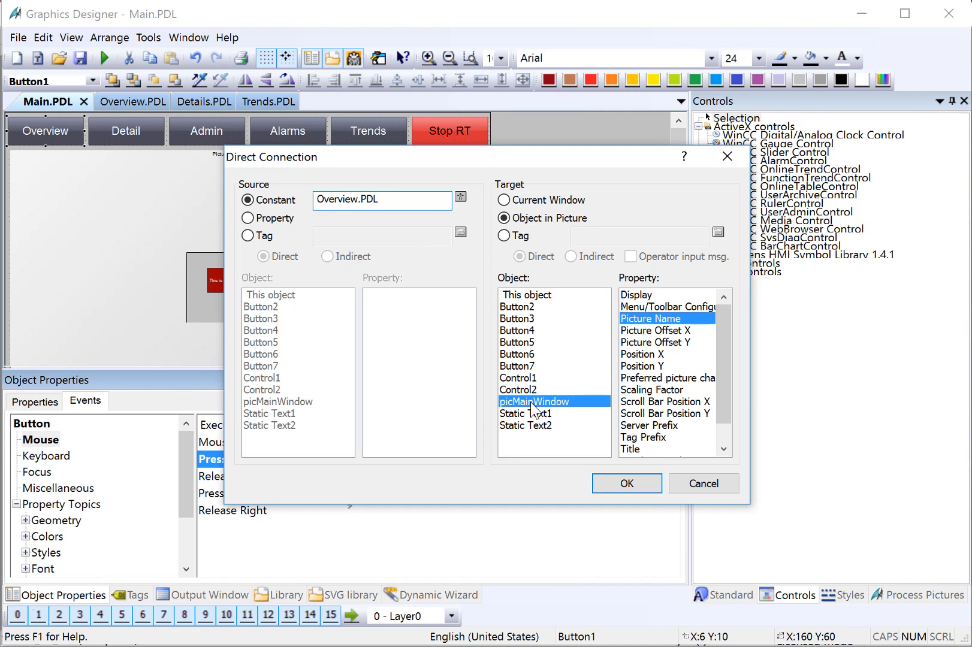
click(627, 483)
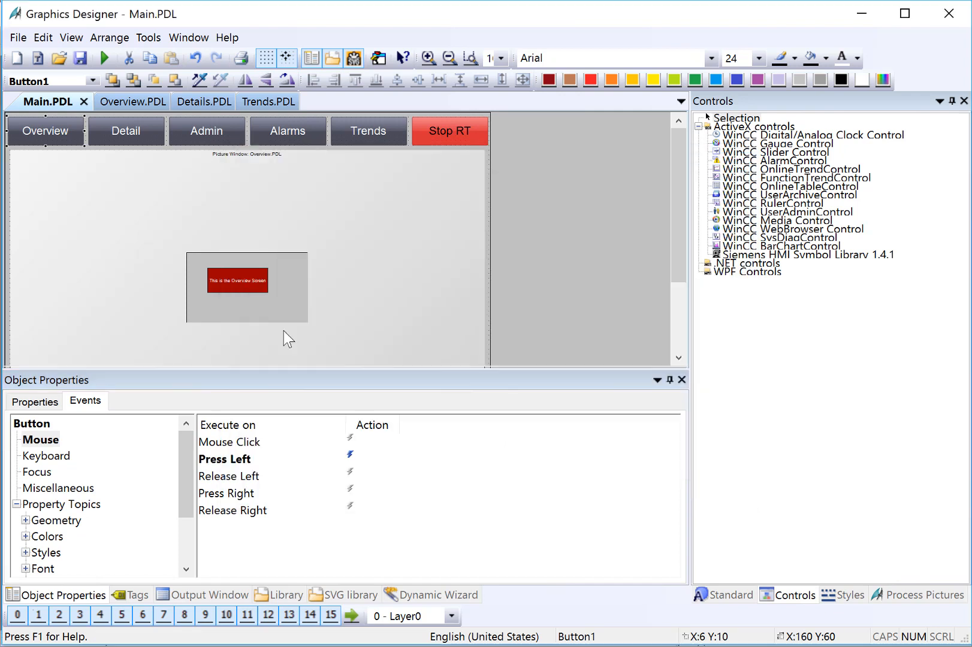
click(126, 130)
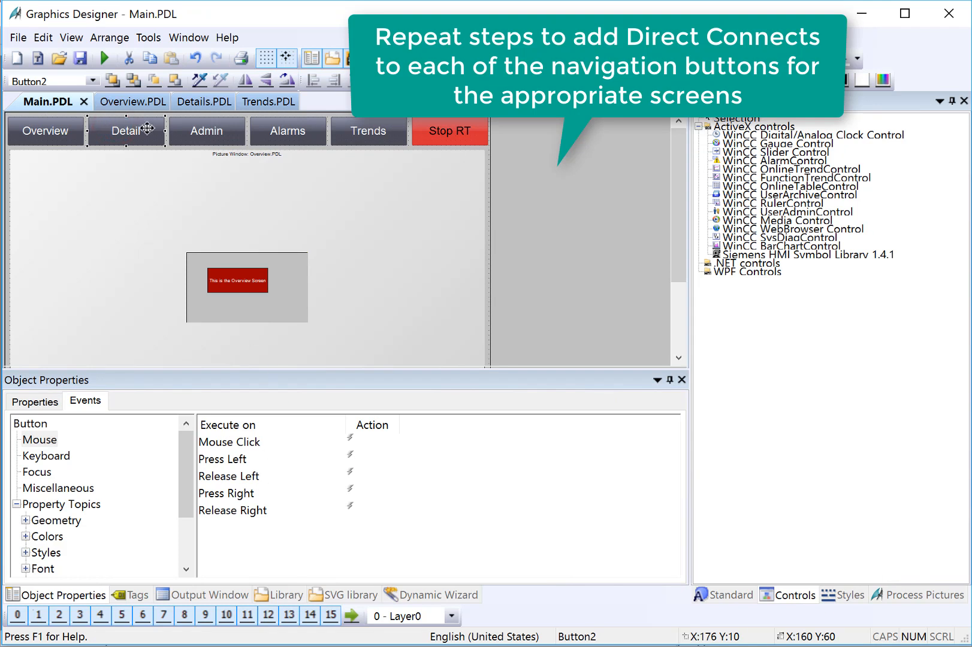
mouse_move(59, 390)
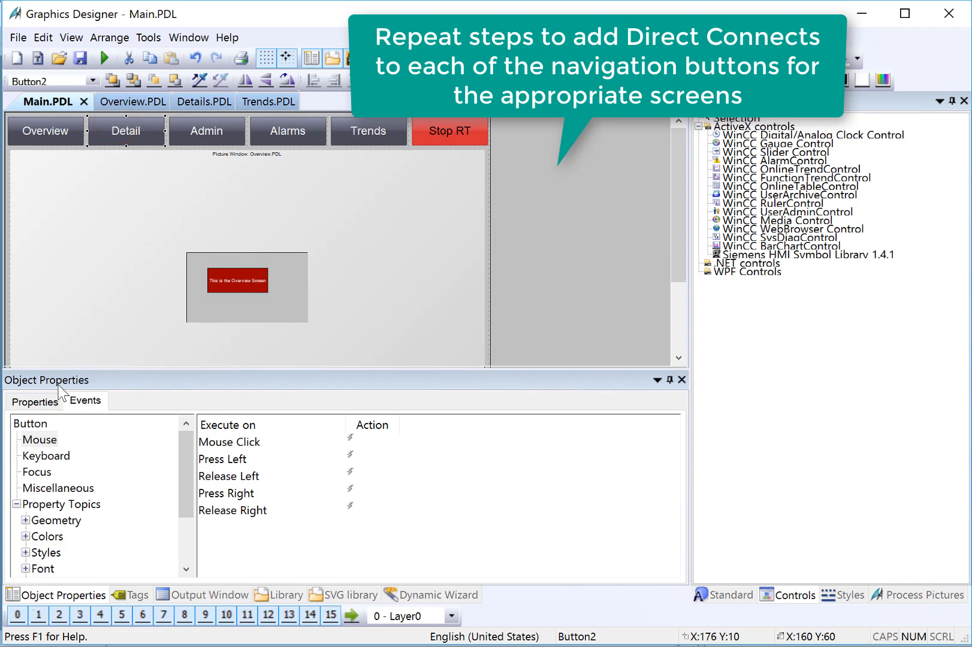
Step: Connect Detail's Release Left to send constant Details.PDL to picMainWindow's Picture Name
click(84, 401)
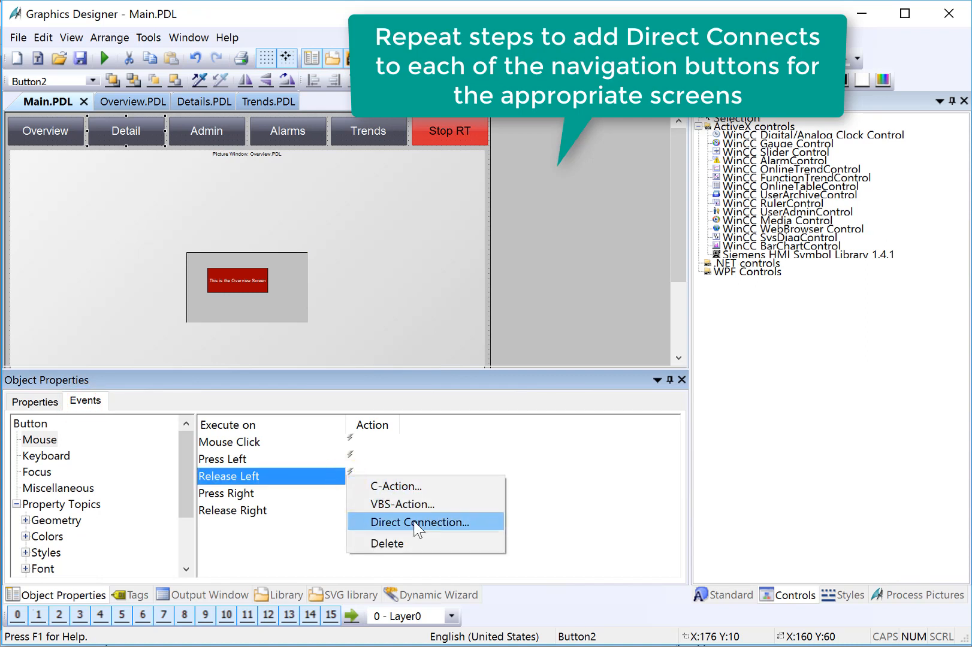
click(421, 523)
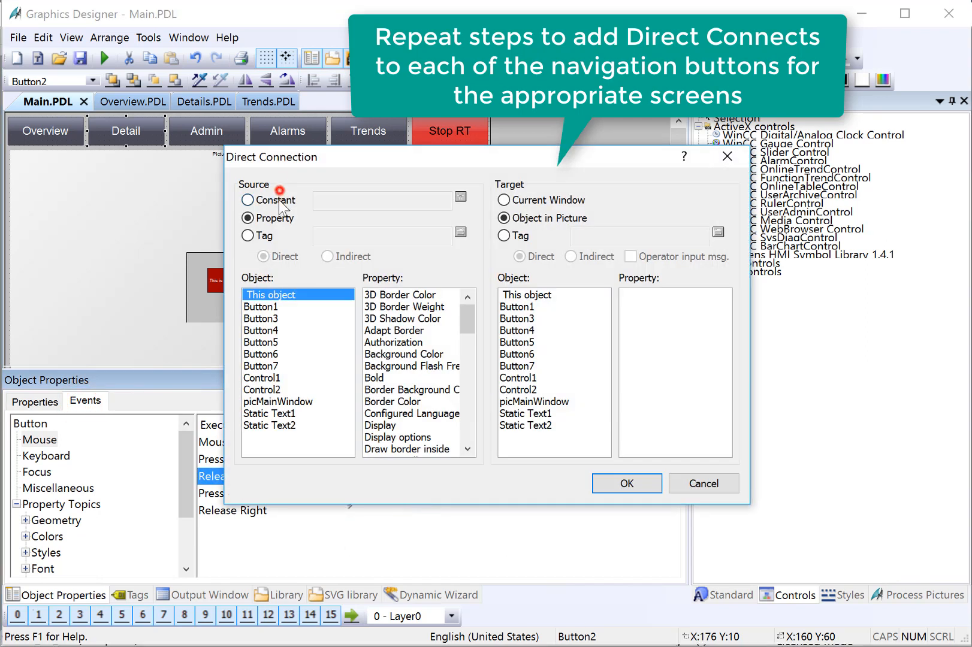
click(461, 197)
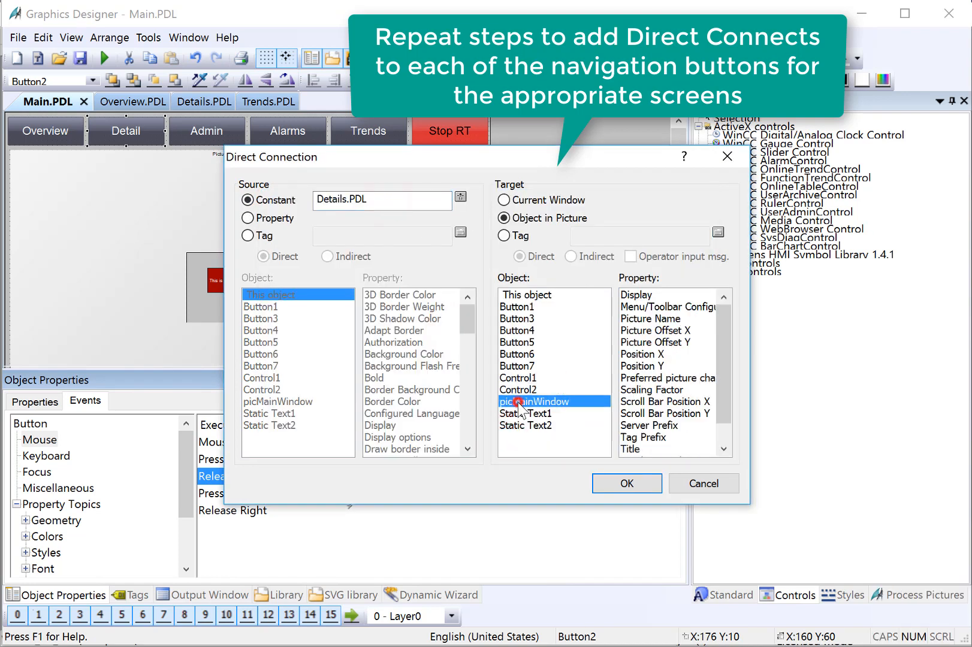
click(651, 318)
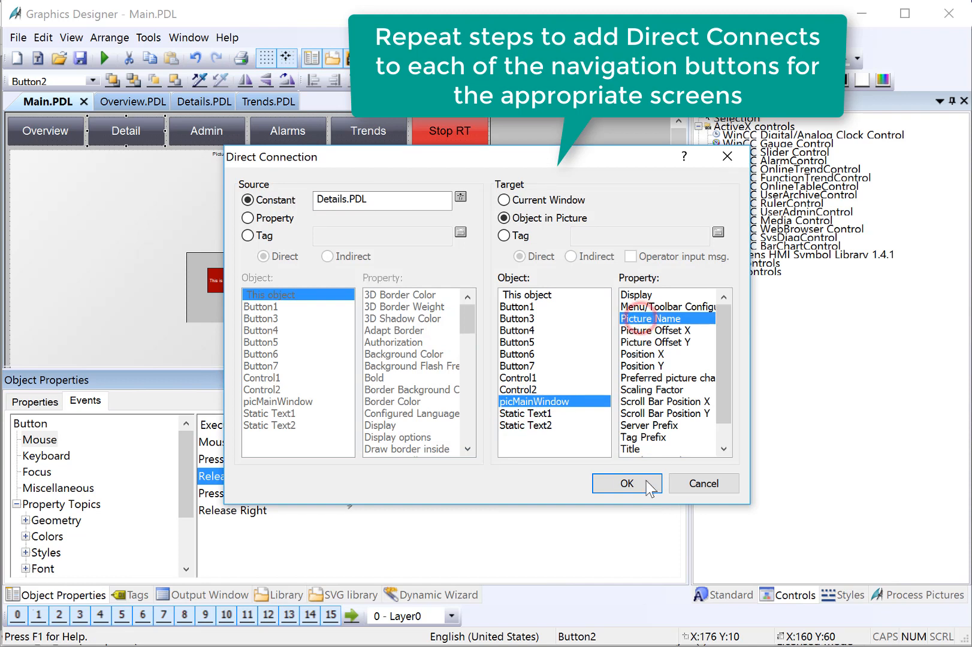
click(627, 484)
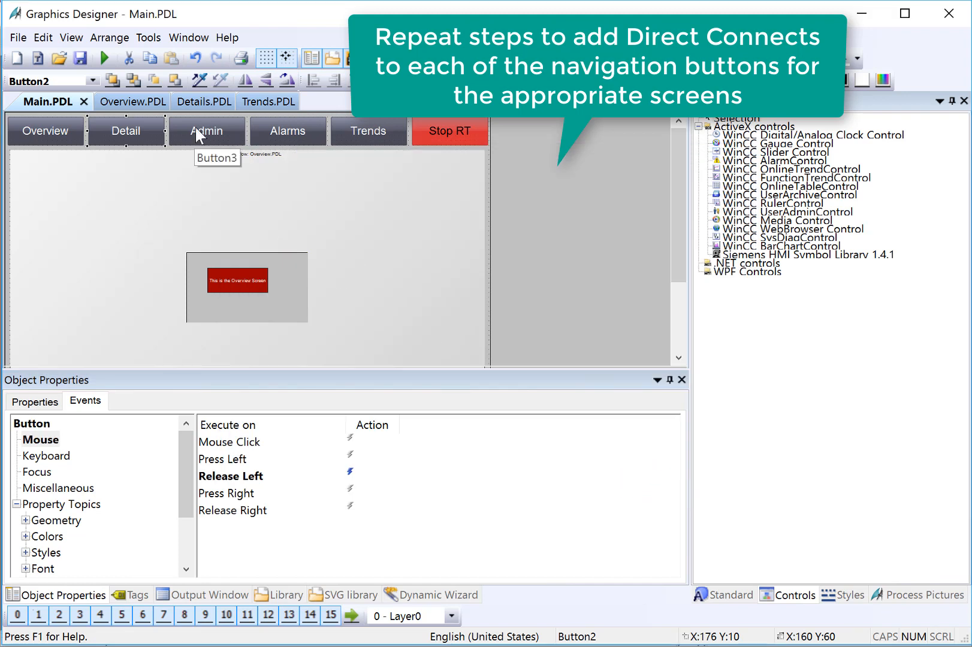
Step: Connect Admin's Press Left to send Admin.PDL to picMainWindow's Picture Name
click(247, 459)
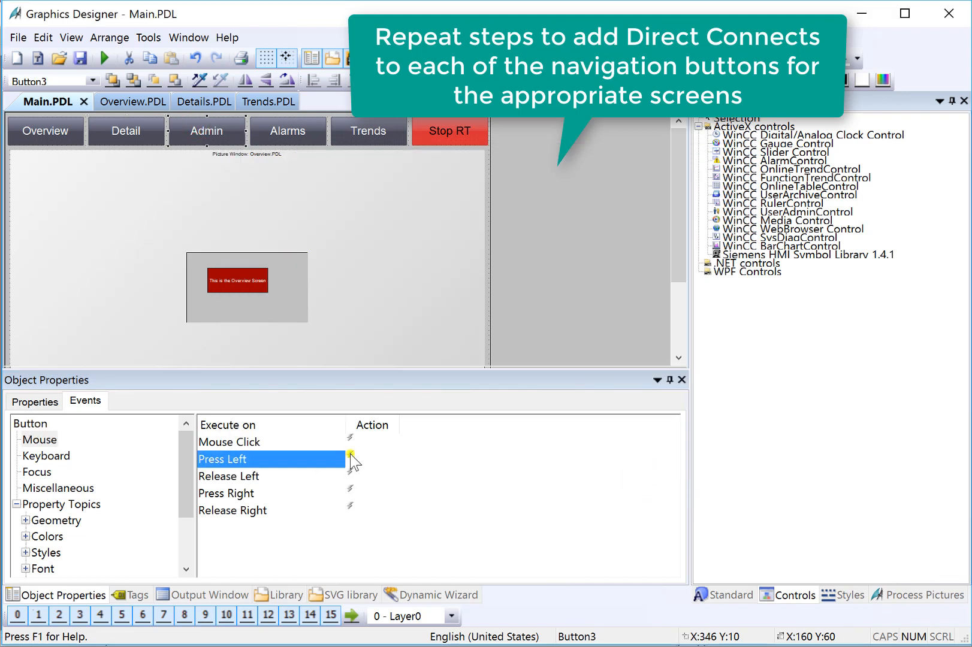
click(350, 457)
text(Admin.PDL)
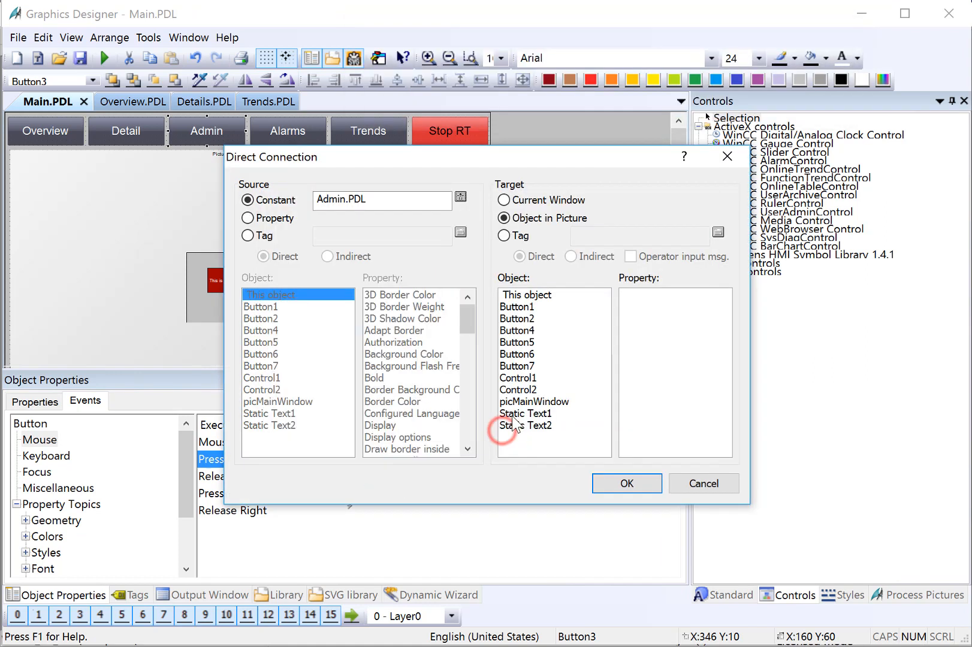
click(627, 483)
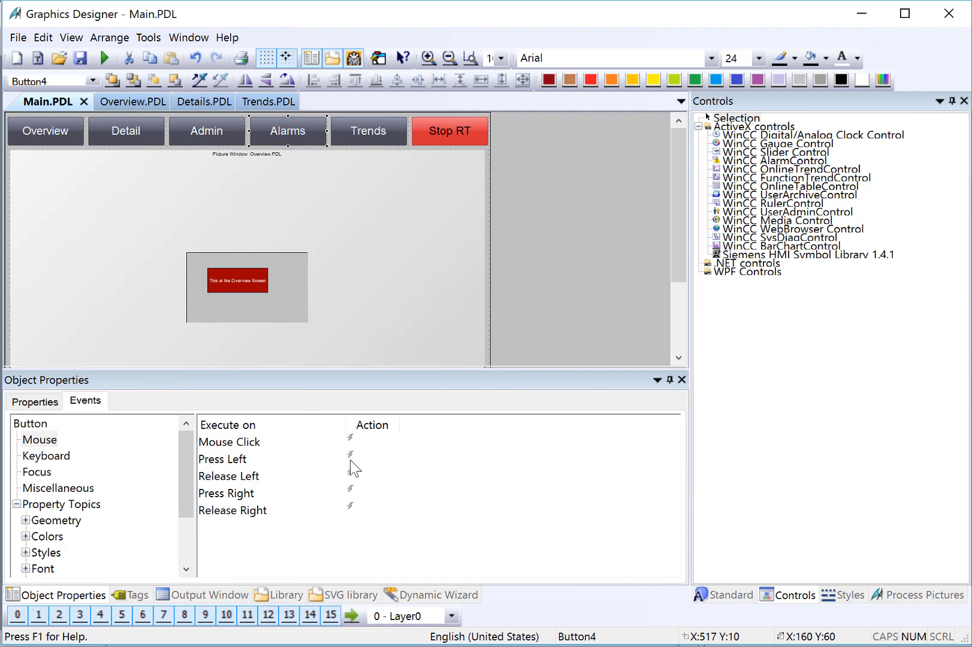
Step: Connect Alarms' Press Left to send Alarms.PDL to picMainWindow's Picture Name
click(350, 456)
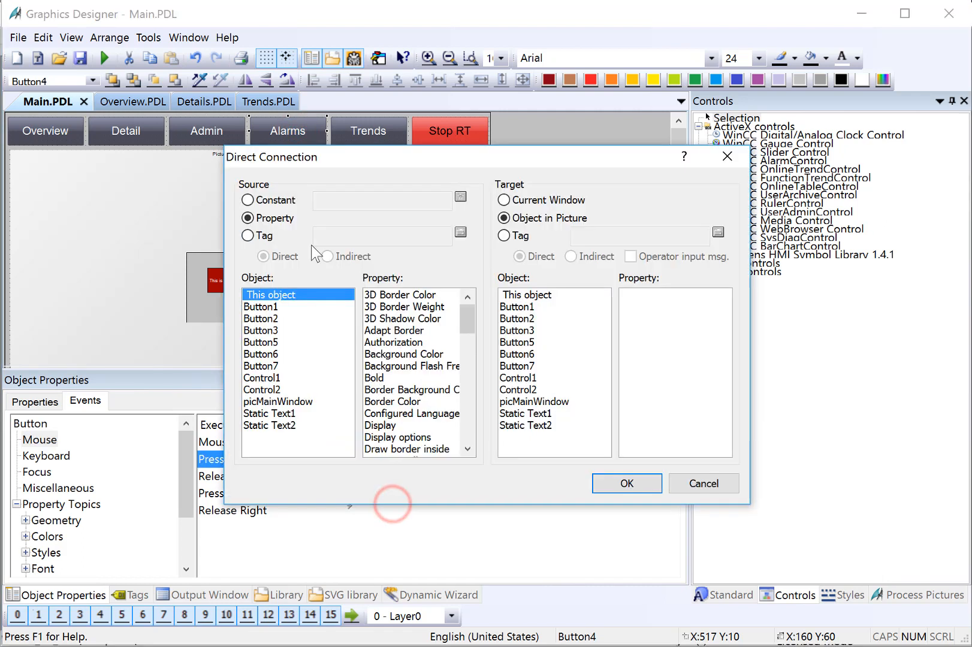
click(460, 198)
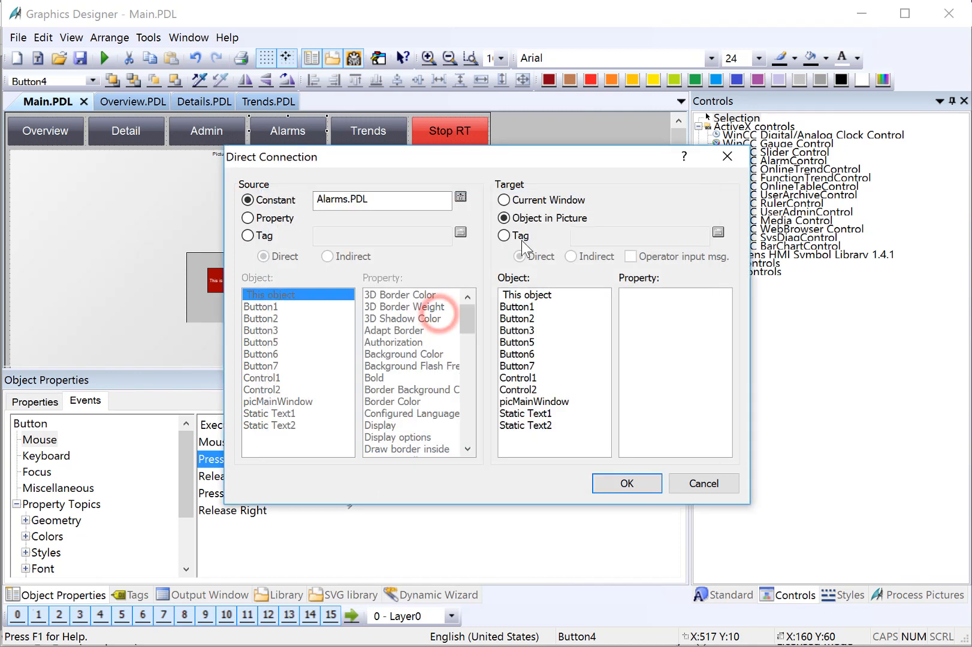
click(534, 402)
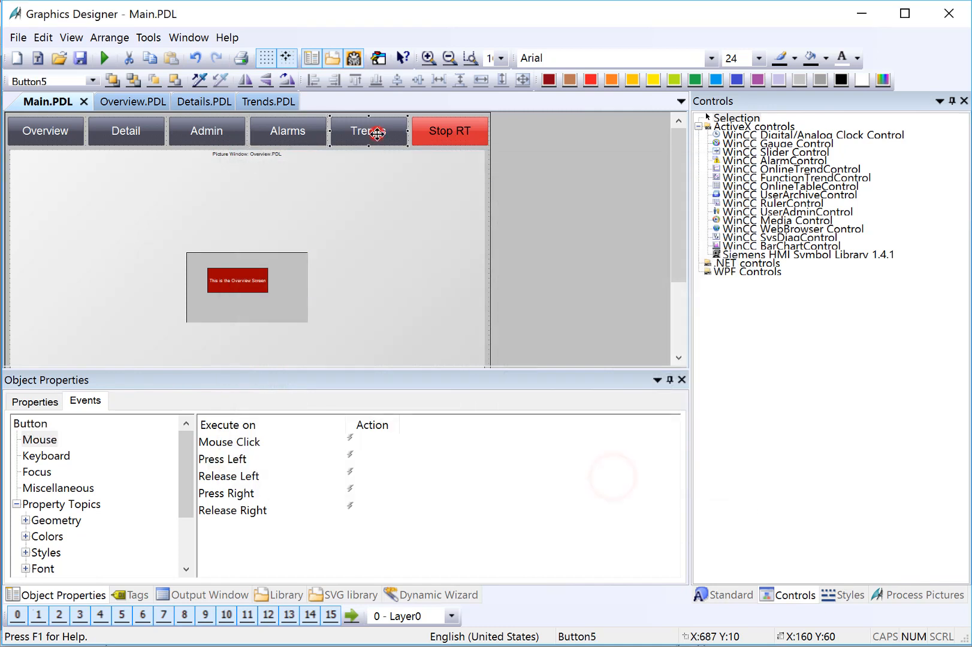
Step: Connect Trends' Press Left to send constant Trends.PDL to picMainWindow's Picture Name
click(223, 459)
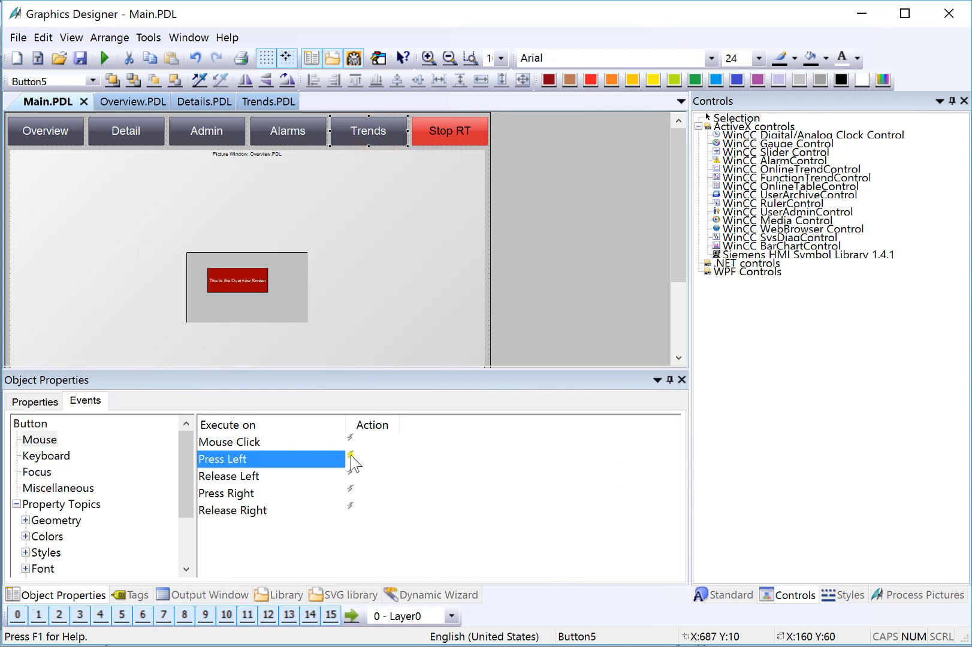
click(350, 460)
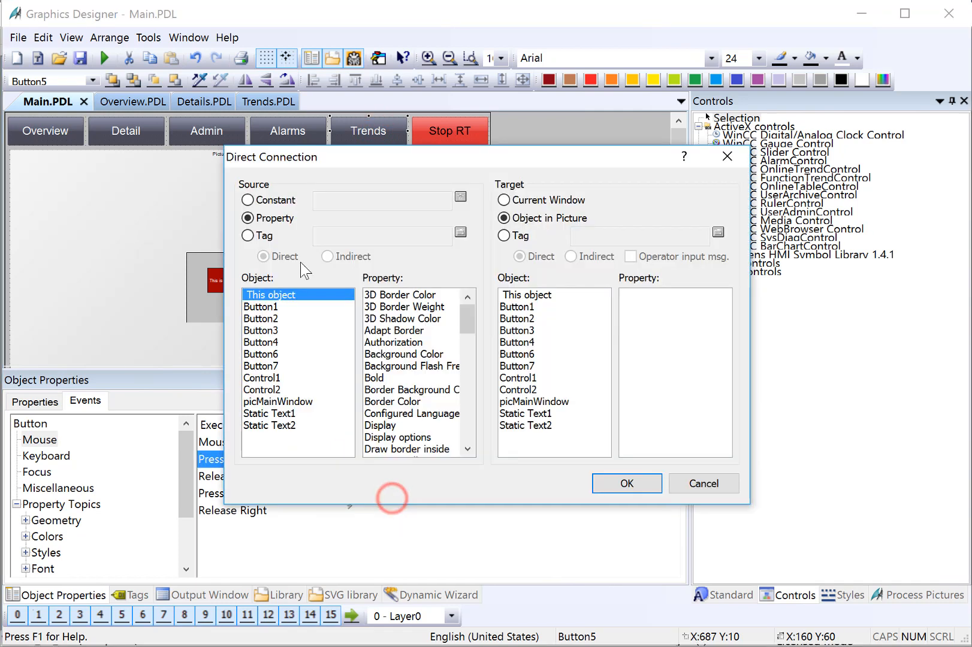
click(246, 200)
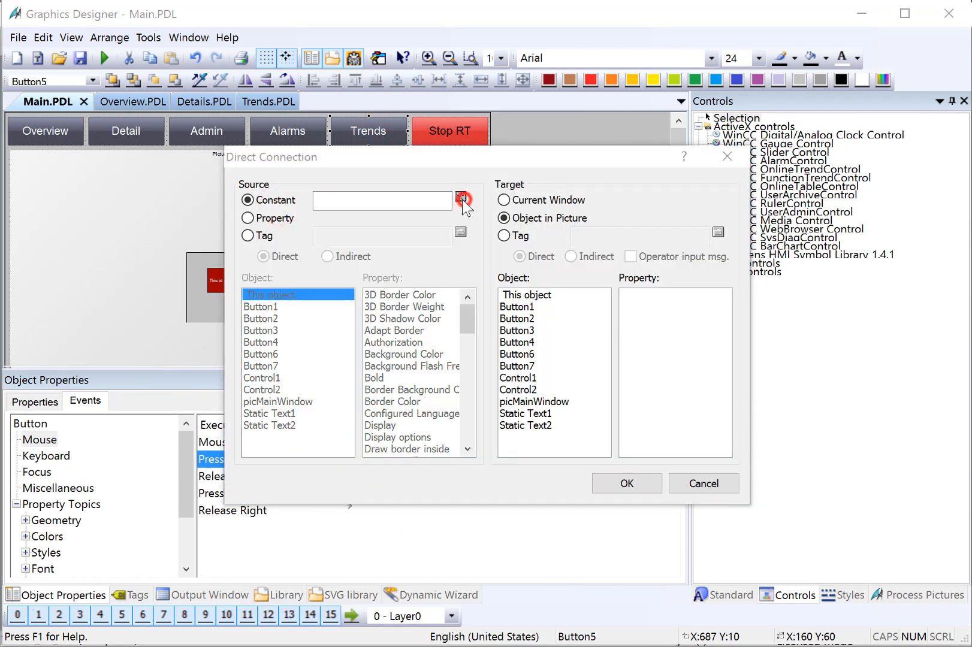
text(Trends.PDL)
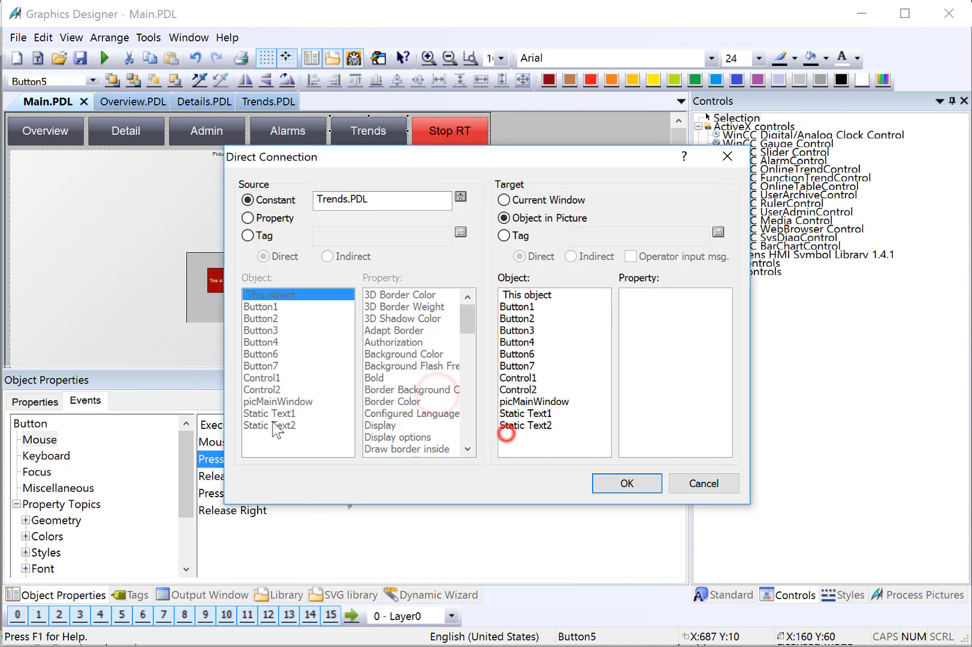
click(534, 402)
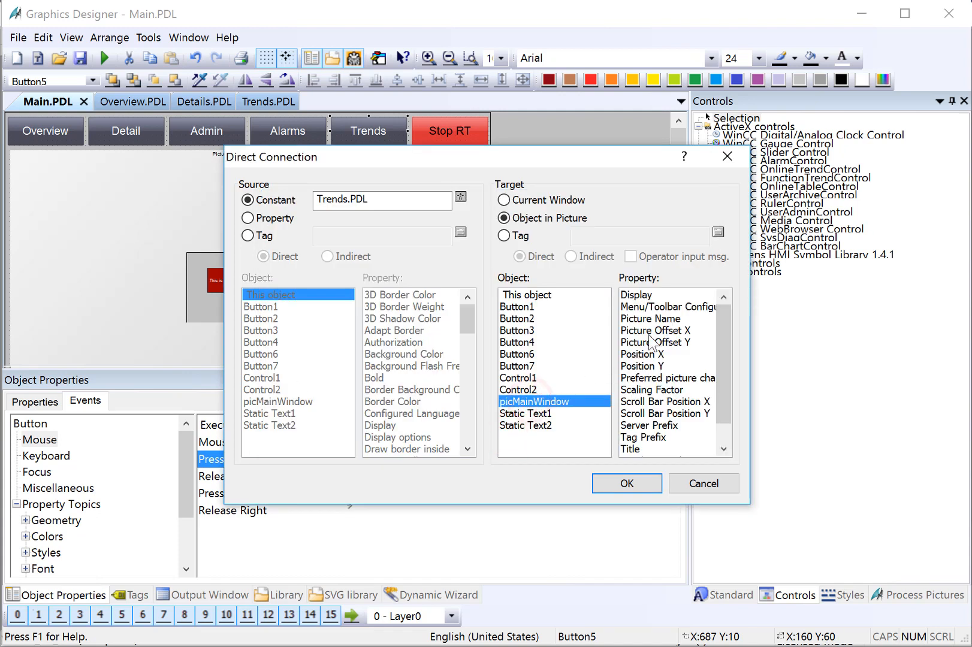
click(627, 483)
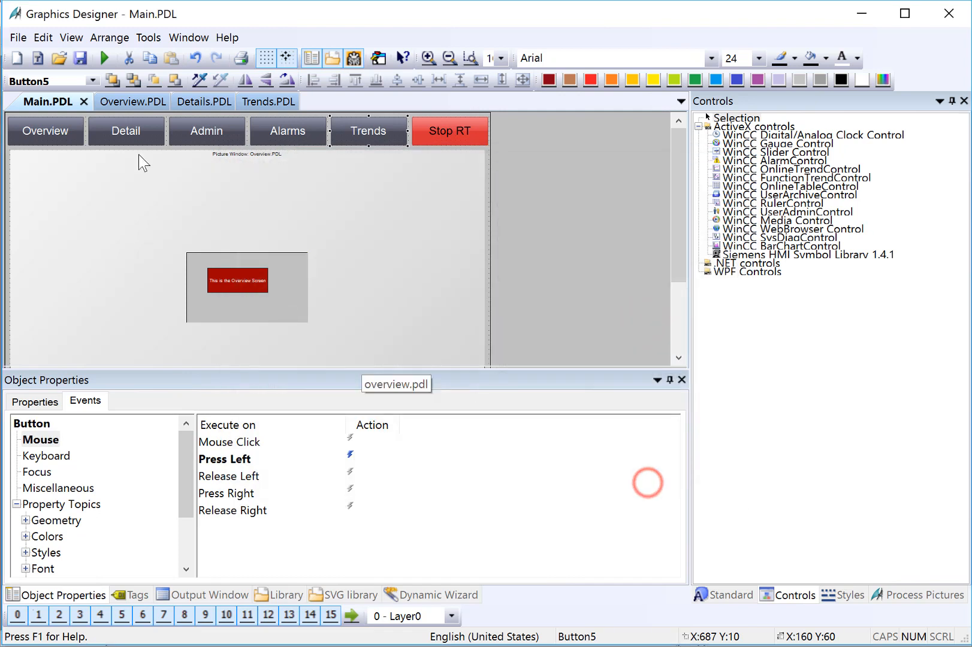
mouse_move(82, 57)
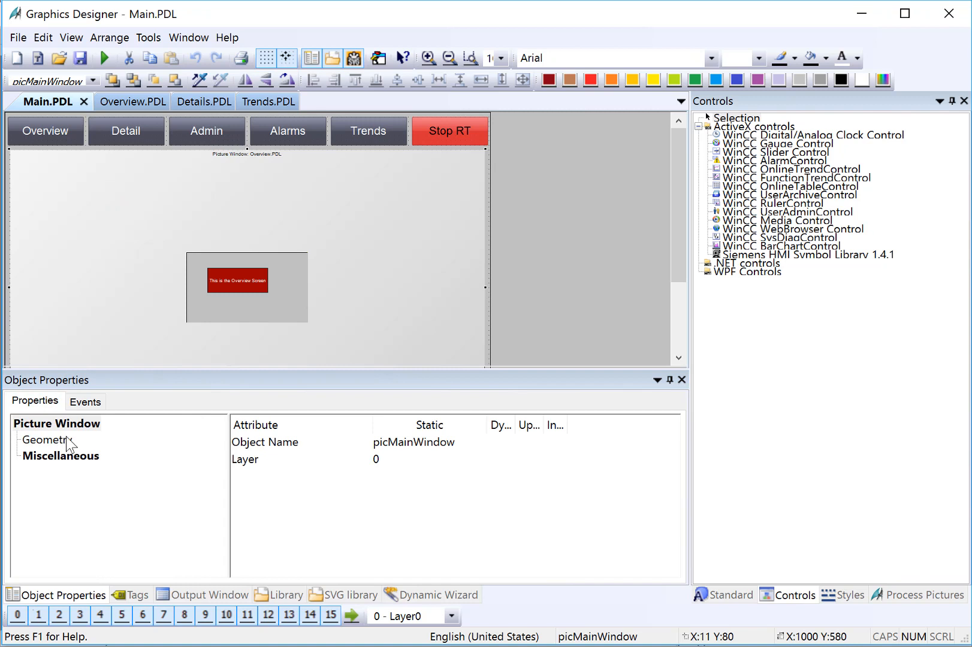
mouse_move(66, 468)
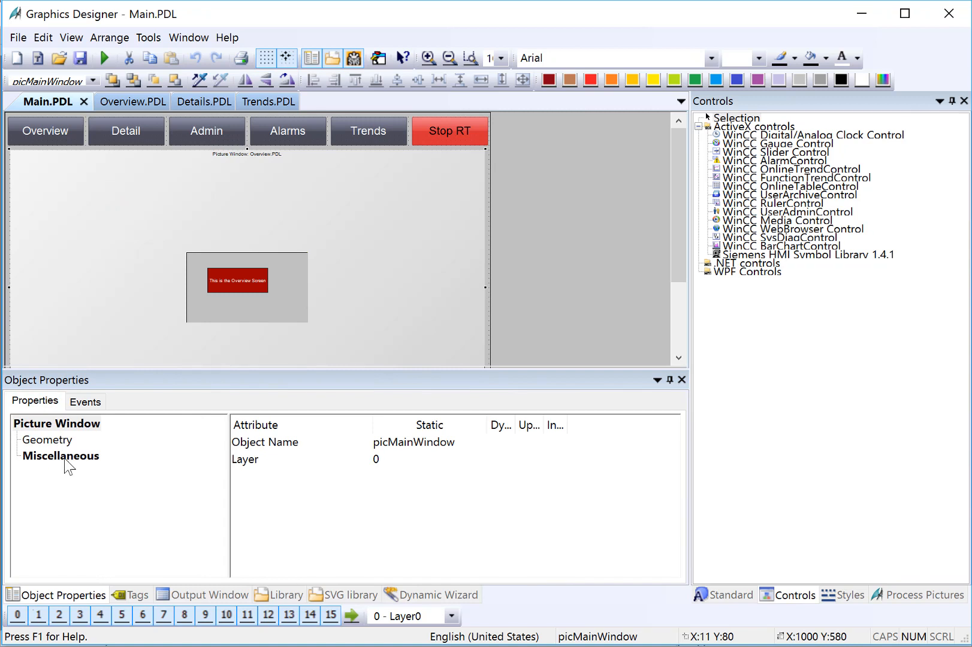
Step: Review picMainWindow's Miscellaneous properties, save Main.PDL and activate runtime
click(60, 456)
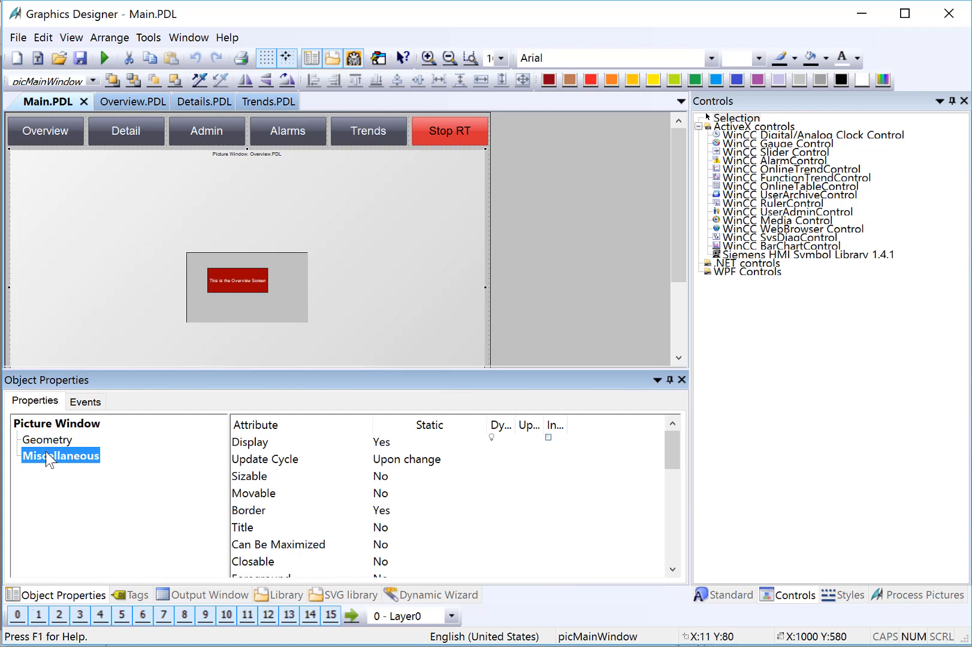
scroll(down, 3)
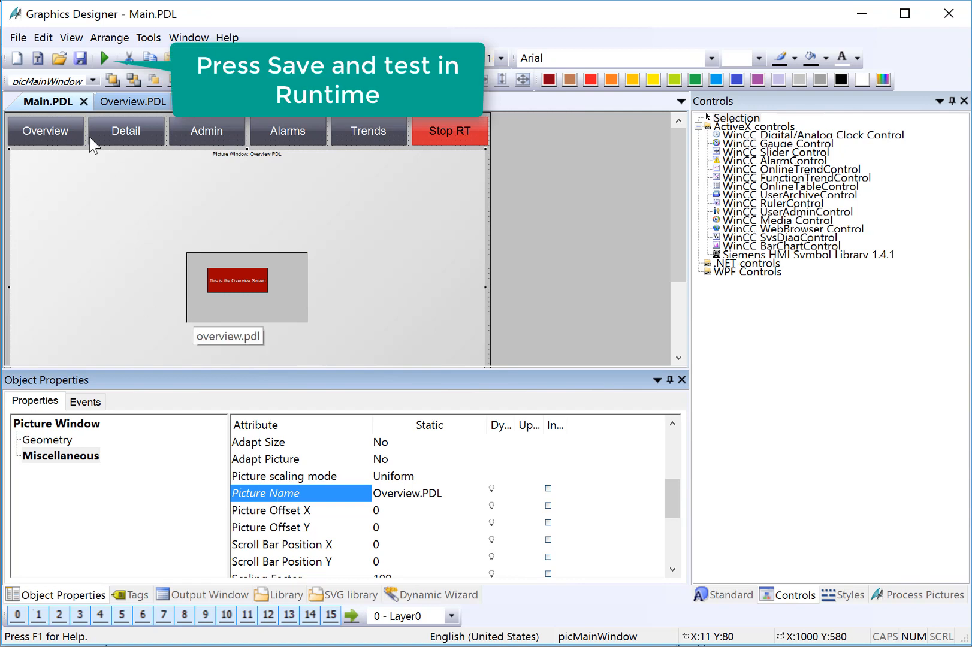
click(79, 59)
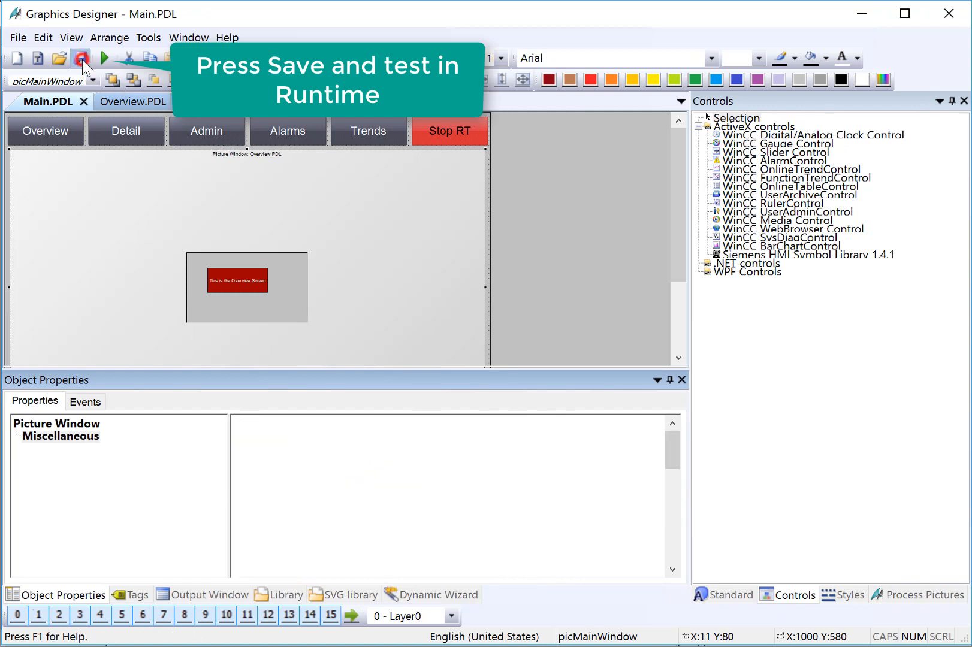
click(76, 59)
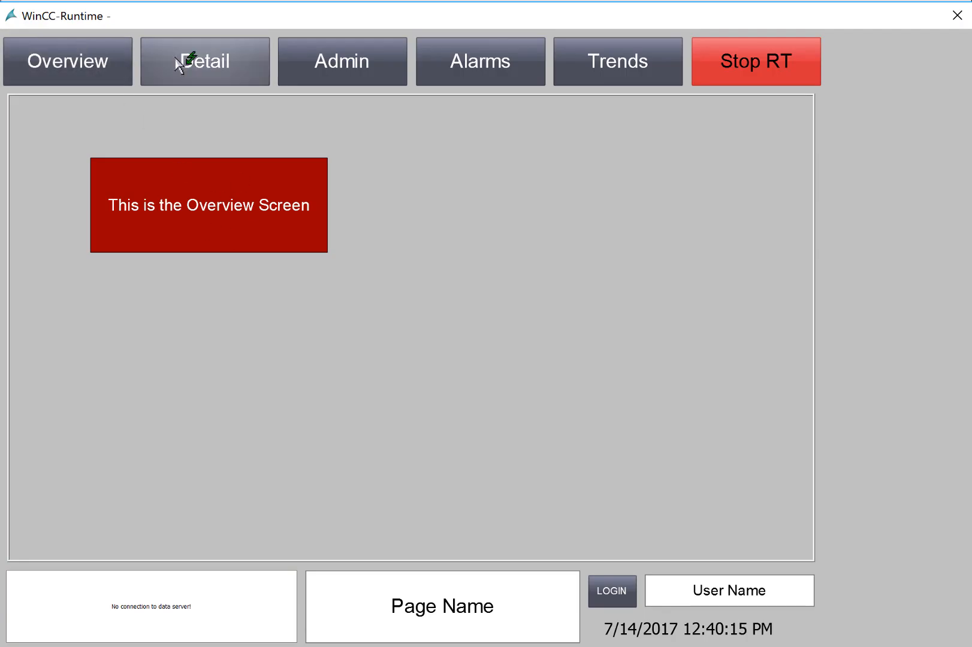
click(182, 63)
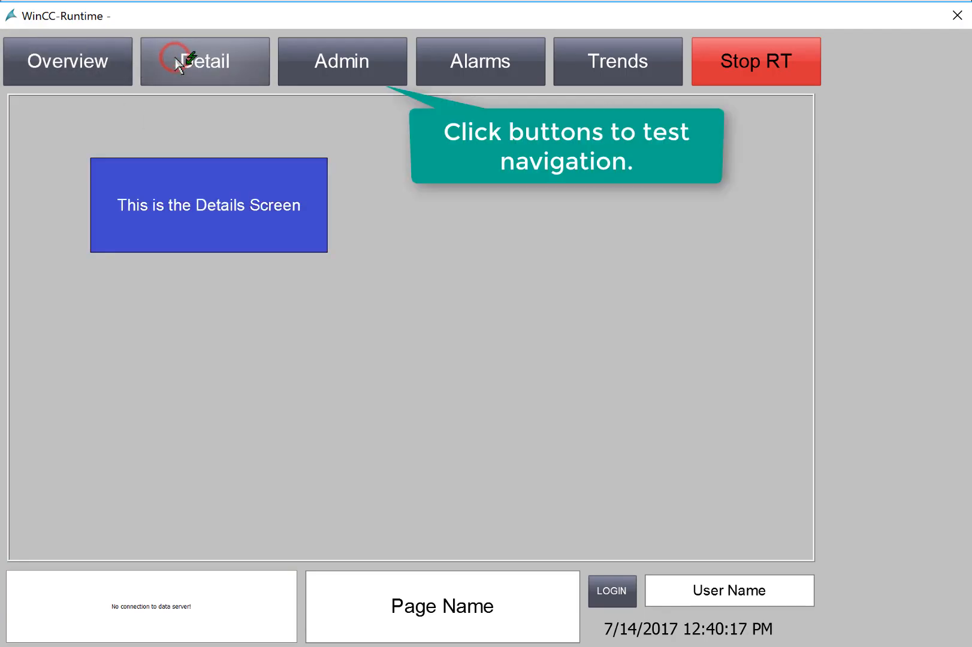
click(332, 77)
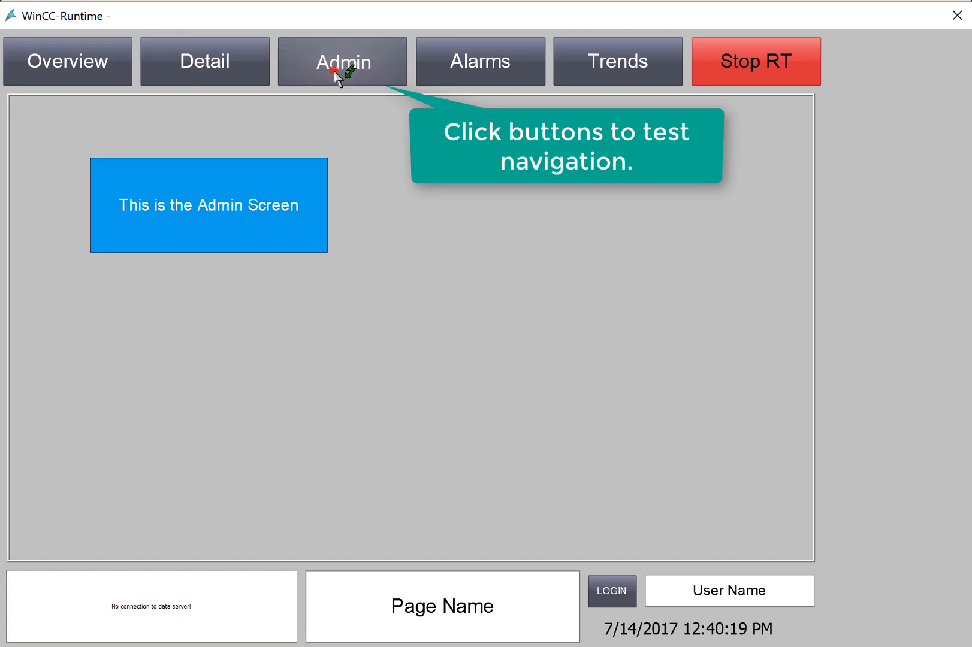
click(480, 61)
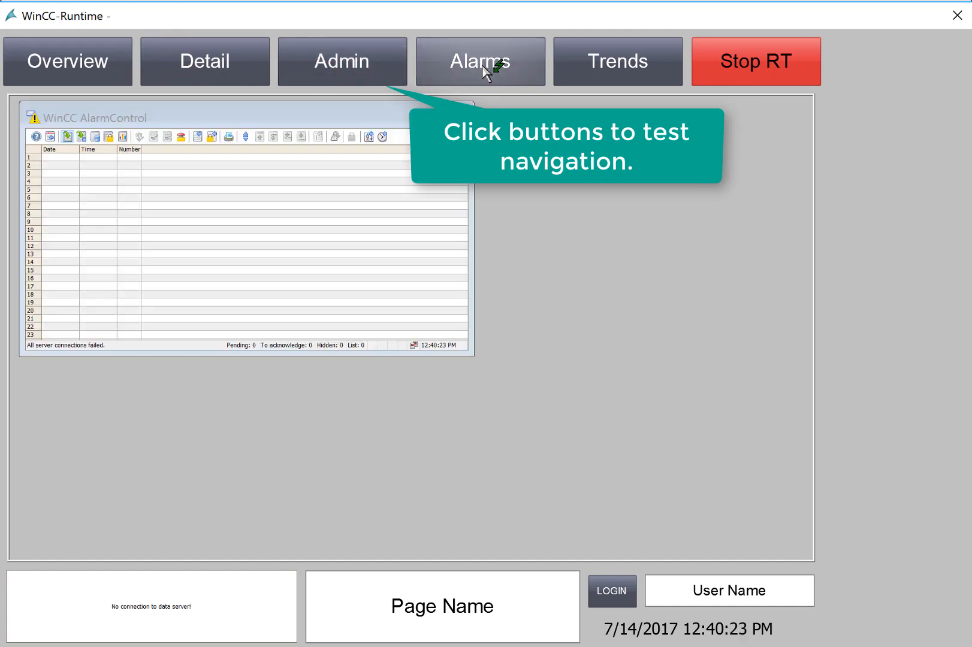
click(616, 61)
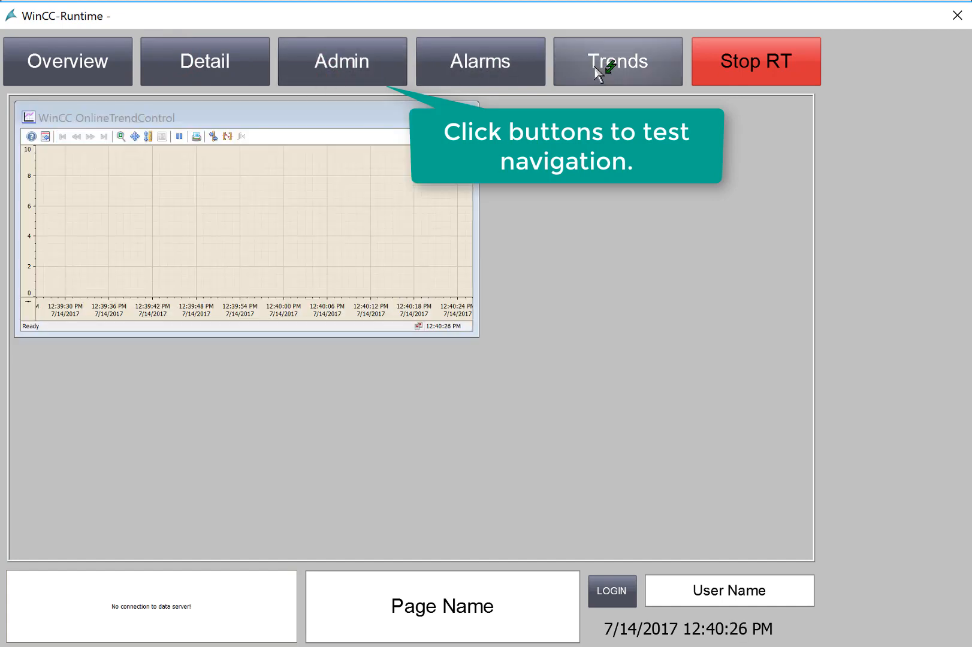
click(72, 62)
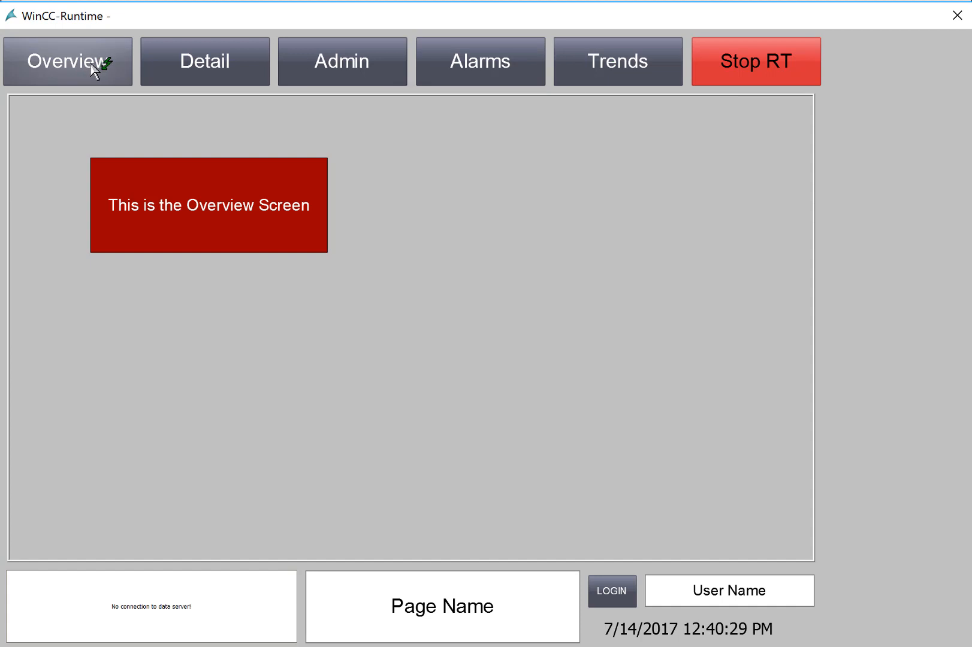
mouse_move(517, 370)
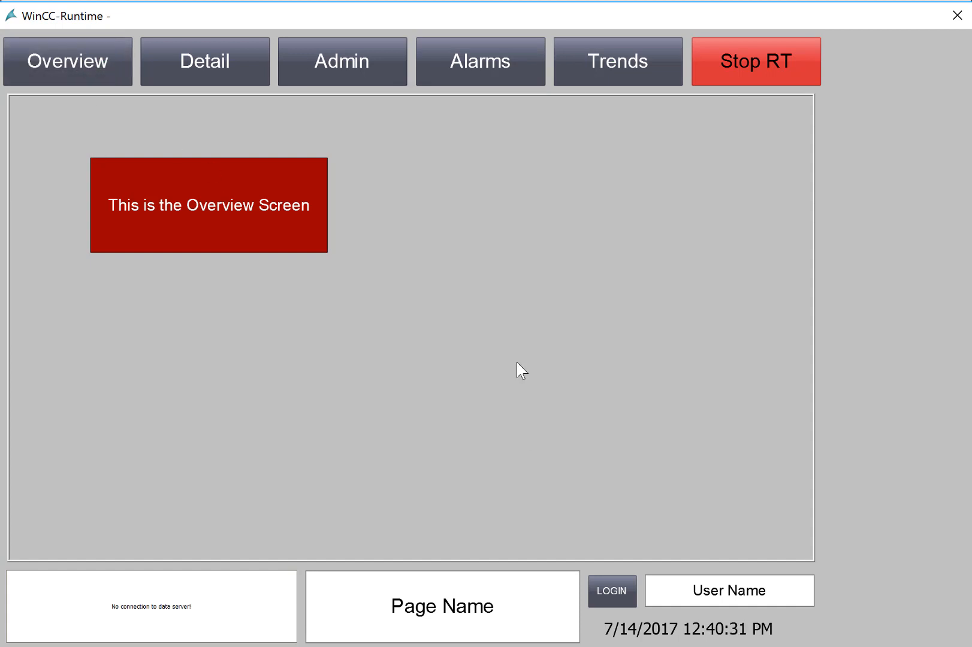
mouse_move(328, 389)
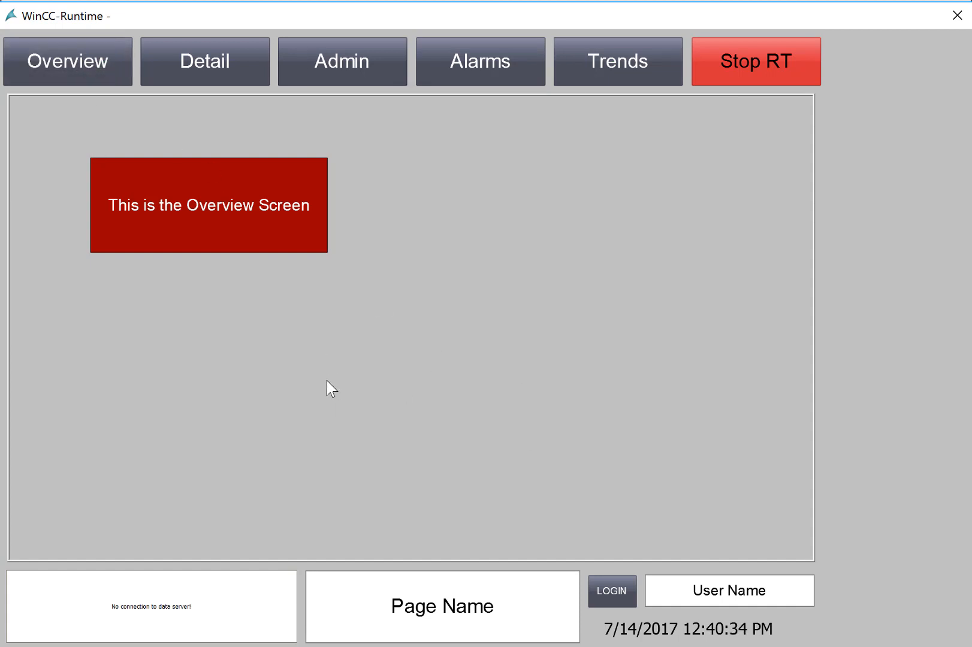
mouse_move(247, 161)
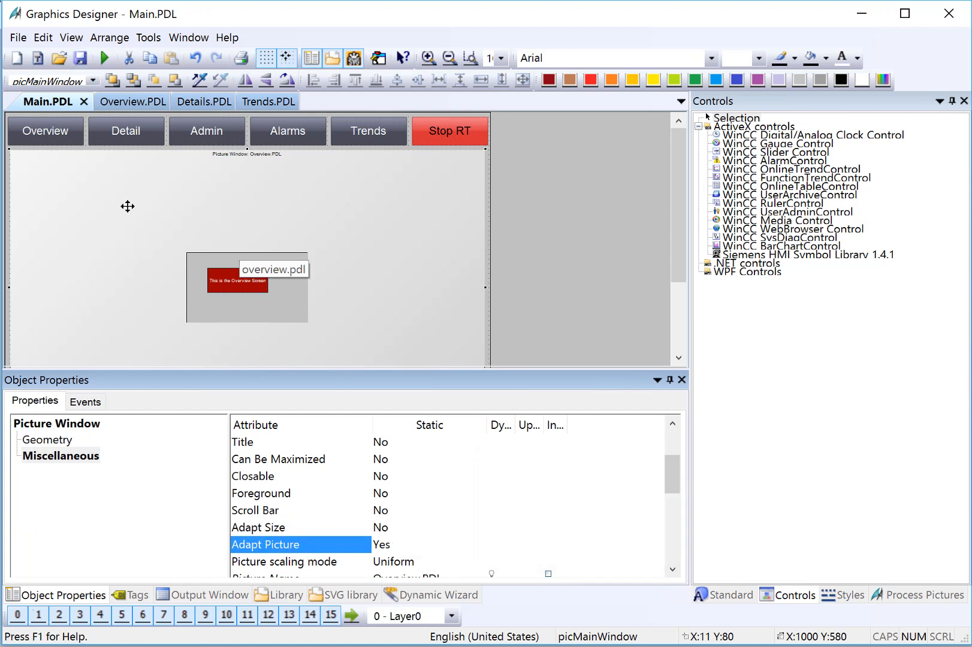
Step: Save Main.PDL with Adapt Picture enabled and activate runtime again
click(80, 58)
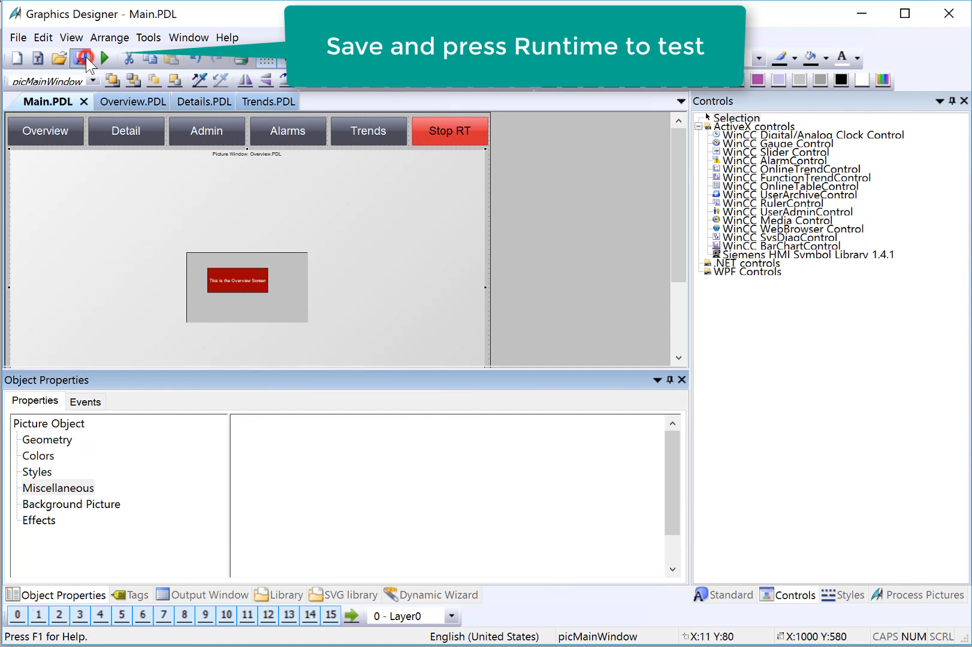
click(108, 56)
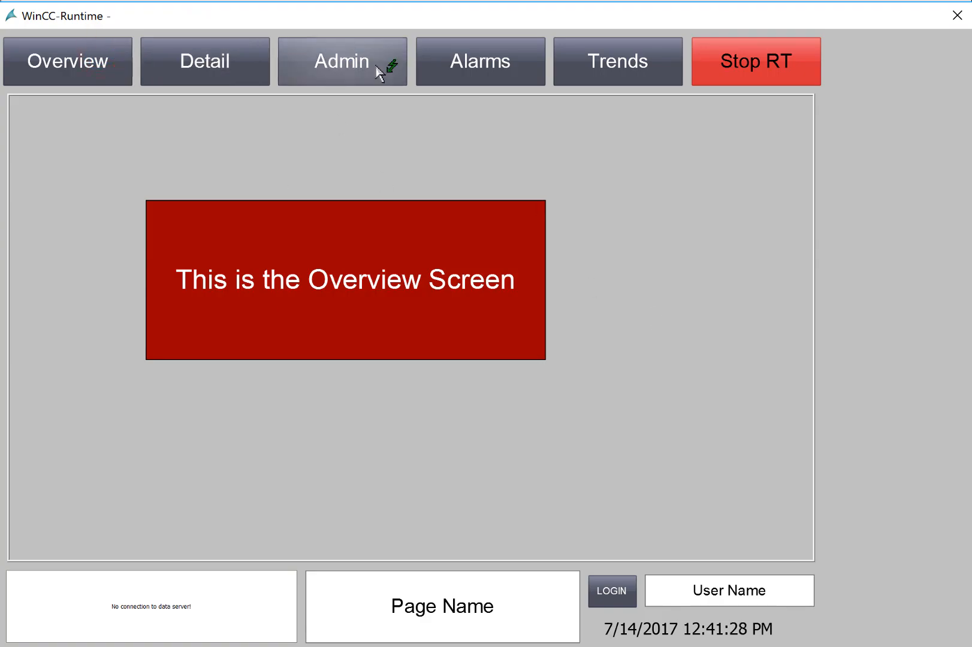
Step: Load Alarms and Trends, enlarge the runtime window to test scaling, then return to Overview
click(480, 61)
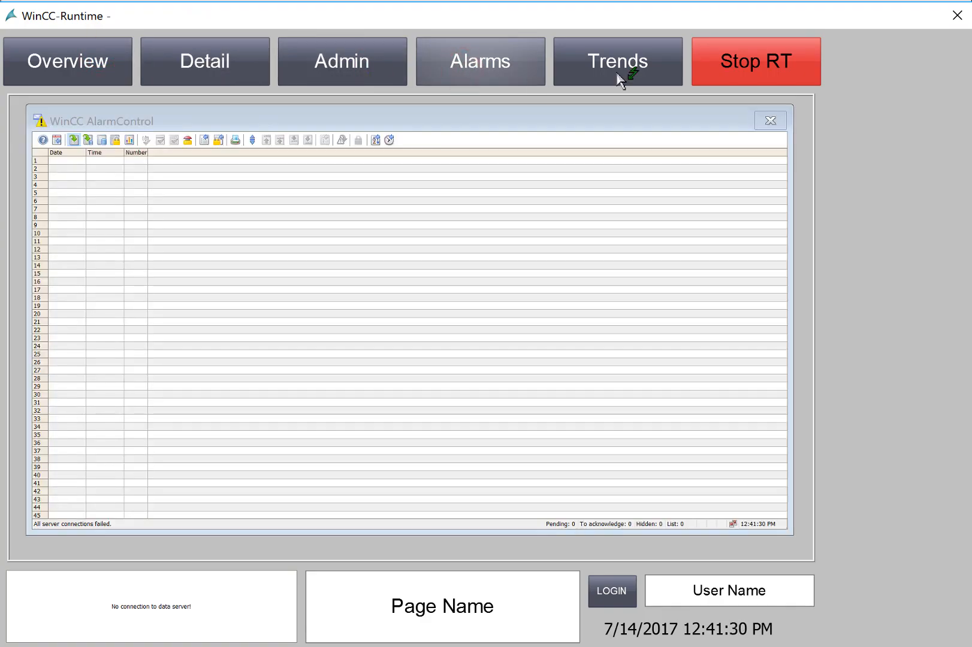
click(617, 61)
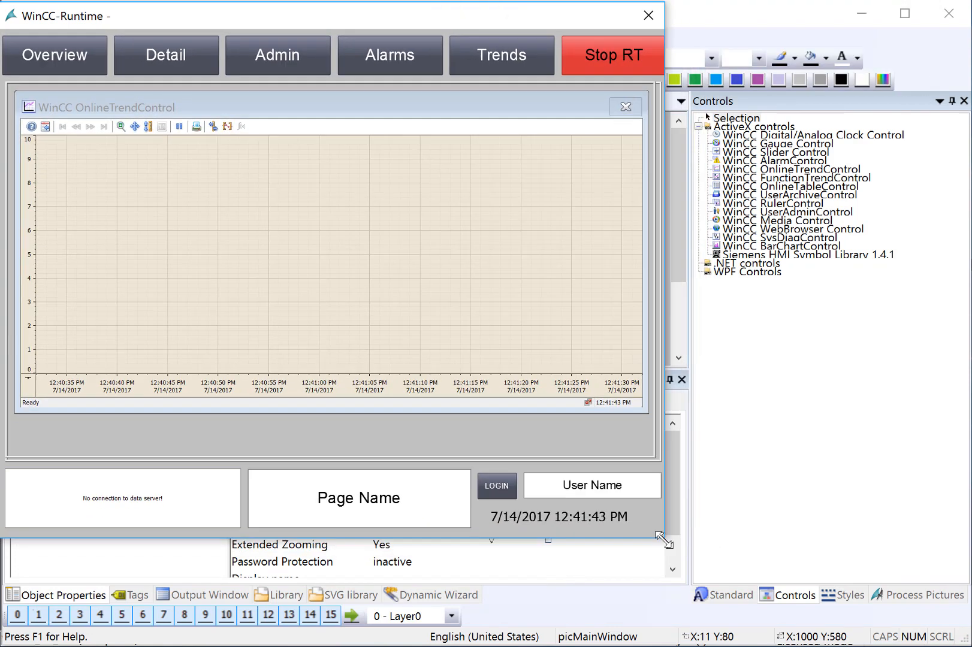
drag(661, 538, 800, 575)
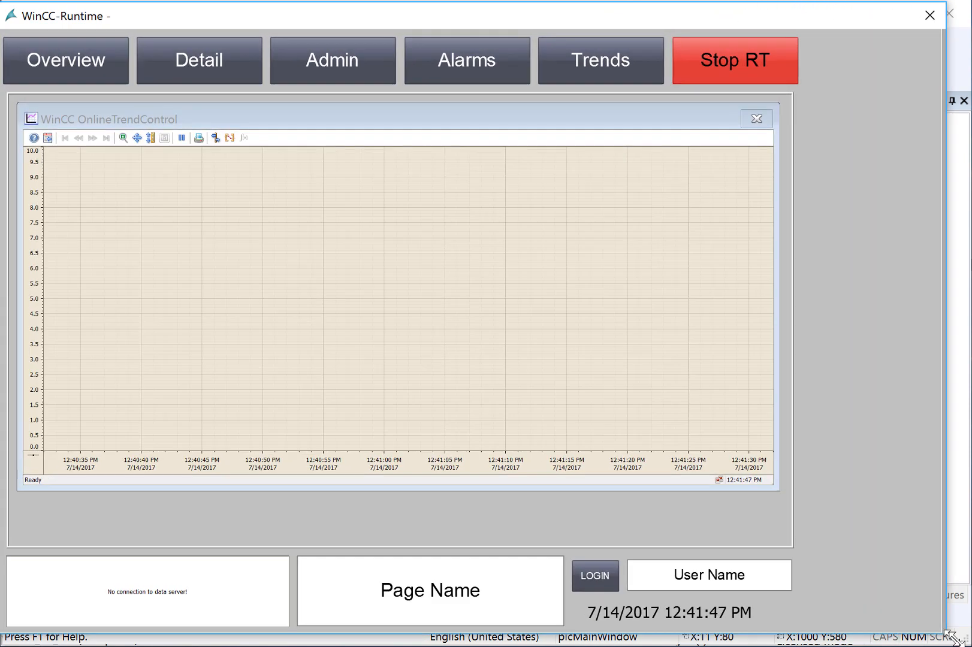
click(69, 61)
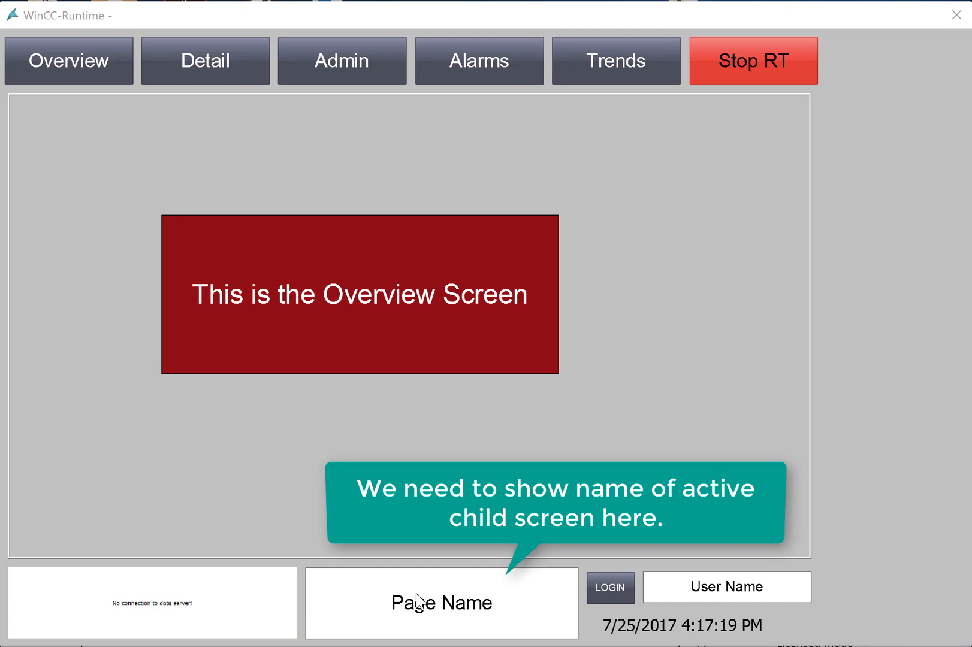
mouse_move(460, 617)
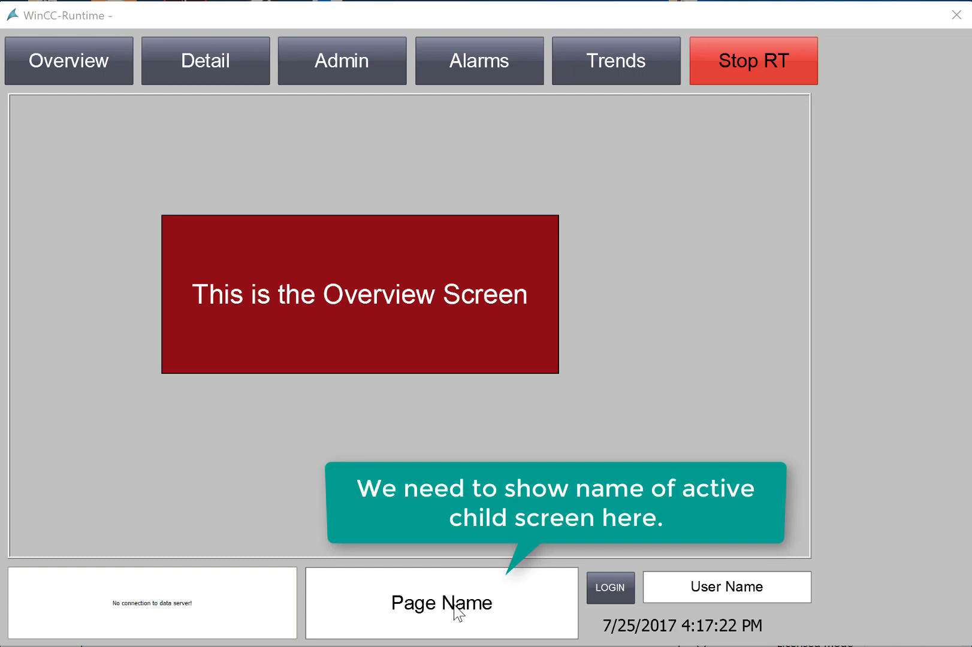
Step: Switch the runtime main area to the Admin screen; Page Name text stays unchanged
click(340, 61)
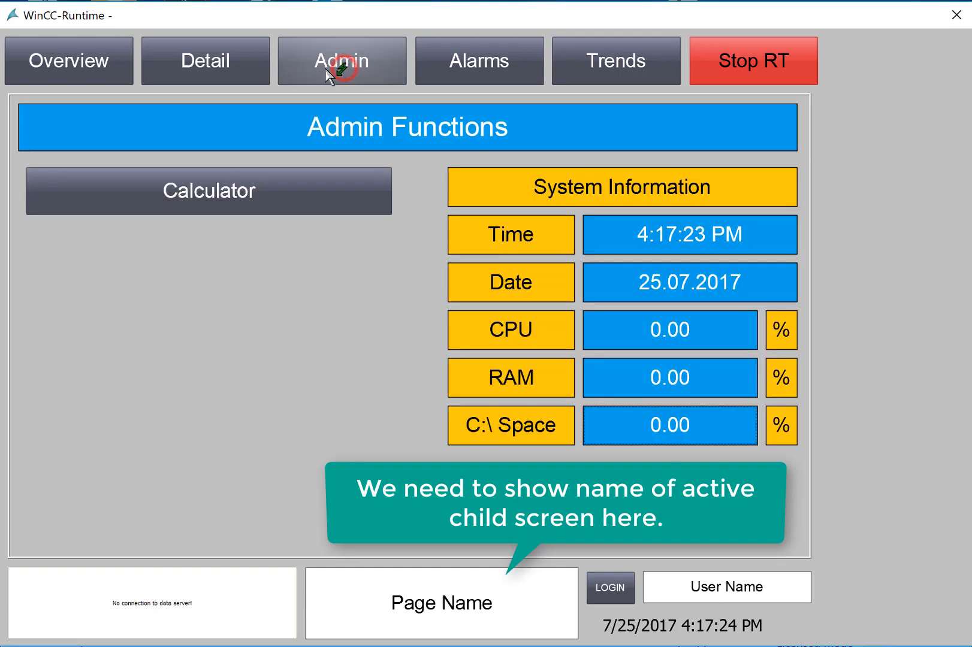
mouse_move(520, 516)
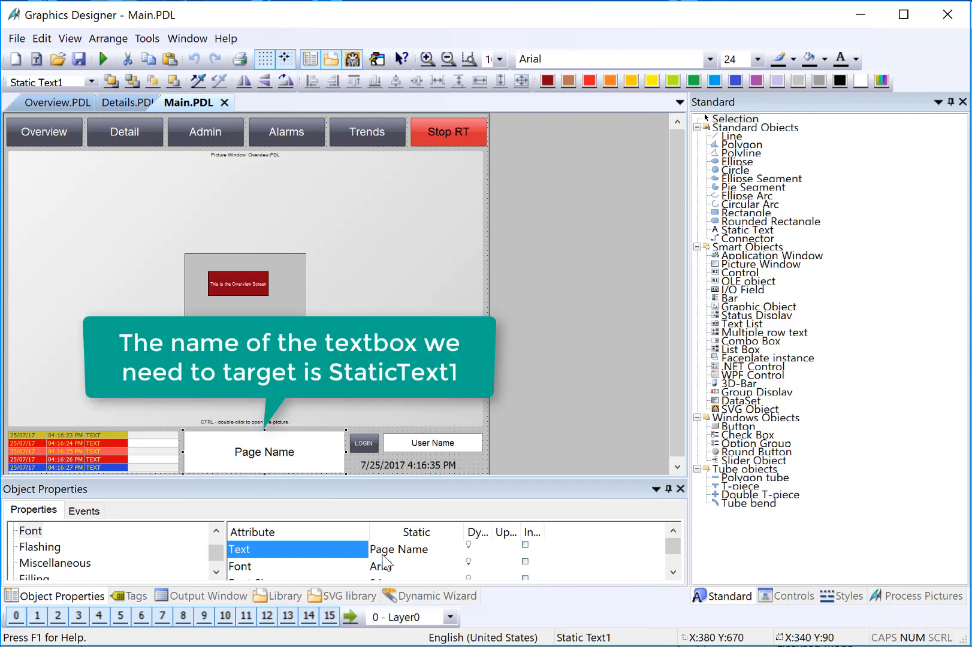
mouse_move(678, 459)
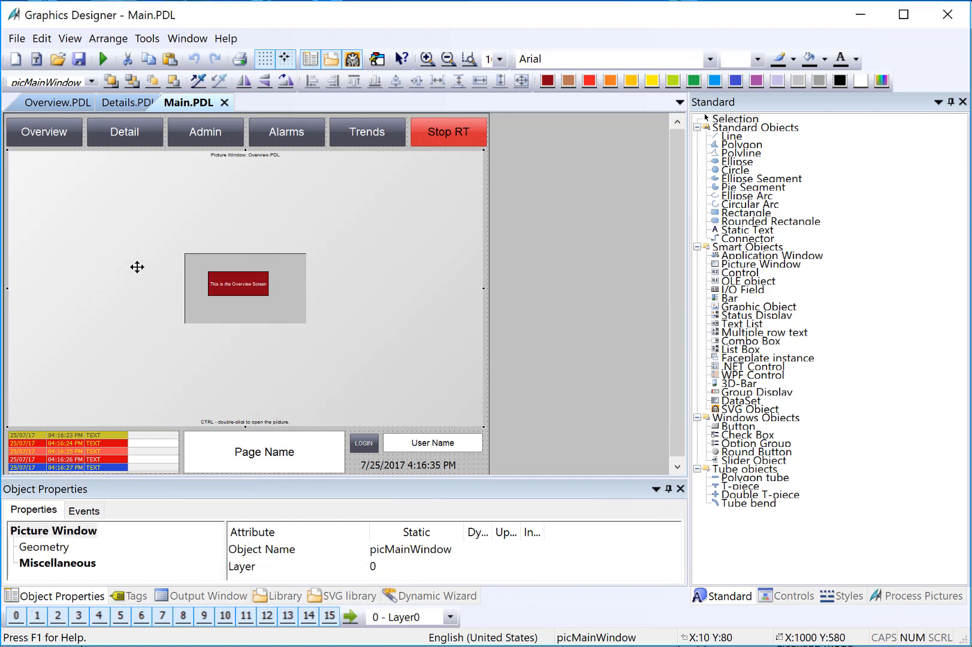
mouse_move(295, 456)
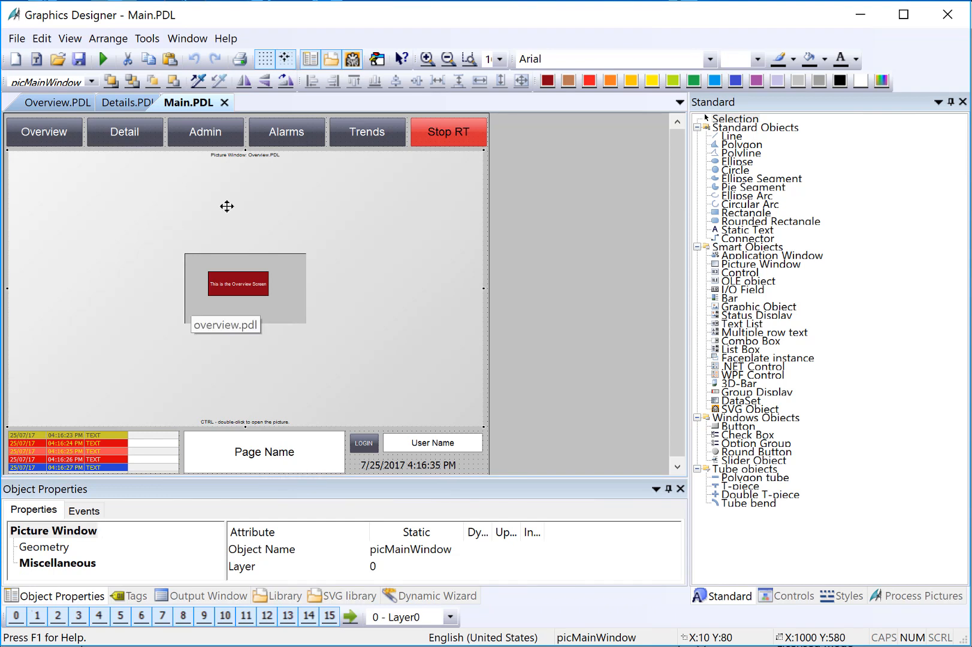
Step: Select picMainWindow's Events > Property Topics > Miscellaneous > Picture Name change event
click(84, 510)
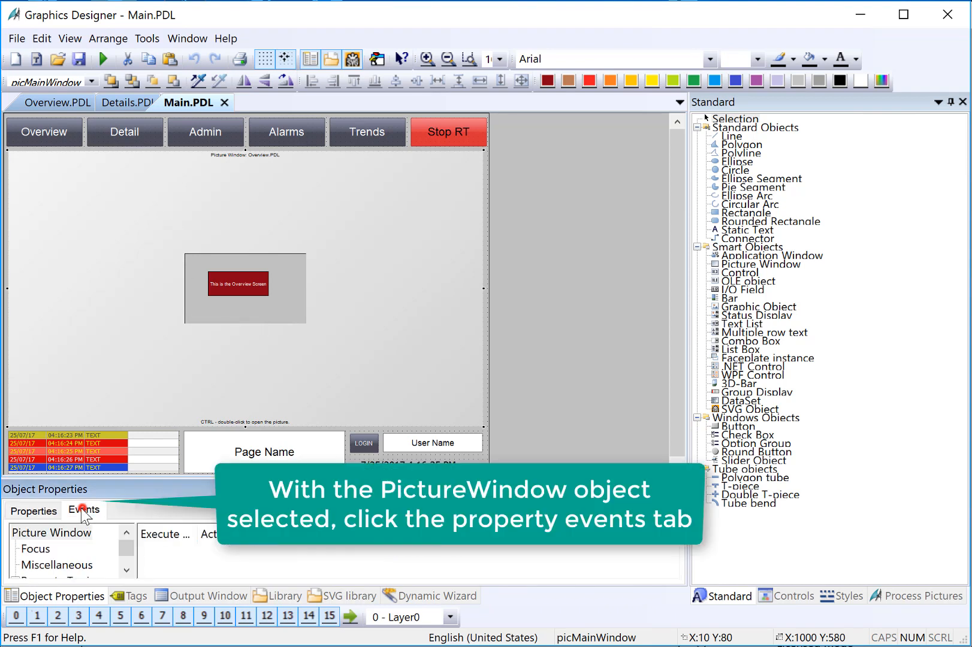
click(84, 511)
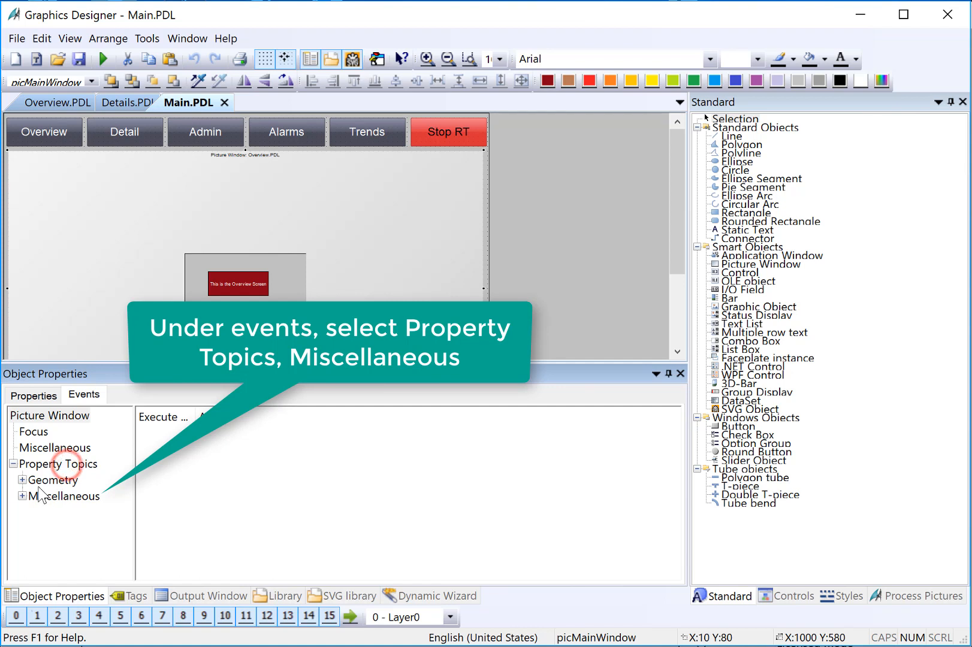
click(23, 496)
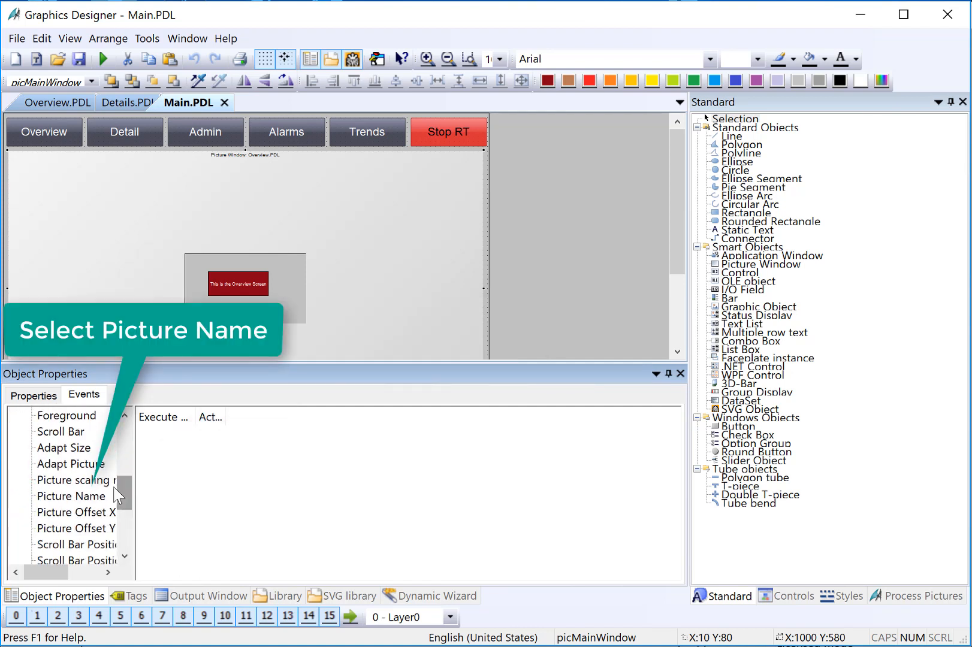
click(71, 496)
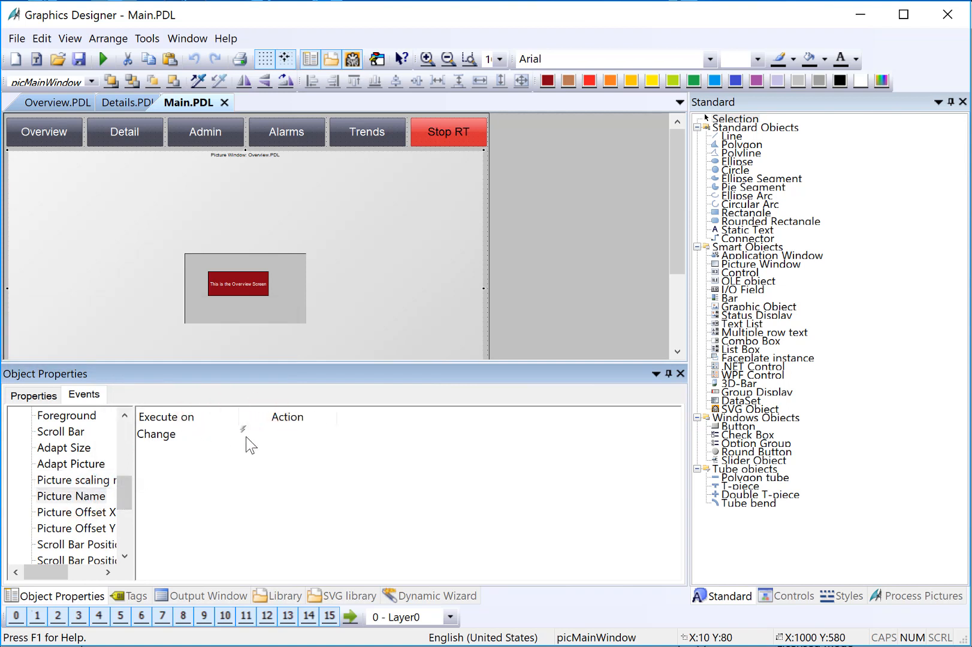
mouse_move(247, 443)
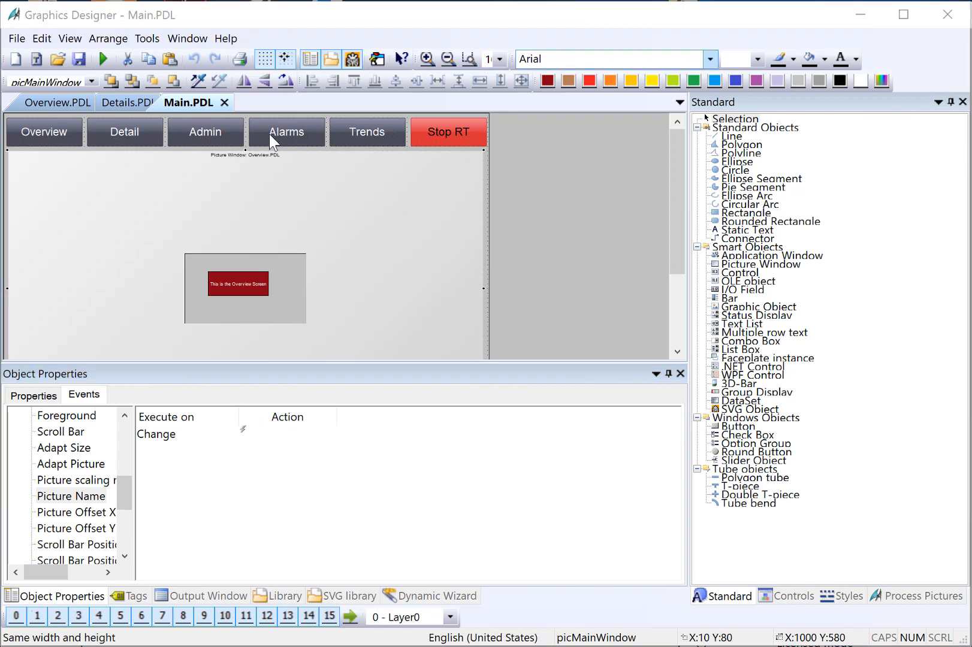
mouse_move(134, 137)
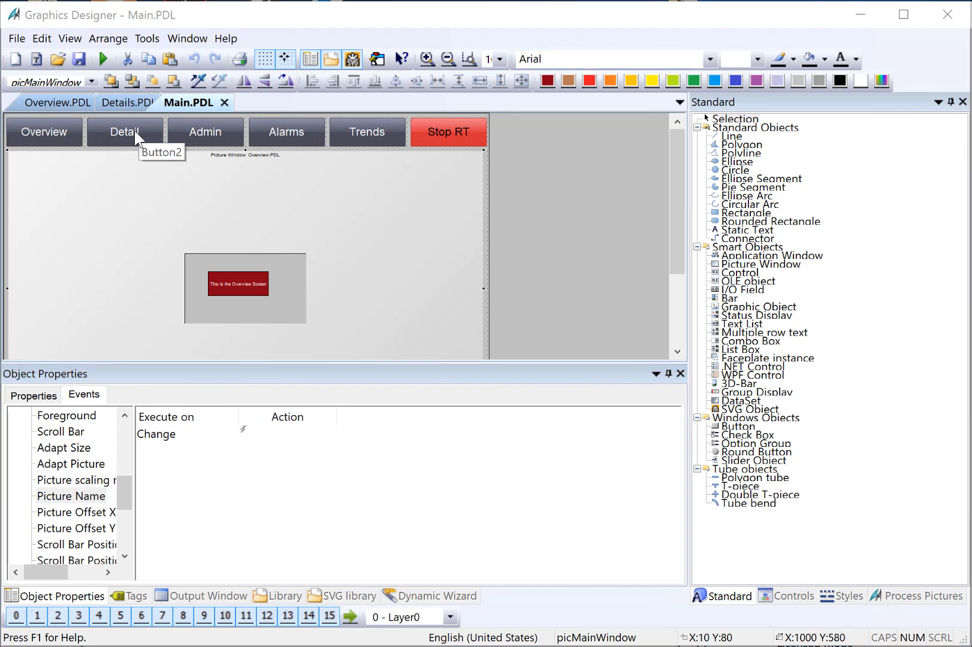
mouse_move(201, 141)
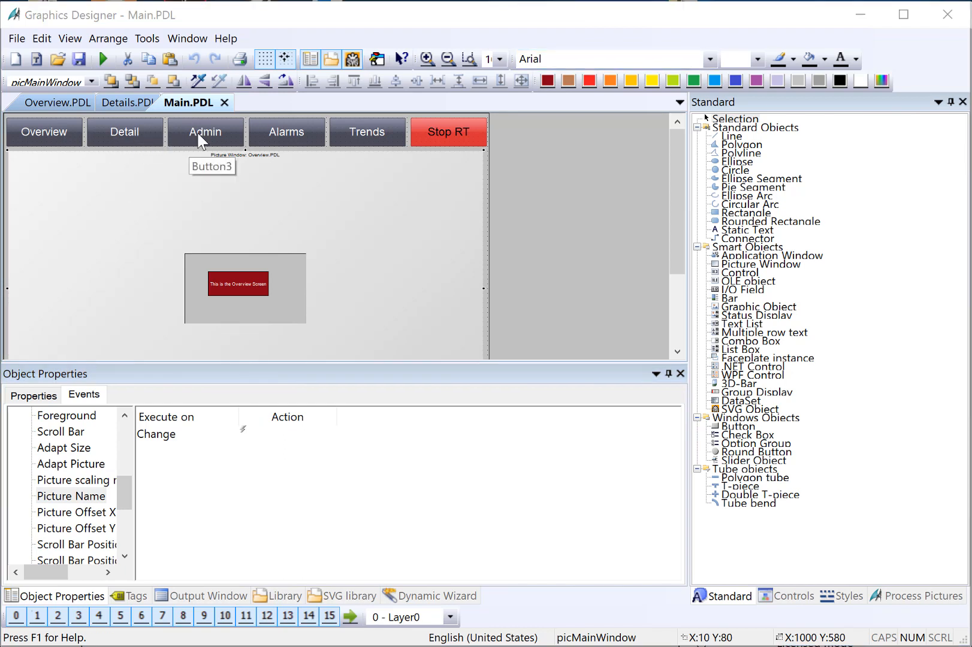
mouse_move(31, 513)
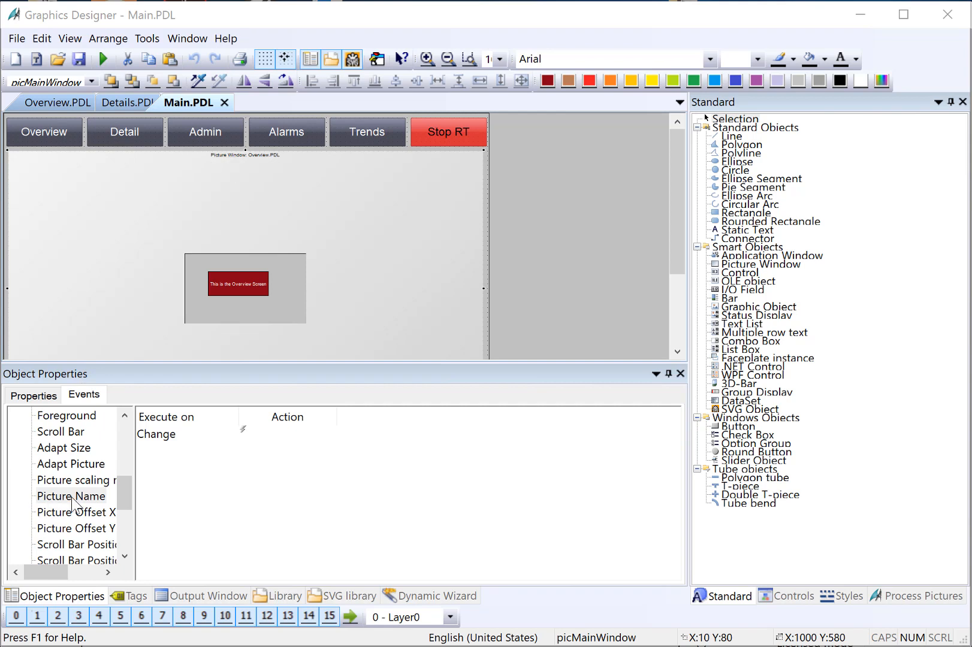
mouse_move(280, 371)
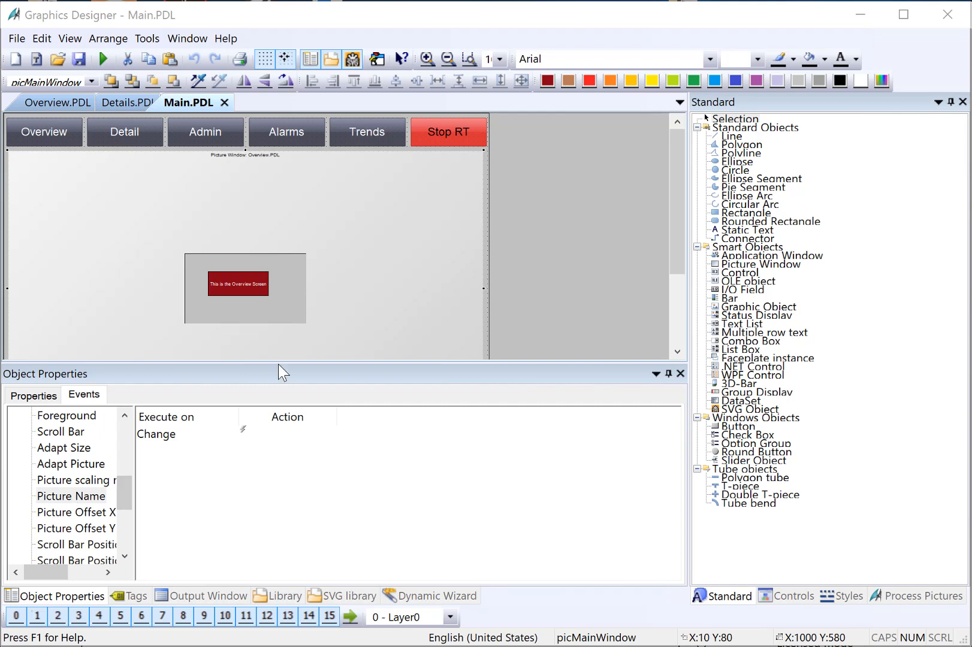
scroll(down, 3)
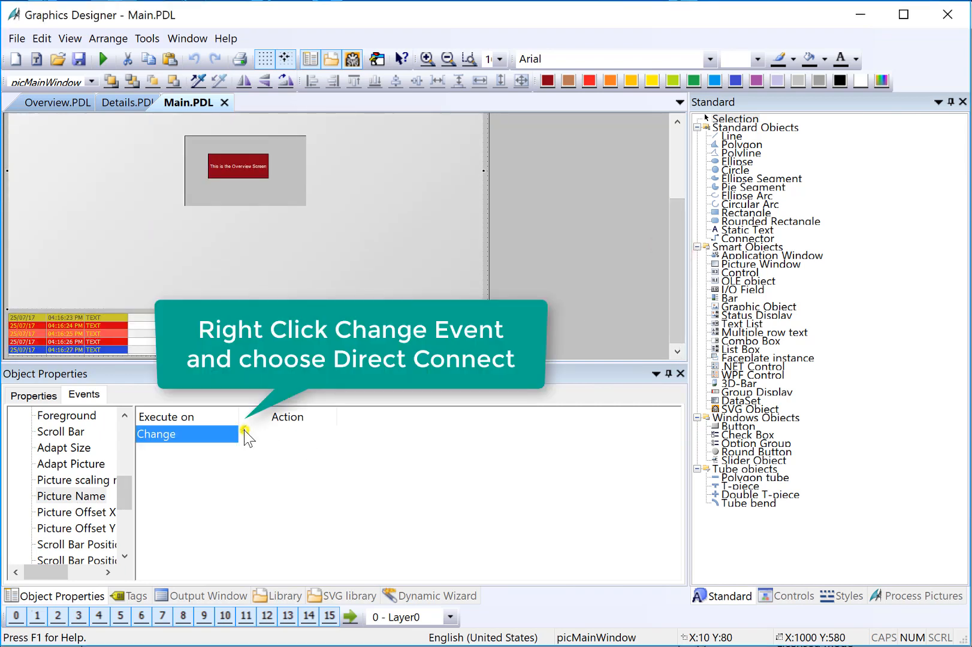
Step: Create a direct connection from This object Picture Name to Static Text1's Text and confirm
click(246, 434)
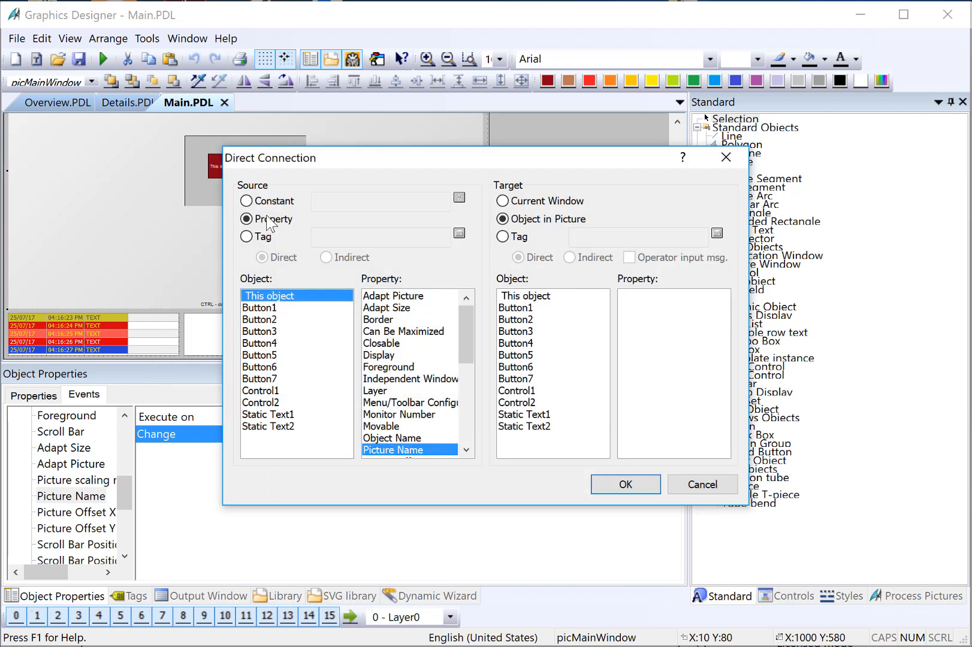
mouse_move(350, 490)
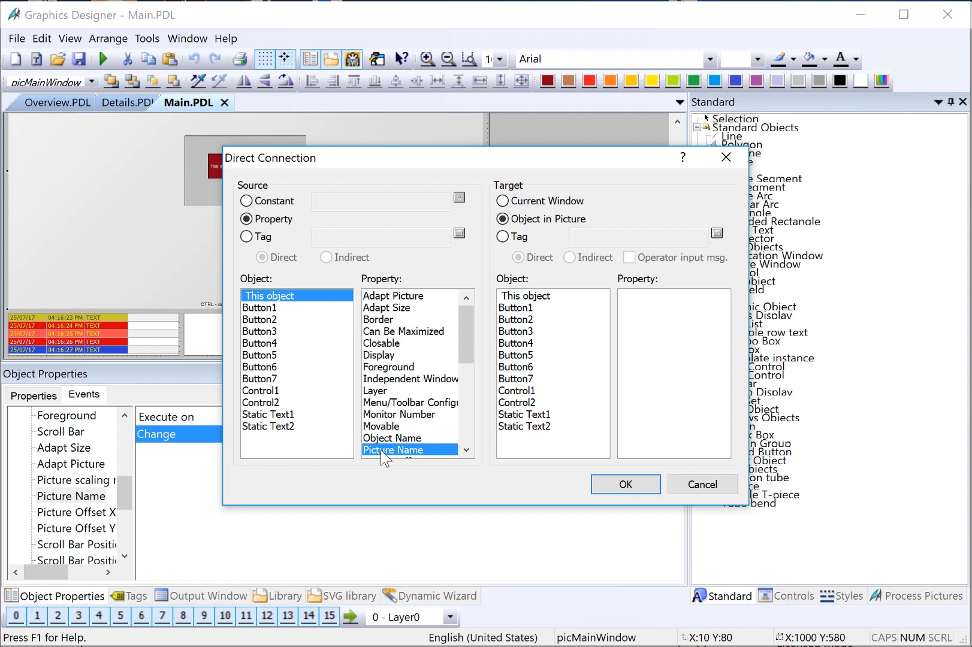
mouse_move(388, 466)
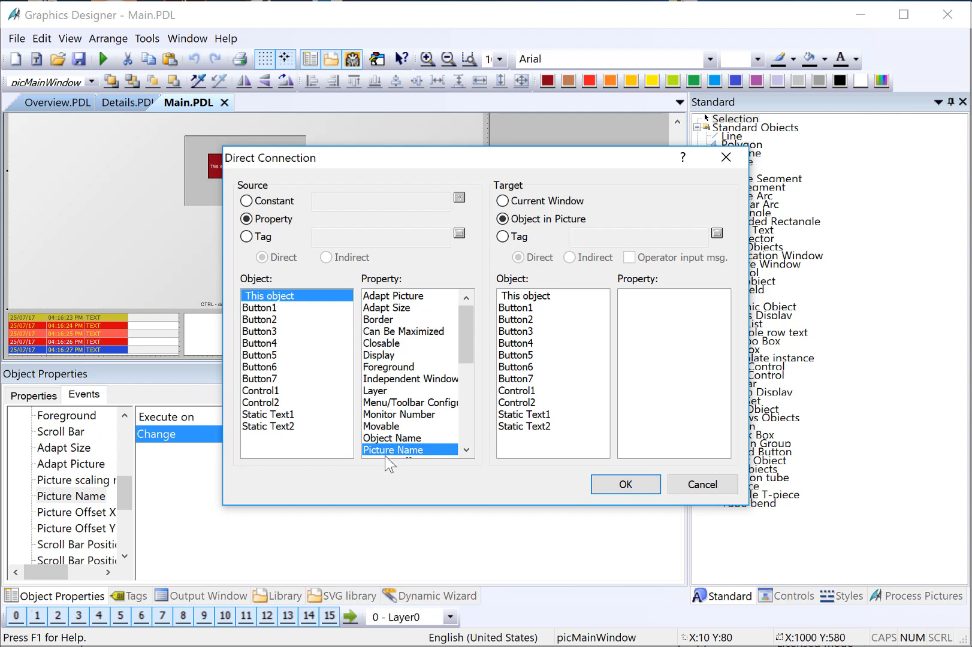
mouse_move(407, 485)
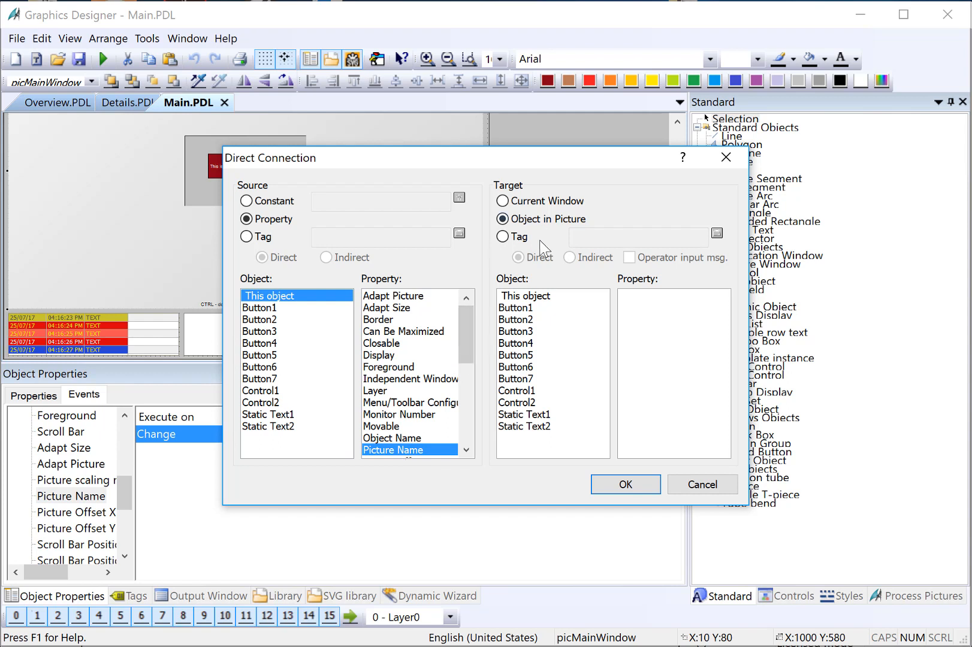
mouse_move(536, 227)
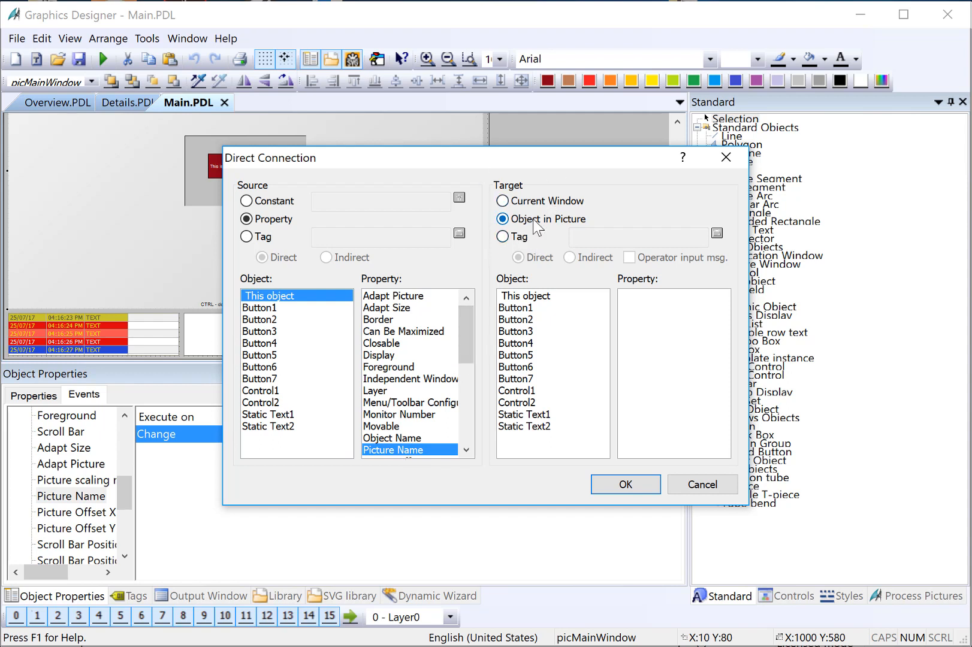
mouse_move(480, 149)
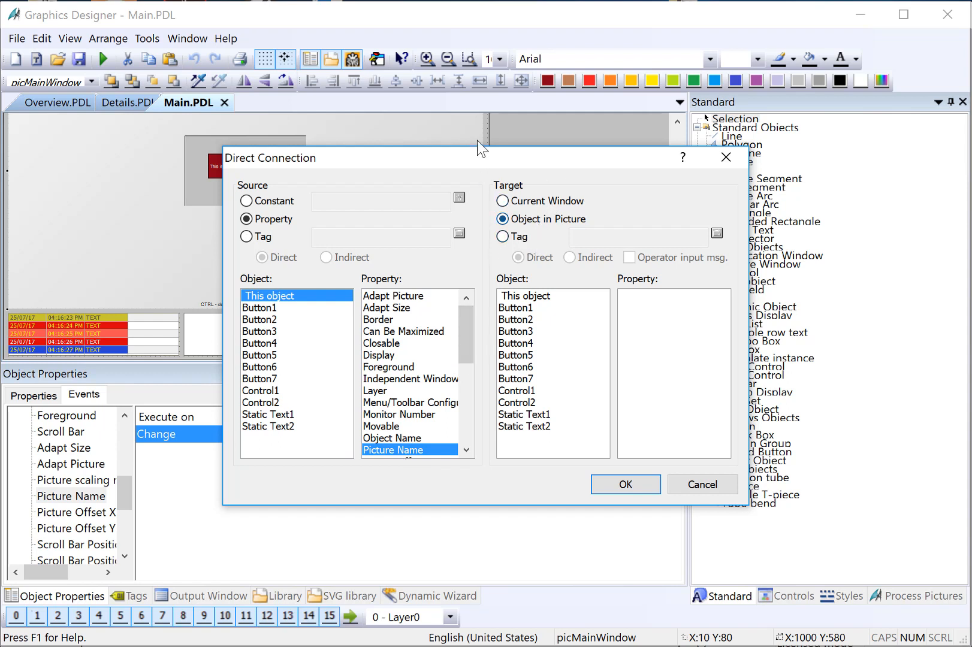
click(685, 471)
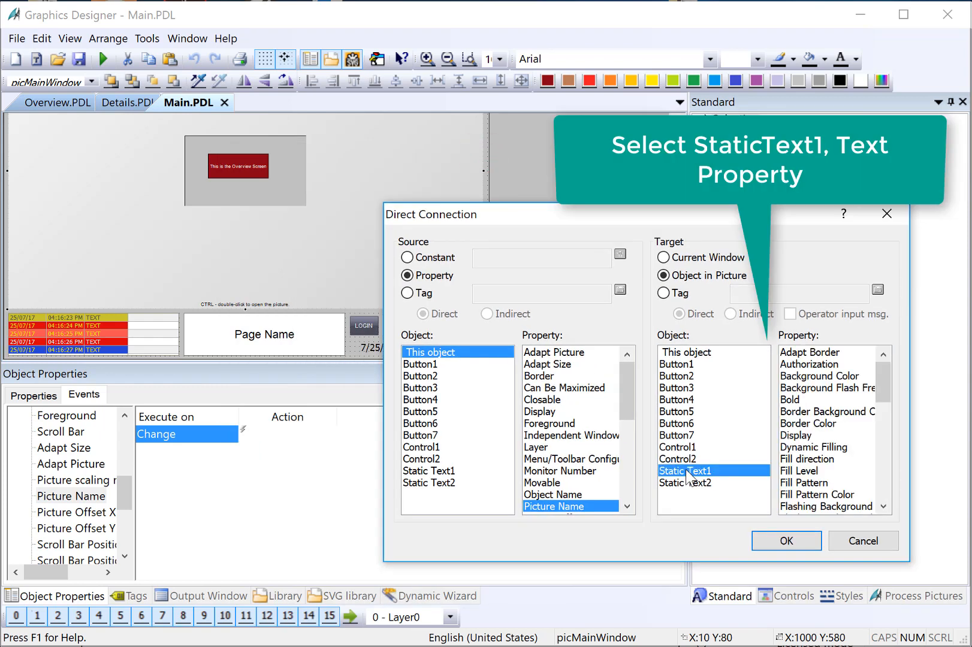
scroll(down, 3)
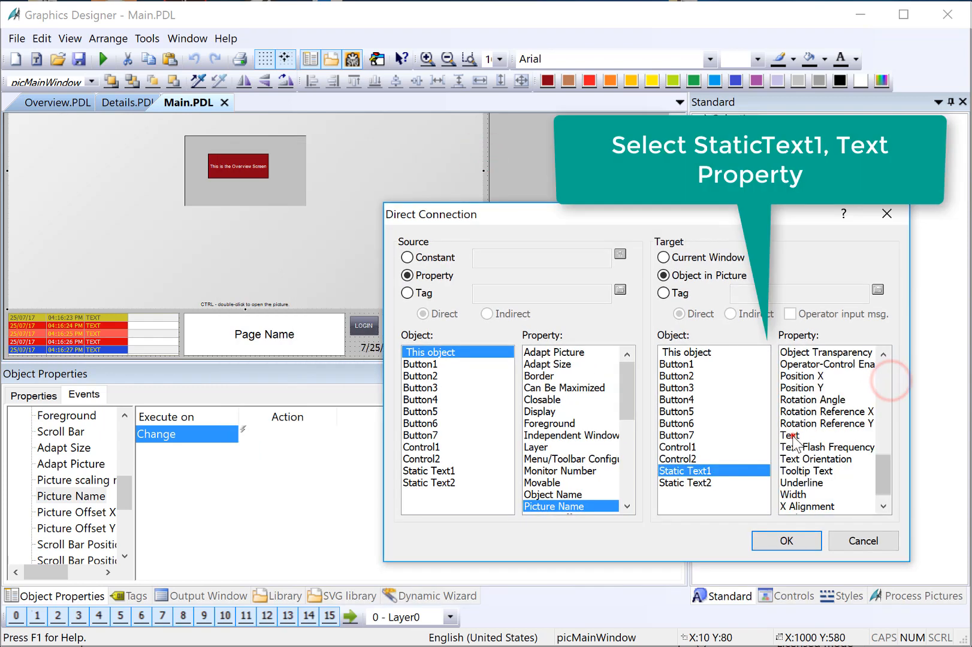
click(790, 435)
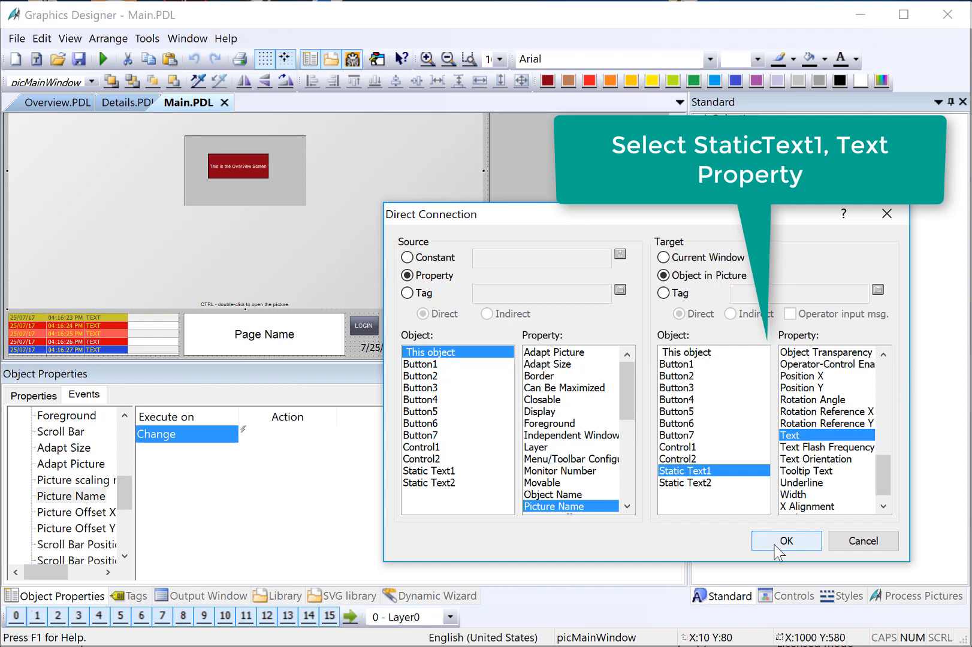
click(786, 541)
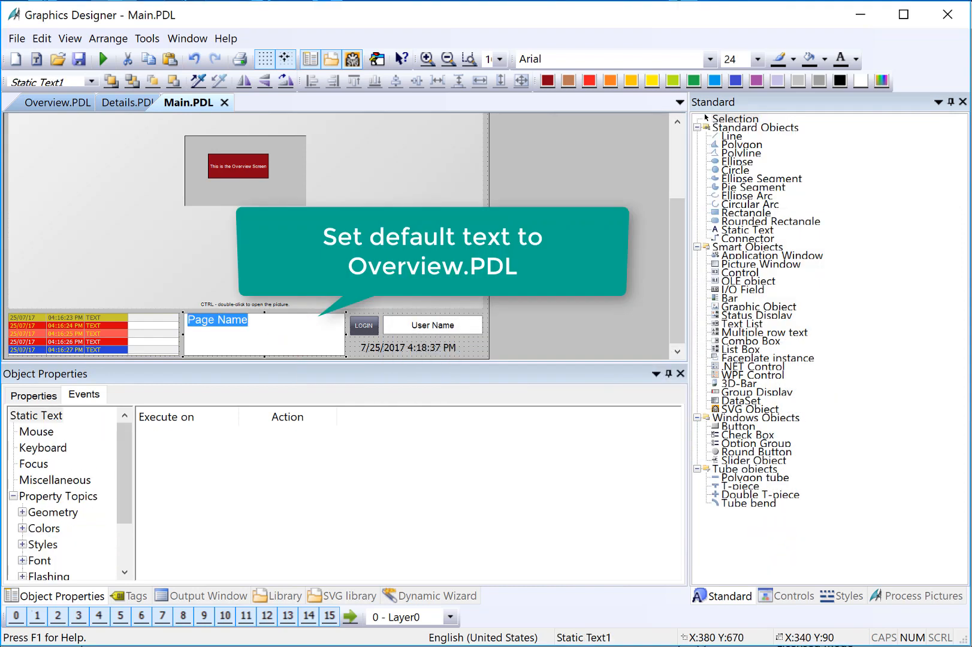
mouse_move(331, 349)
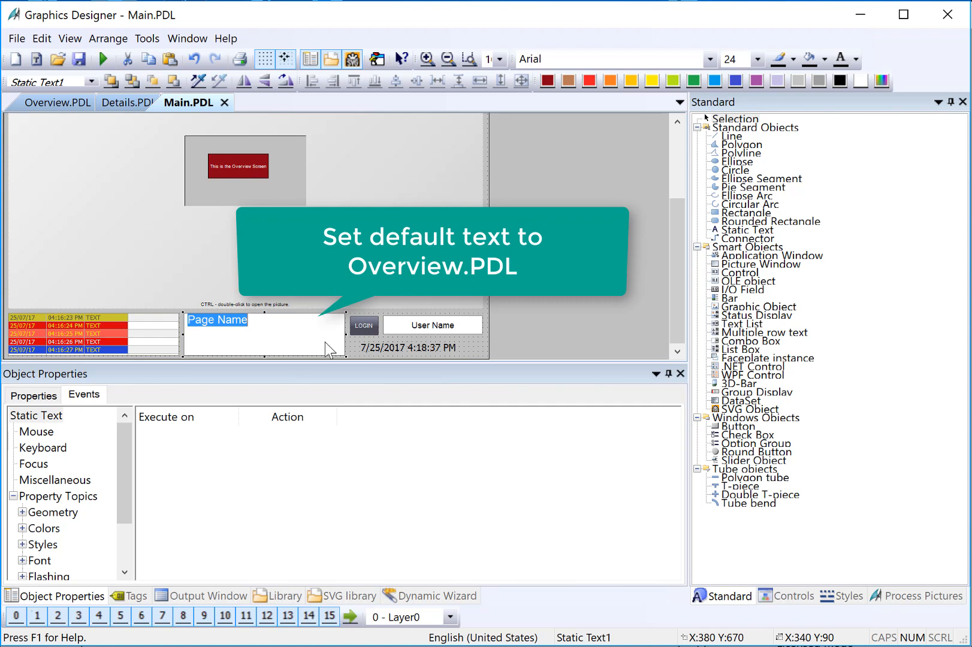
Step: Replace Static Text1's default text 'Page Name' with 'Overview.PDL'
text(Overview)
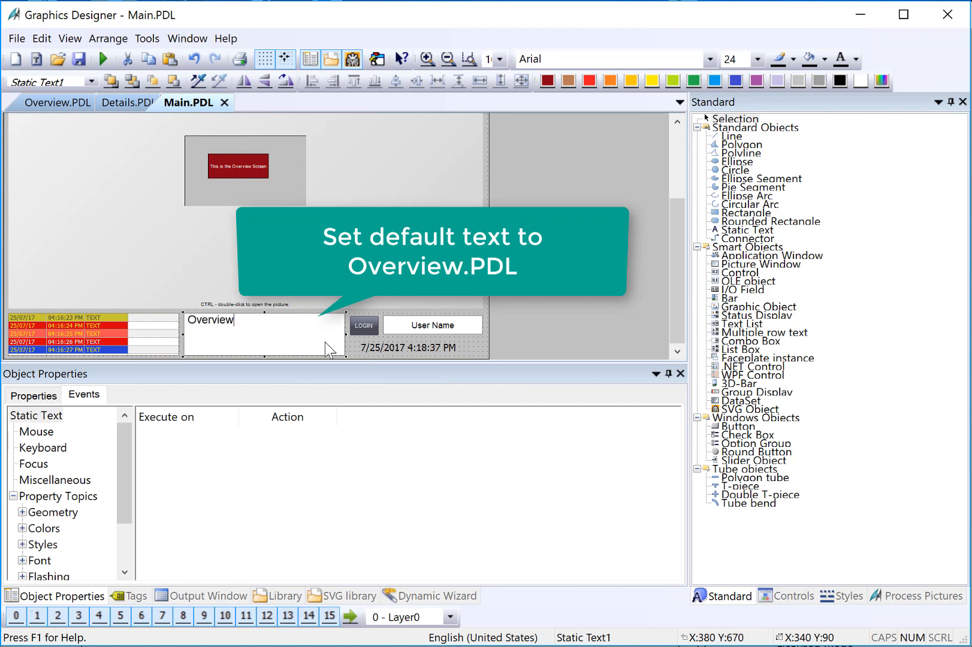
text(Overview.PDL)
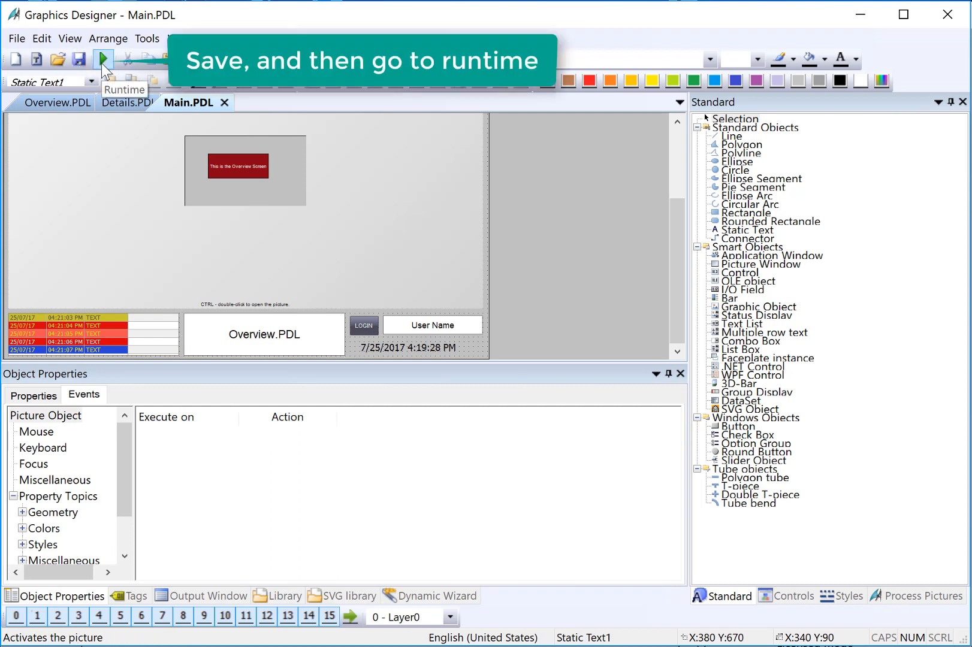
Step: Activate runtime and load Details and Admin, confirming the text shows Details.PDL and Admin.PDL
click(122, 58)
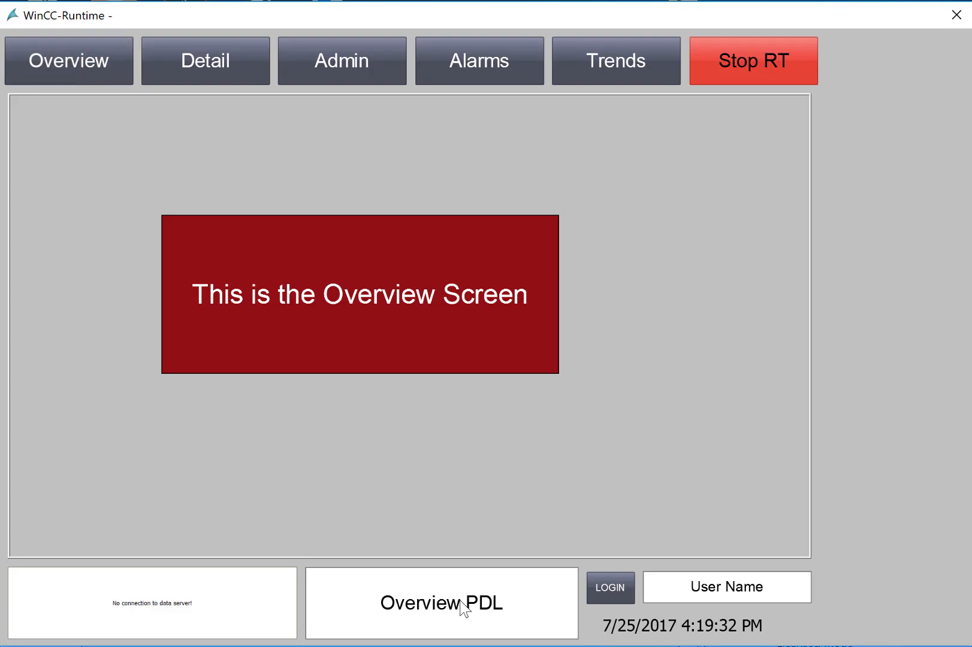
mouse_move(187, 97)
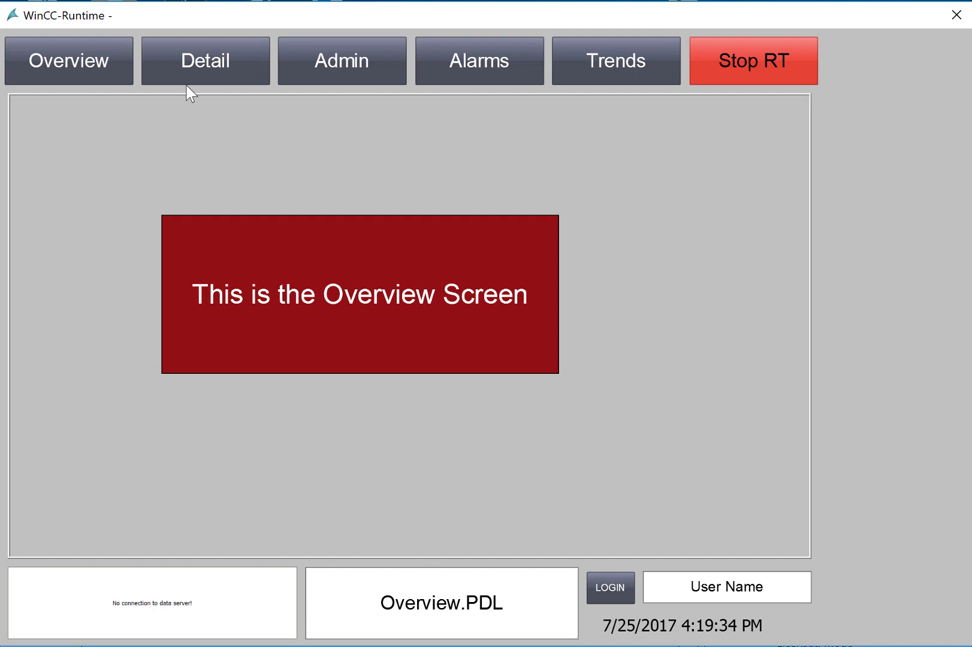
click(205, 61)
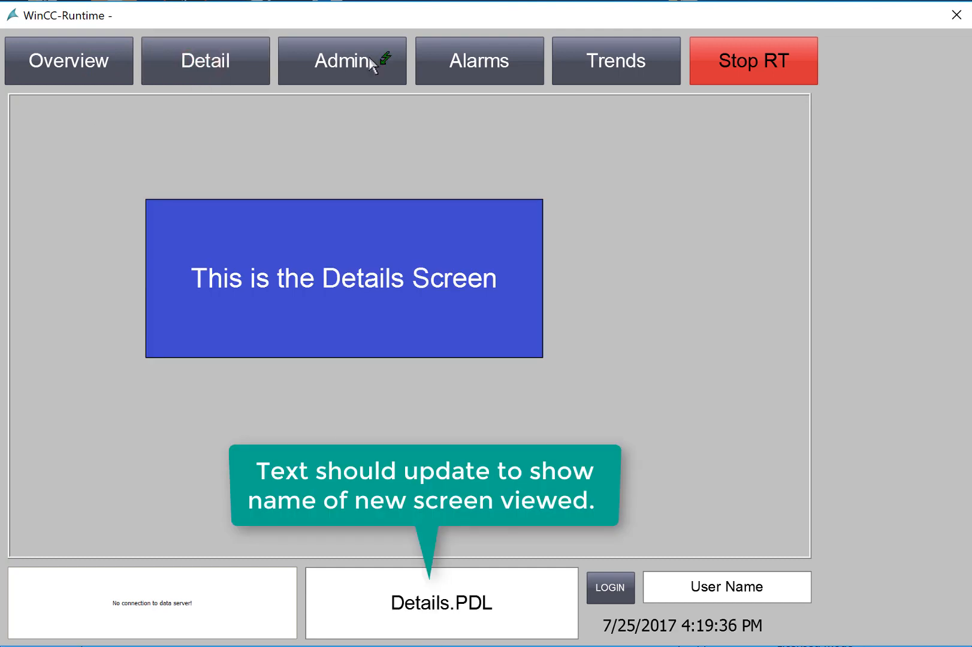
click(343, 60)
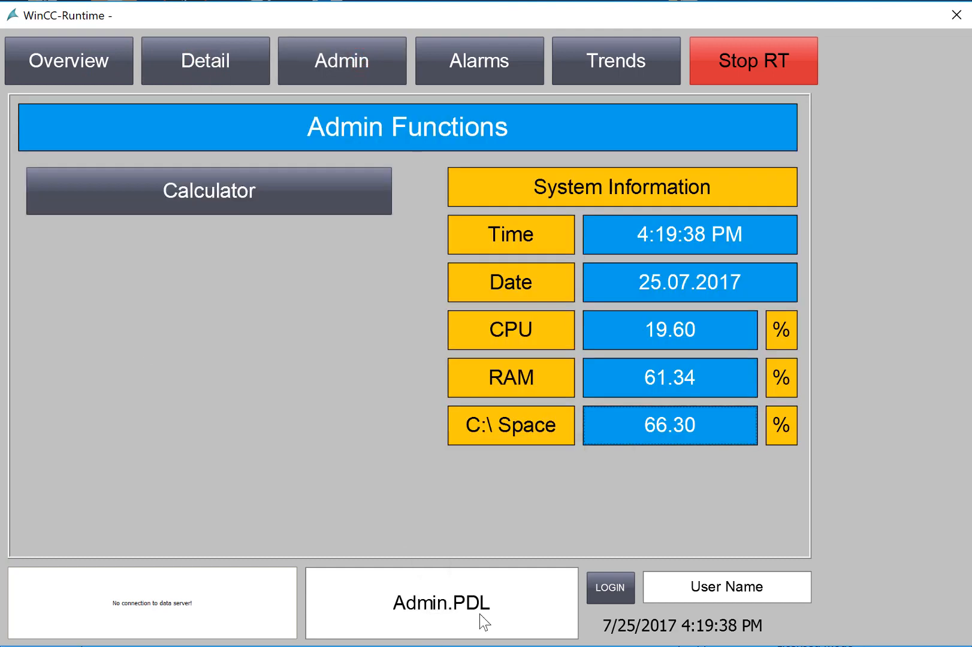